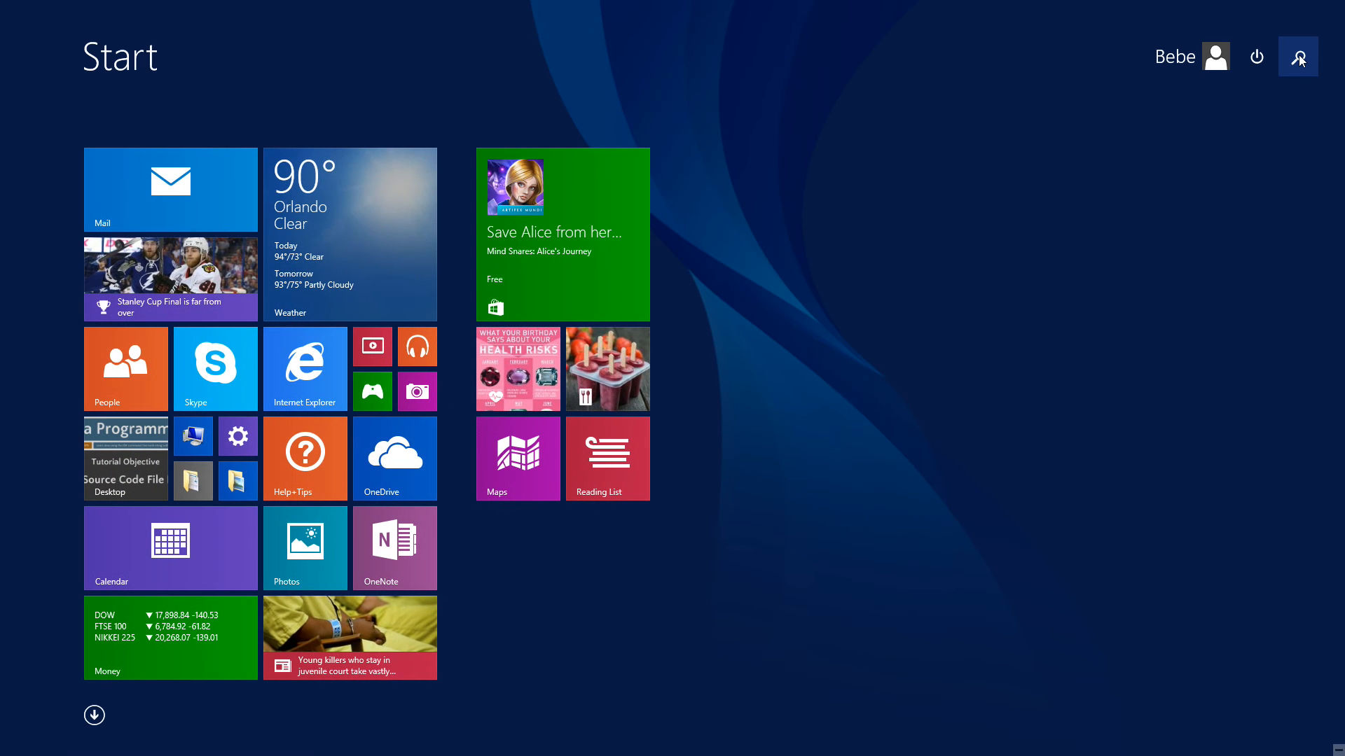
- Search for "cmd" from the Start screen and launch Command Prompt
click(1297, 56)
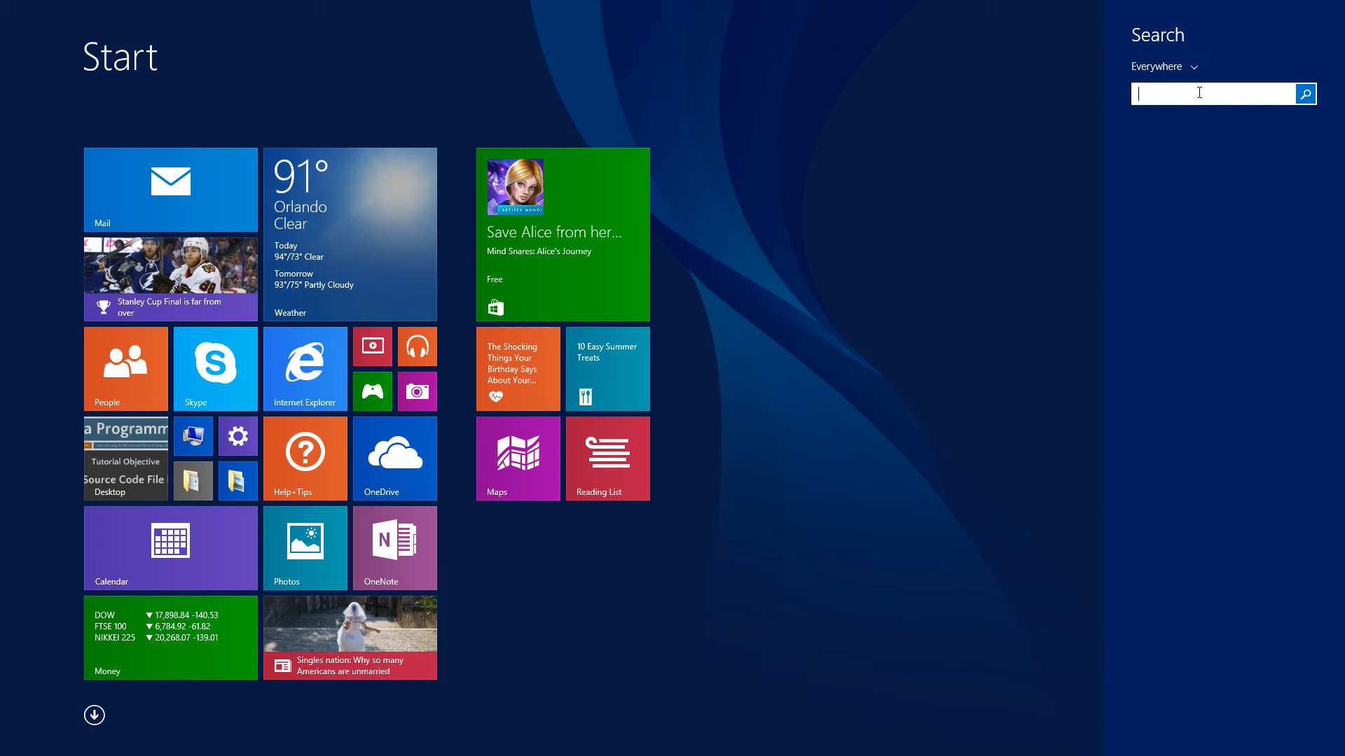
text(cmd)
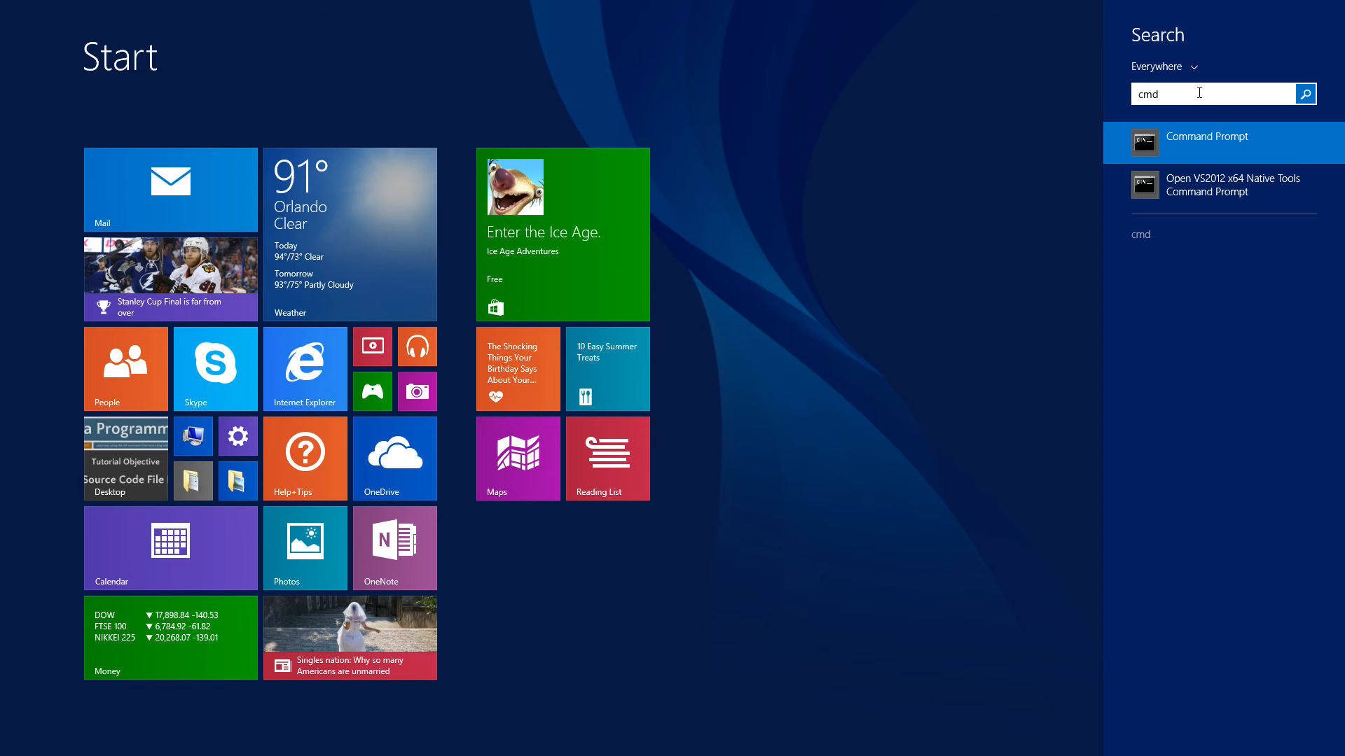
click(1209, 141)
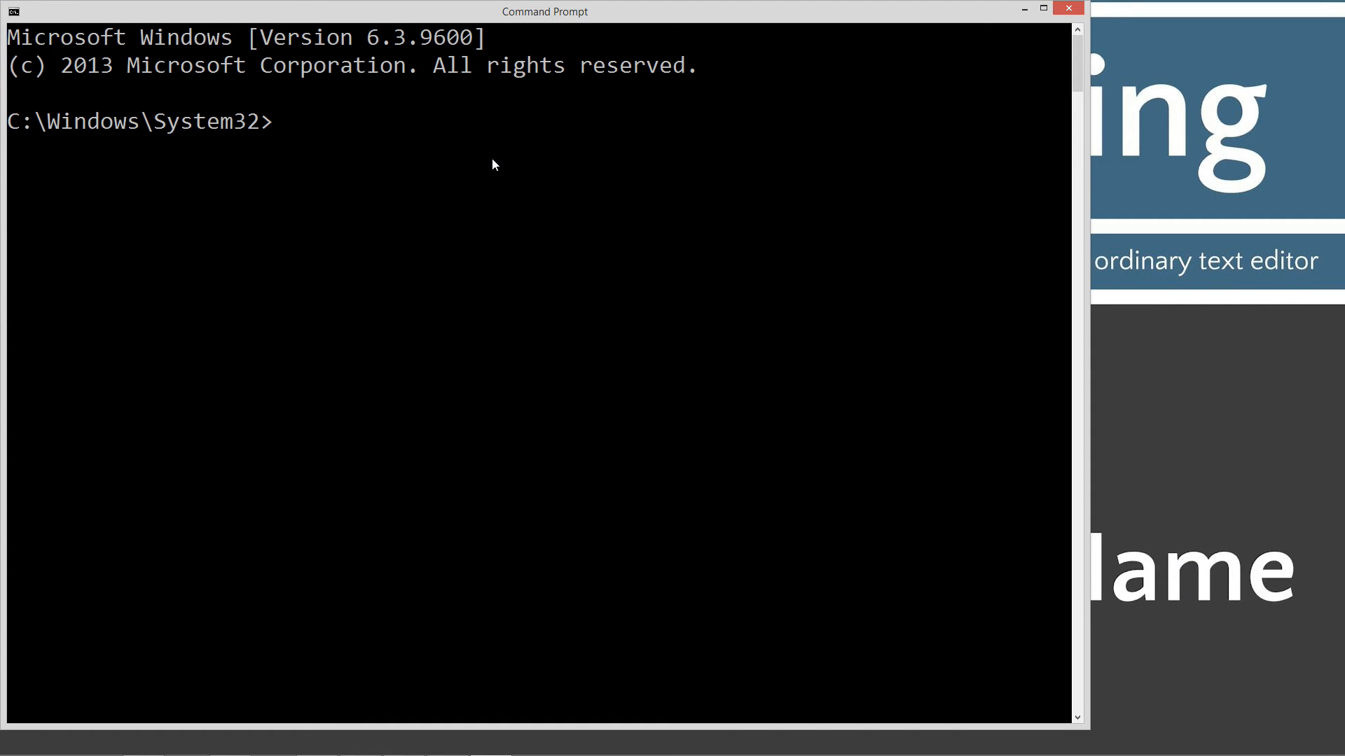
- Create a Java folder at C:\ and change into it
text(cd \)
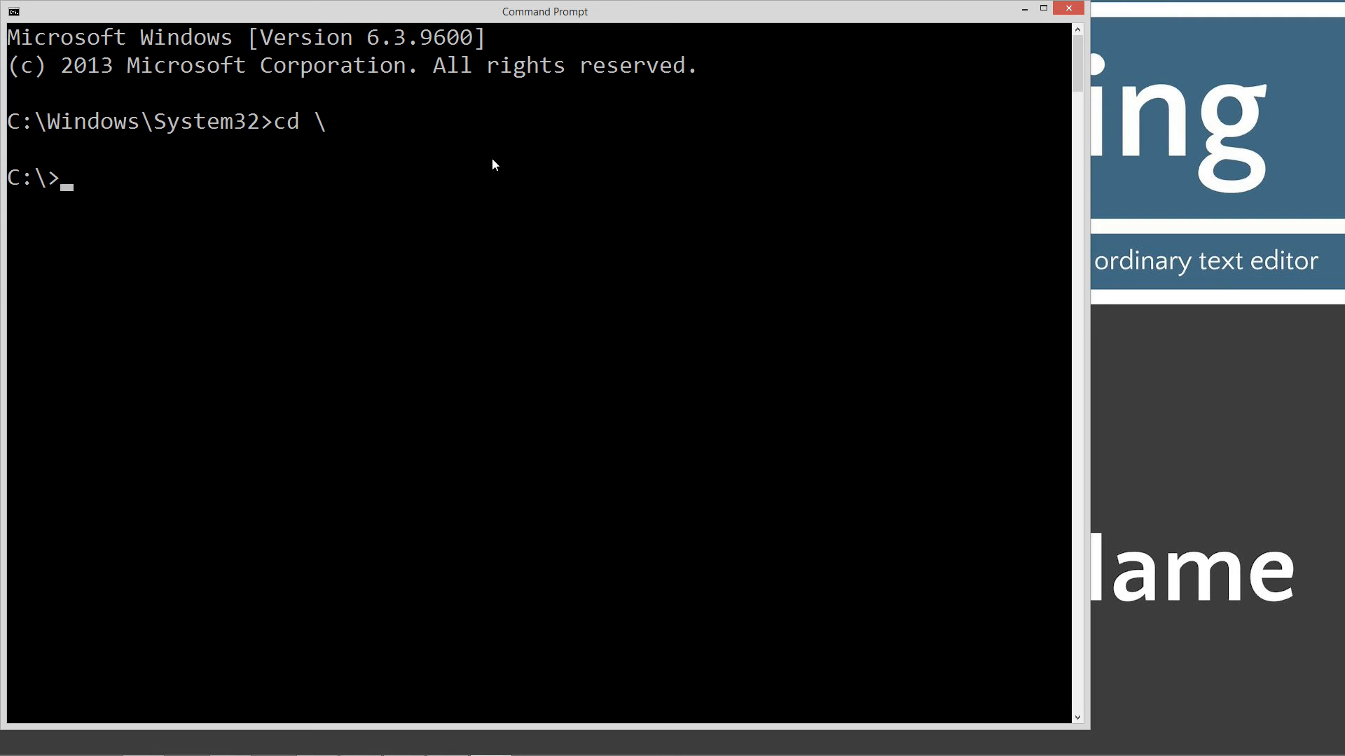
text(md)
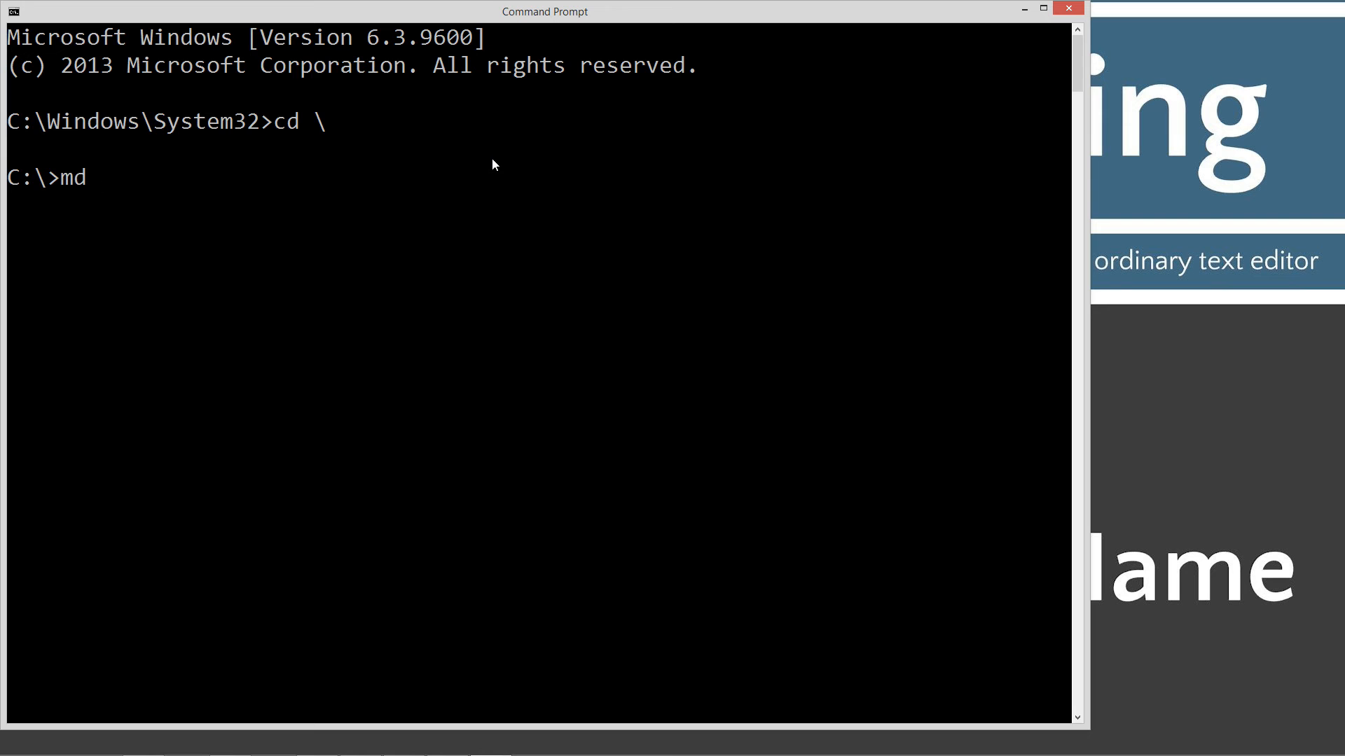
text(Java)
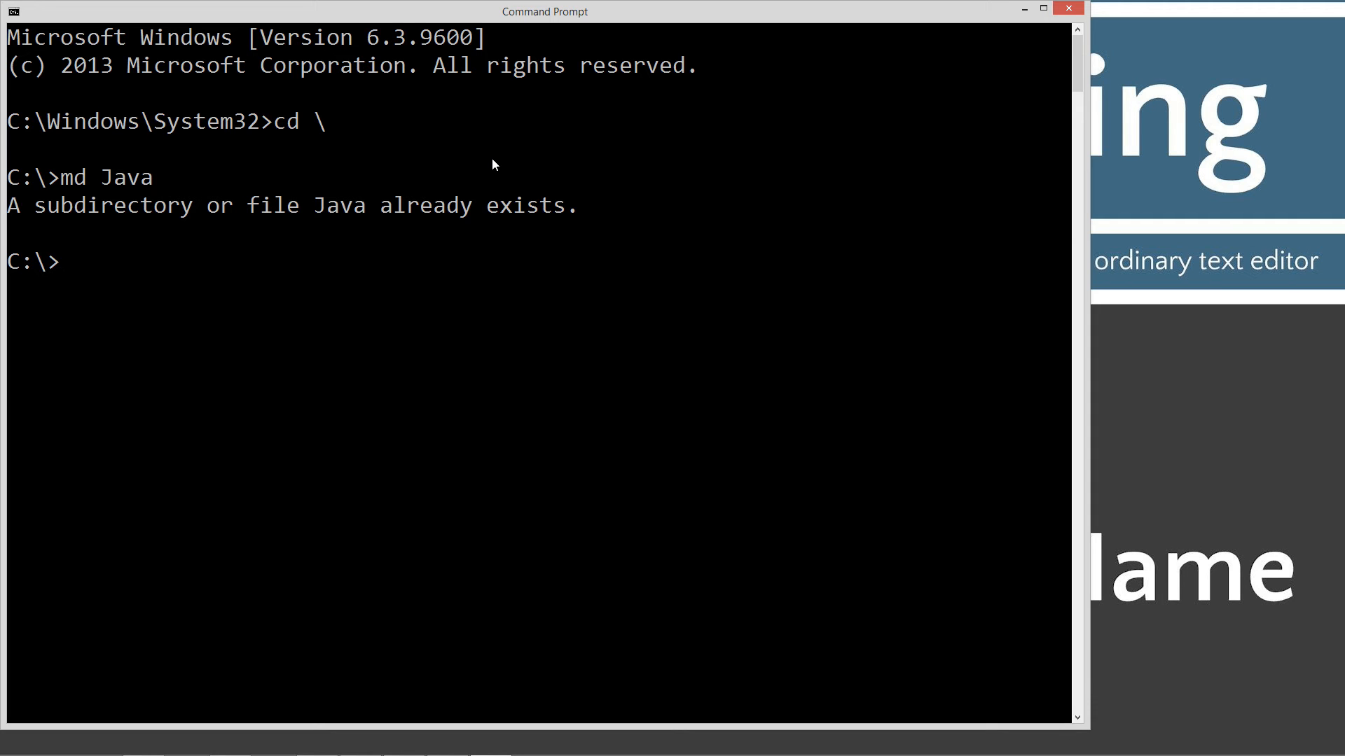
text(cd)
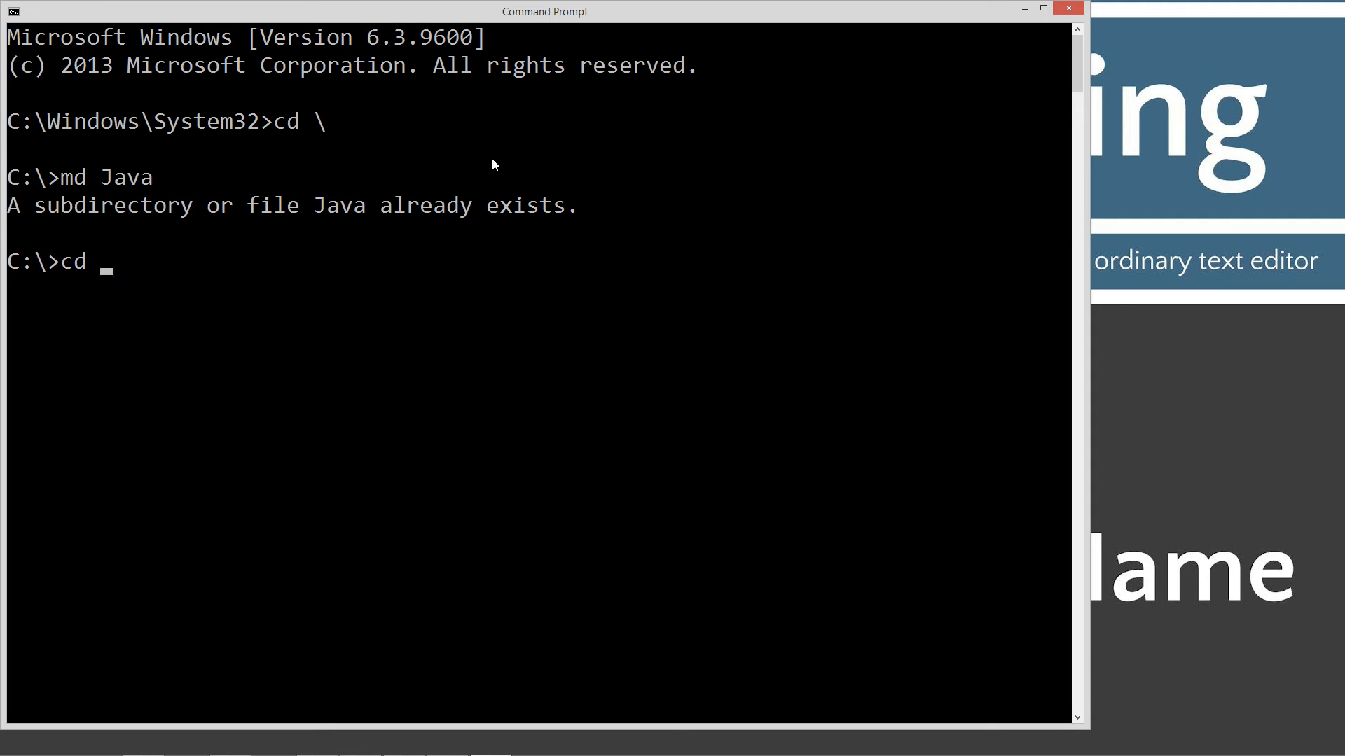
text(Java)
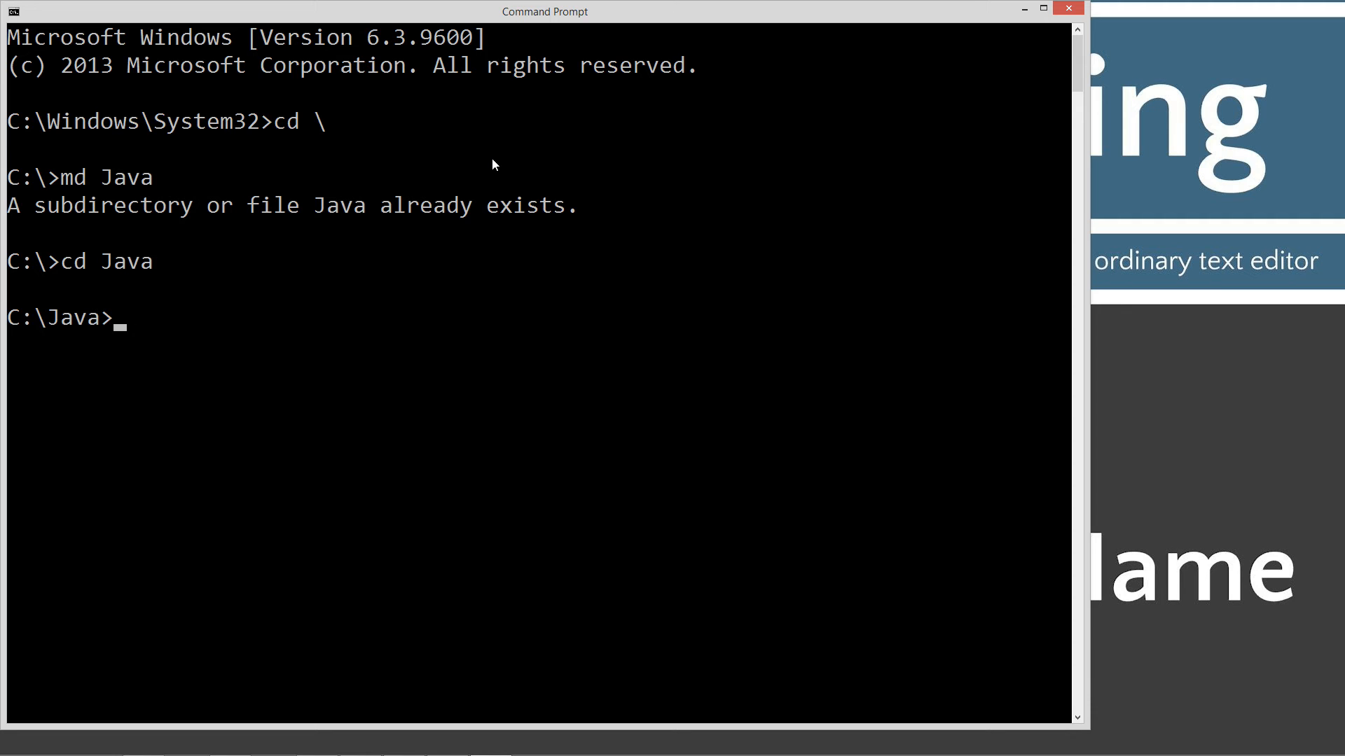
- Create a SourceFileName folder inside C:\Java and change into it
text(md)
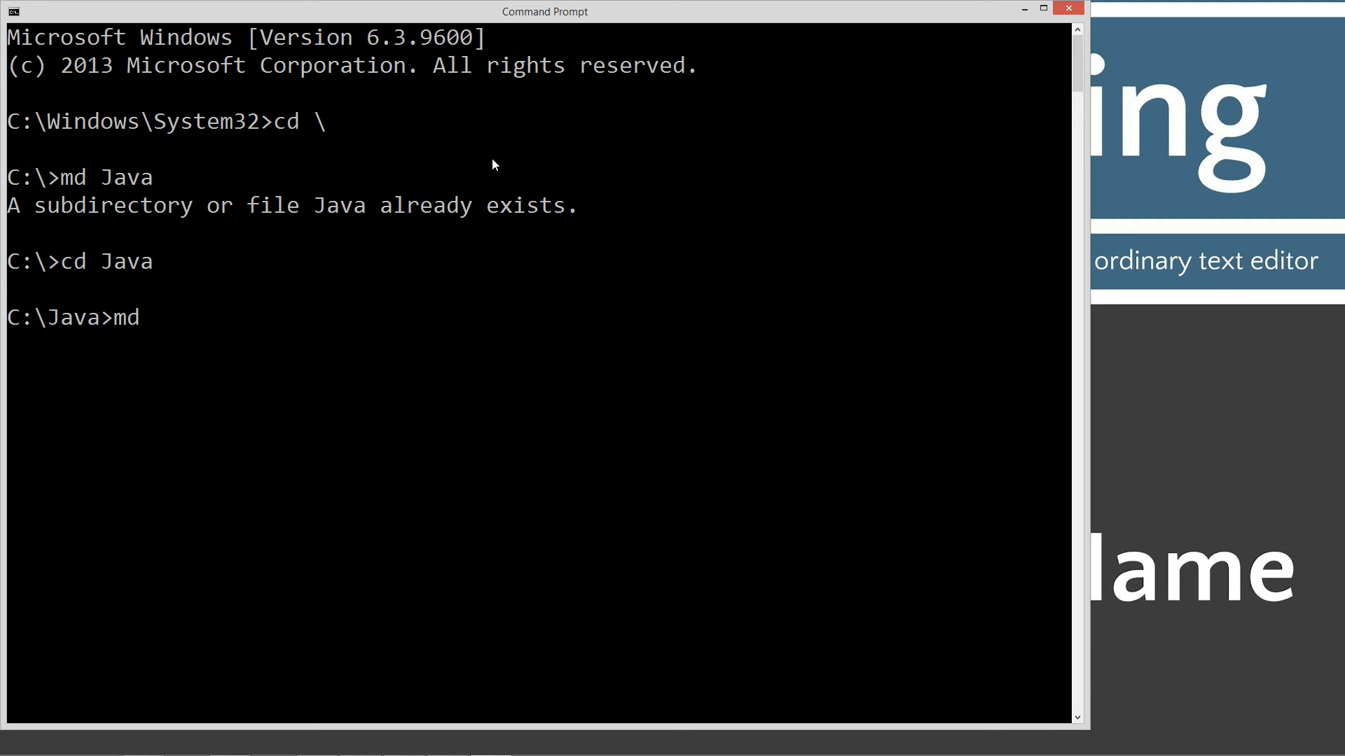
text(SourceFileName)
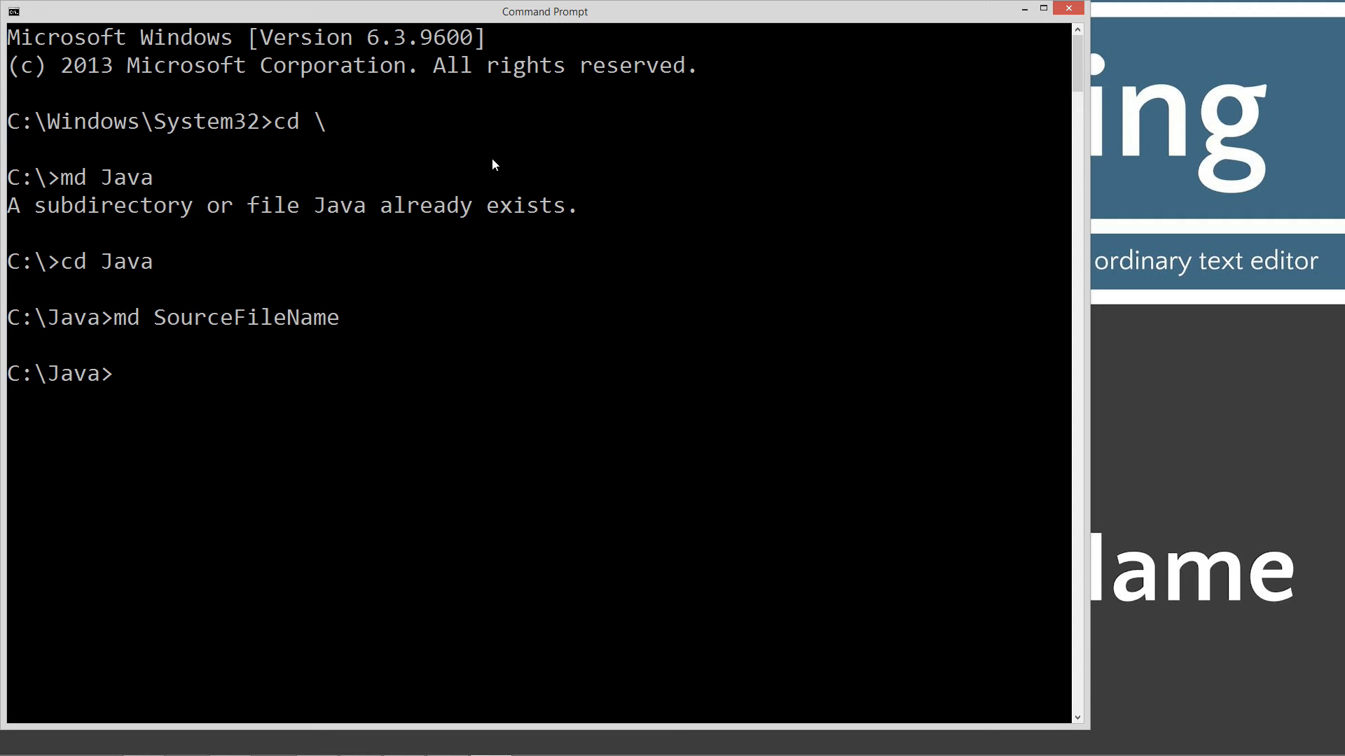
text(Cd SourceFileName)
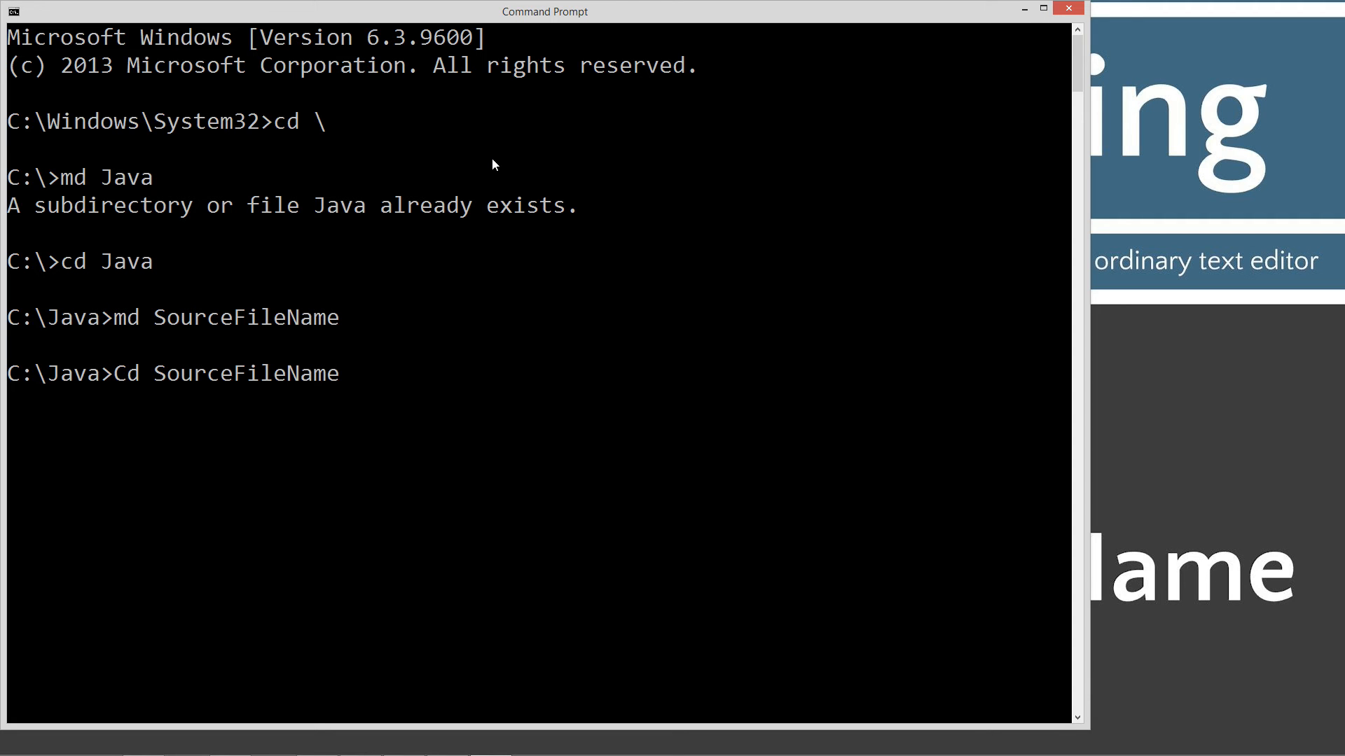
- Launch Notepad on SourceFileName.java from the command line
text(notepad Sourc)
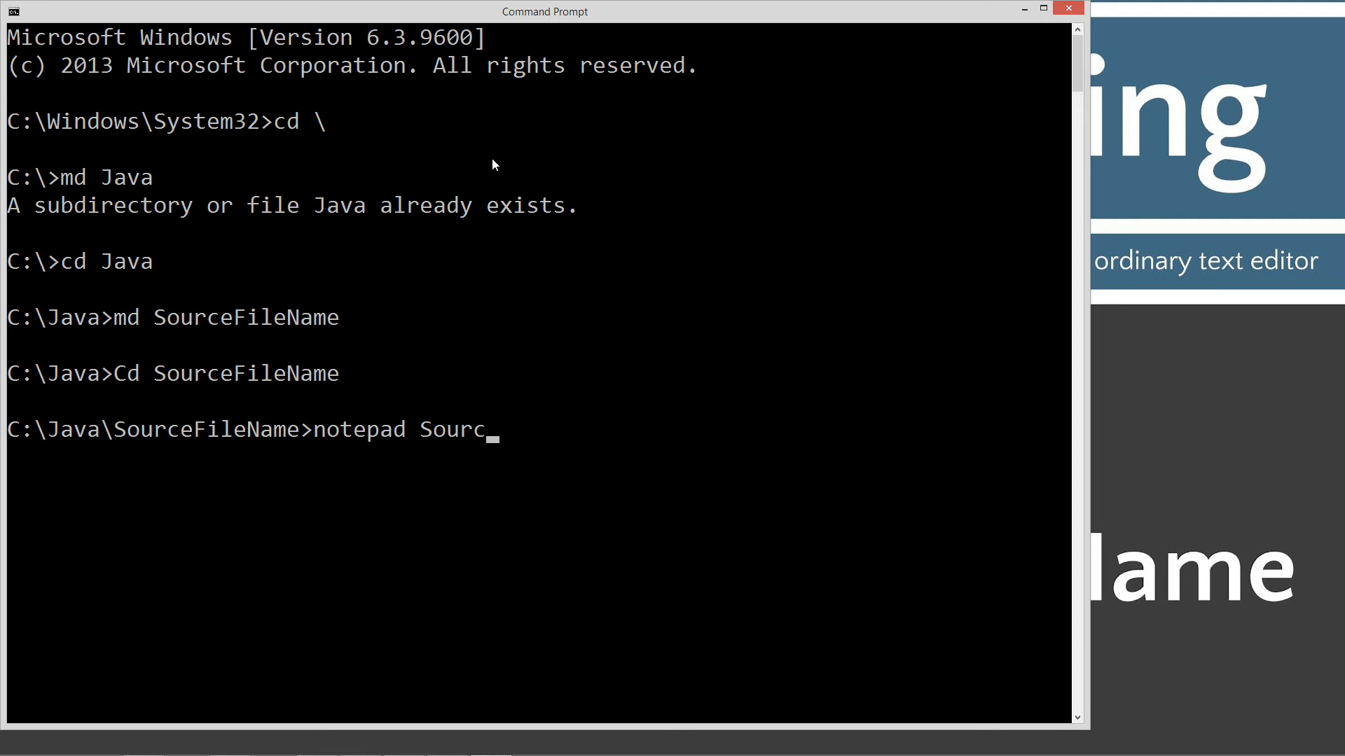
text(eFileName)
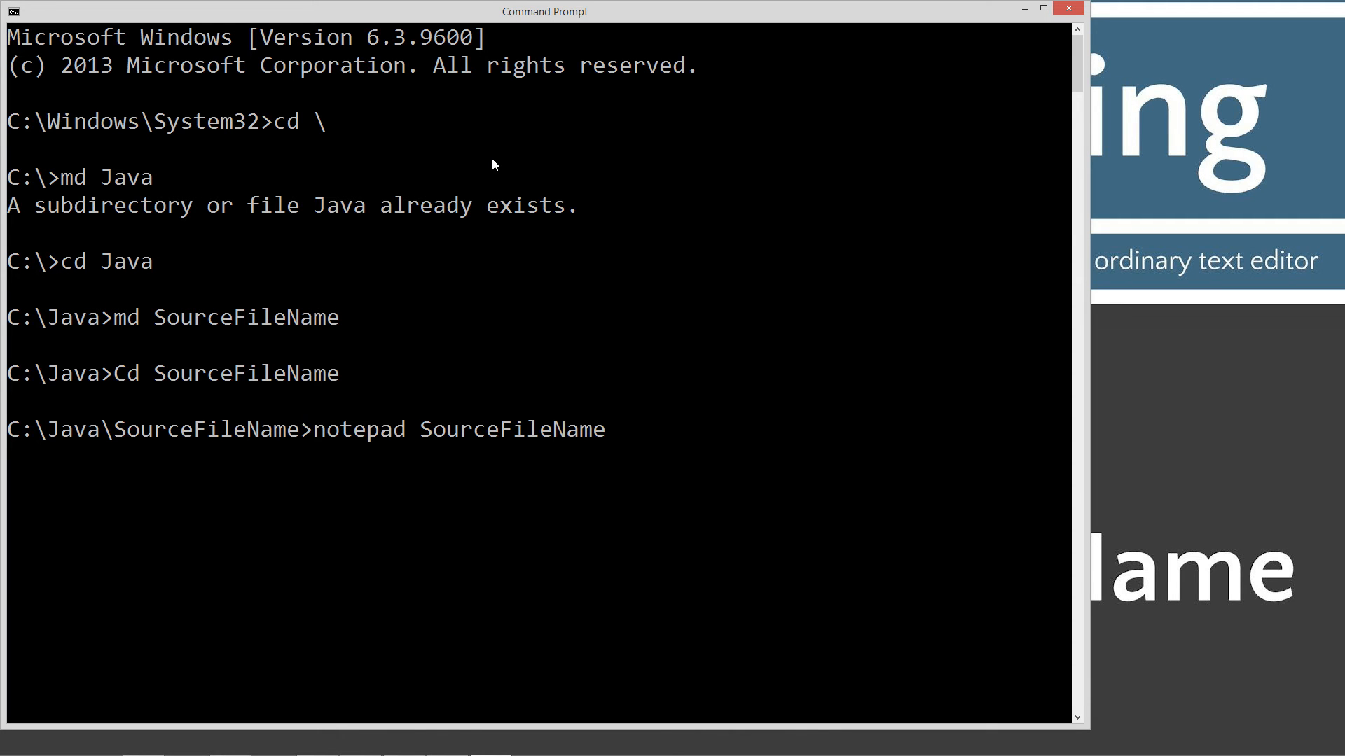
text(.java)
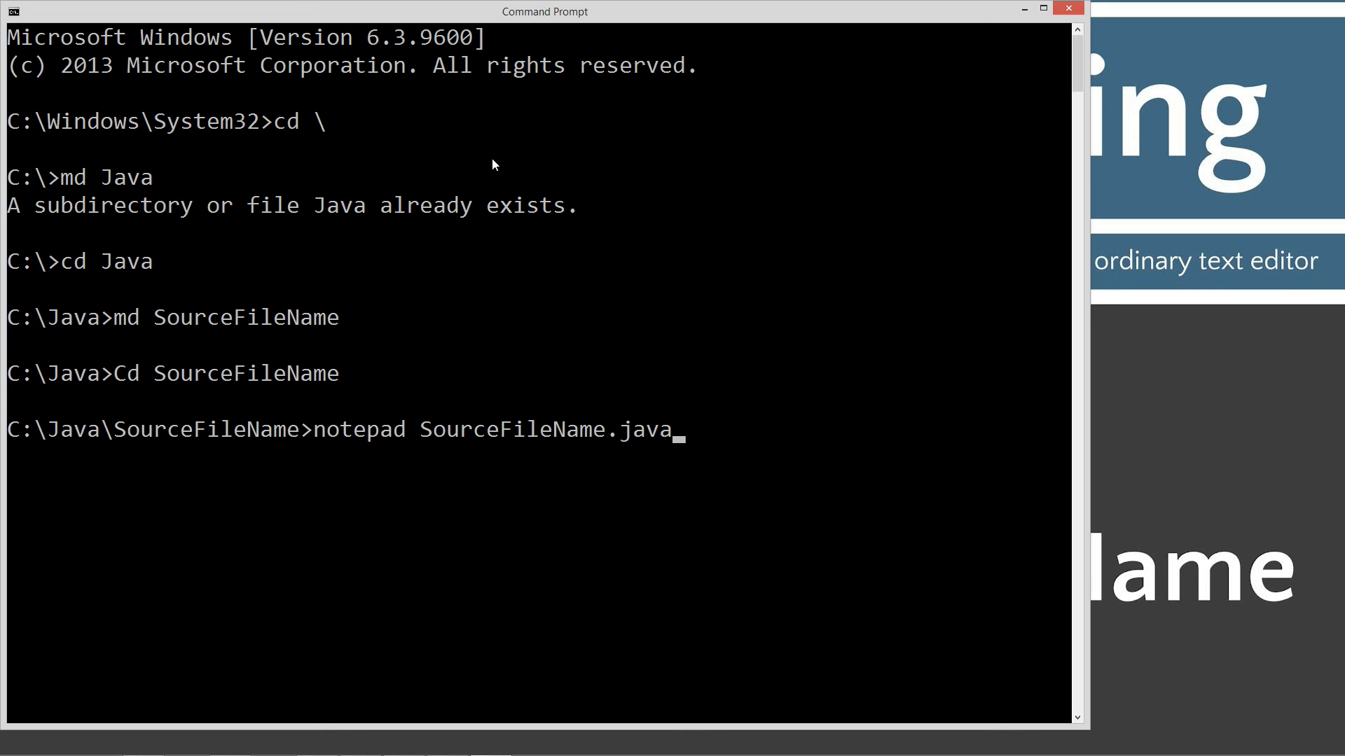
key(enter)
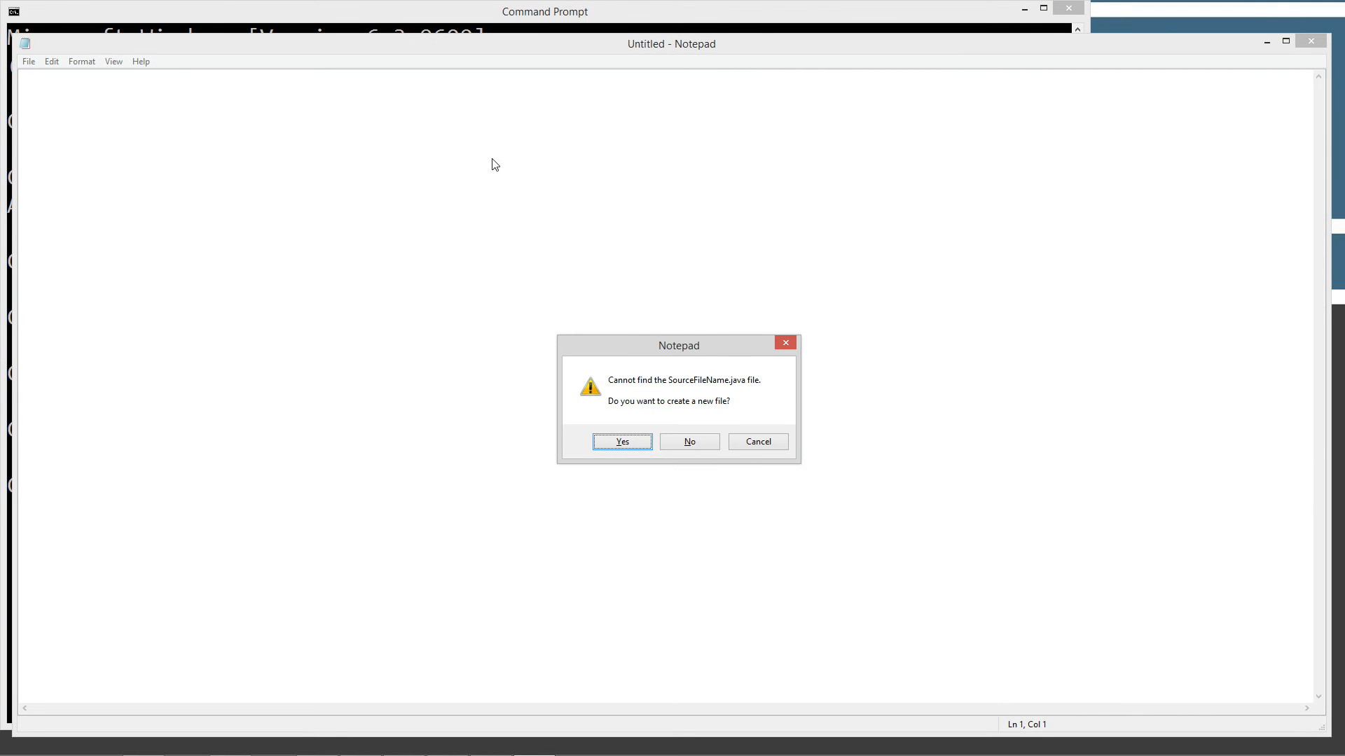
- Create the new file and write an empty class SourceFileName with opening and closing braces
click(621, 441)
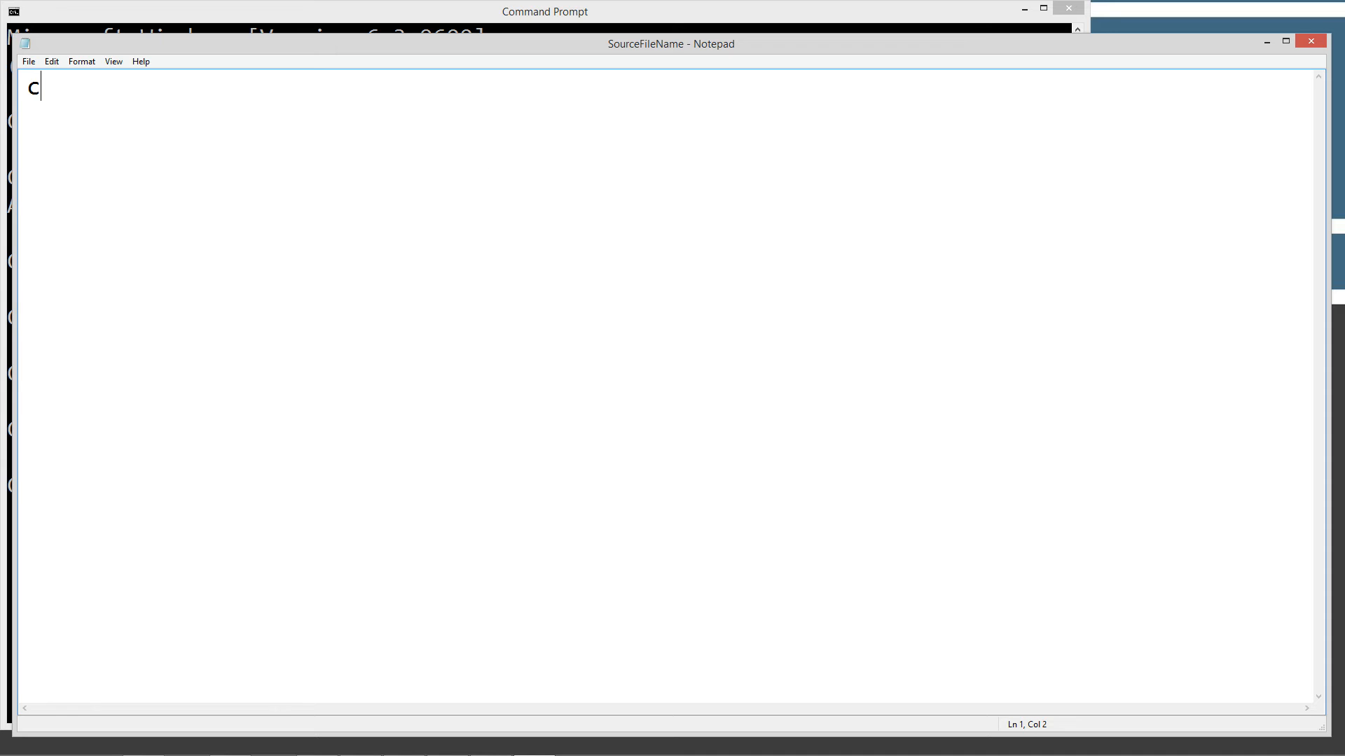
text(lass Source)
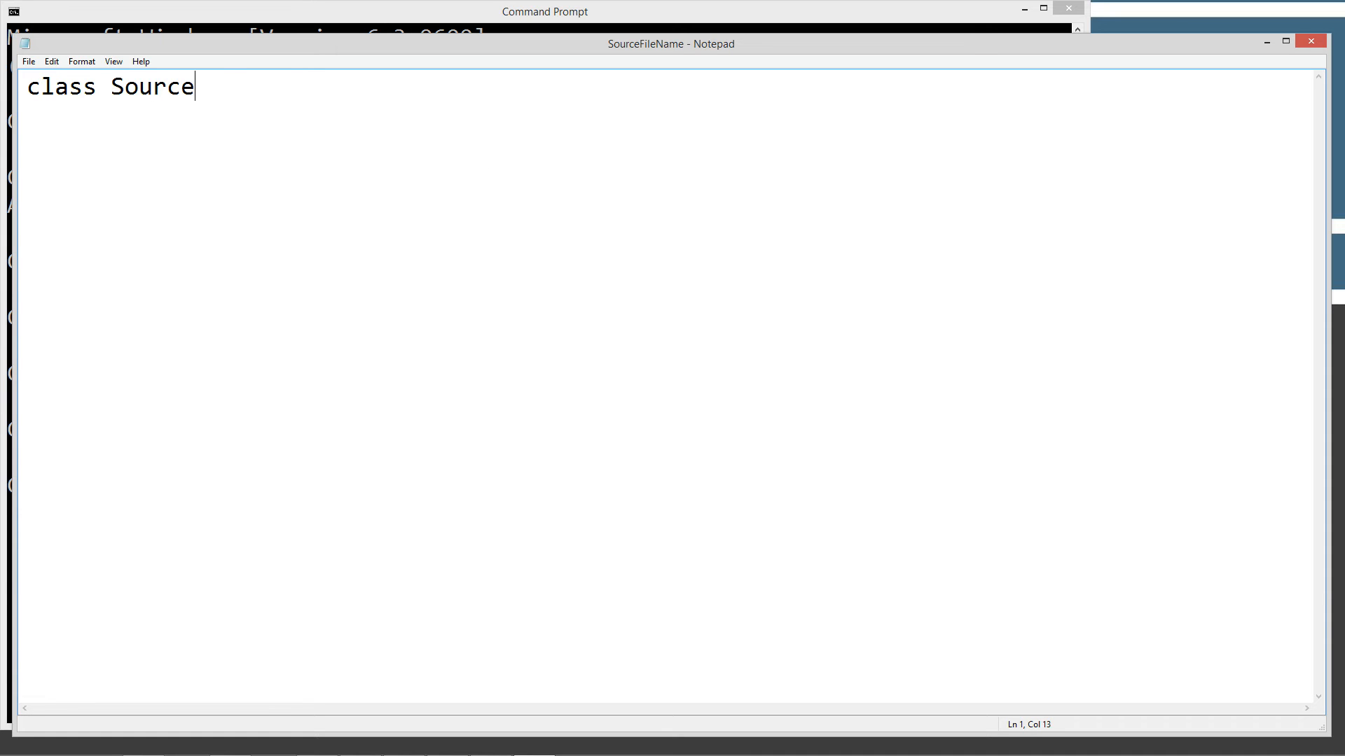
text(FileName {)
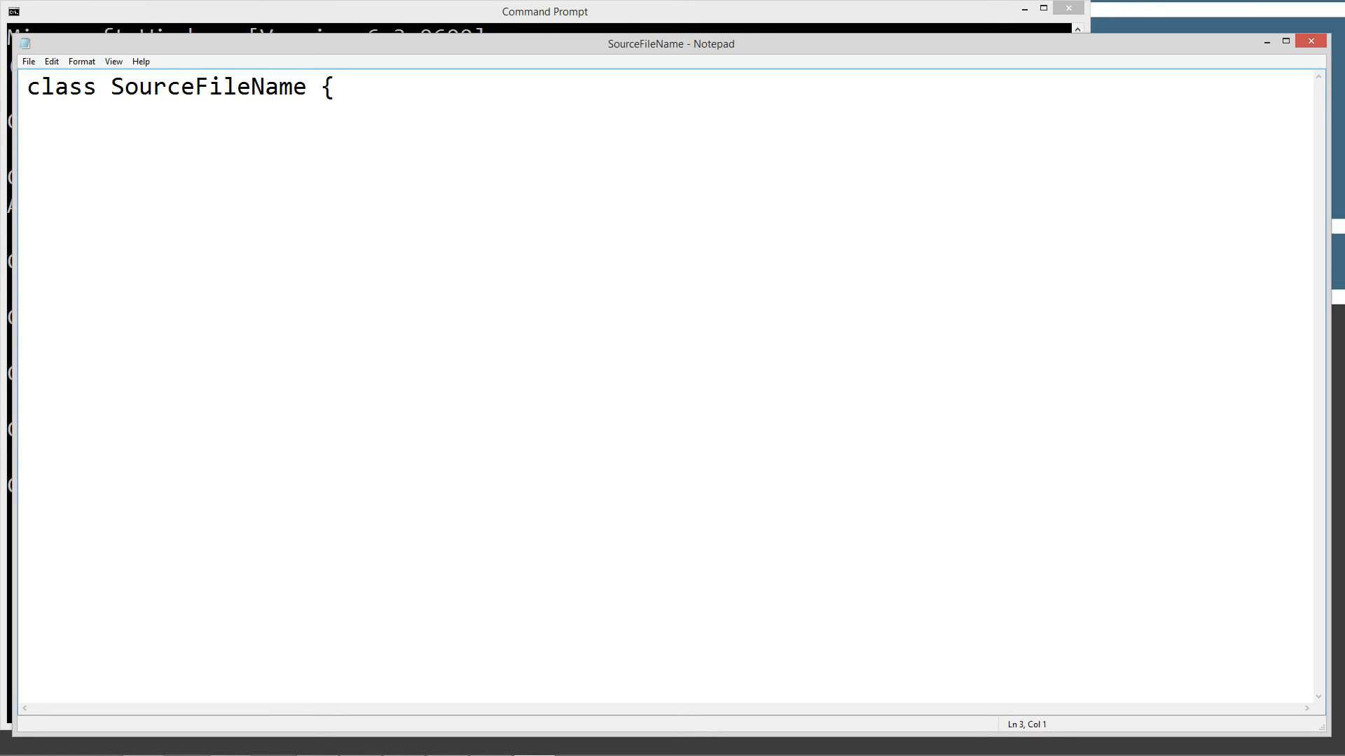
text(})
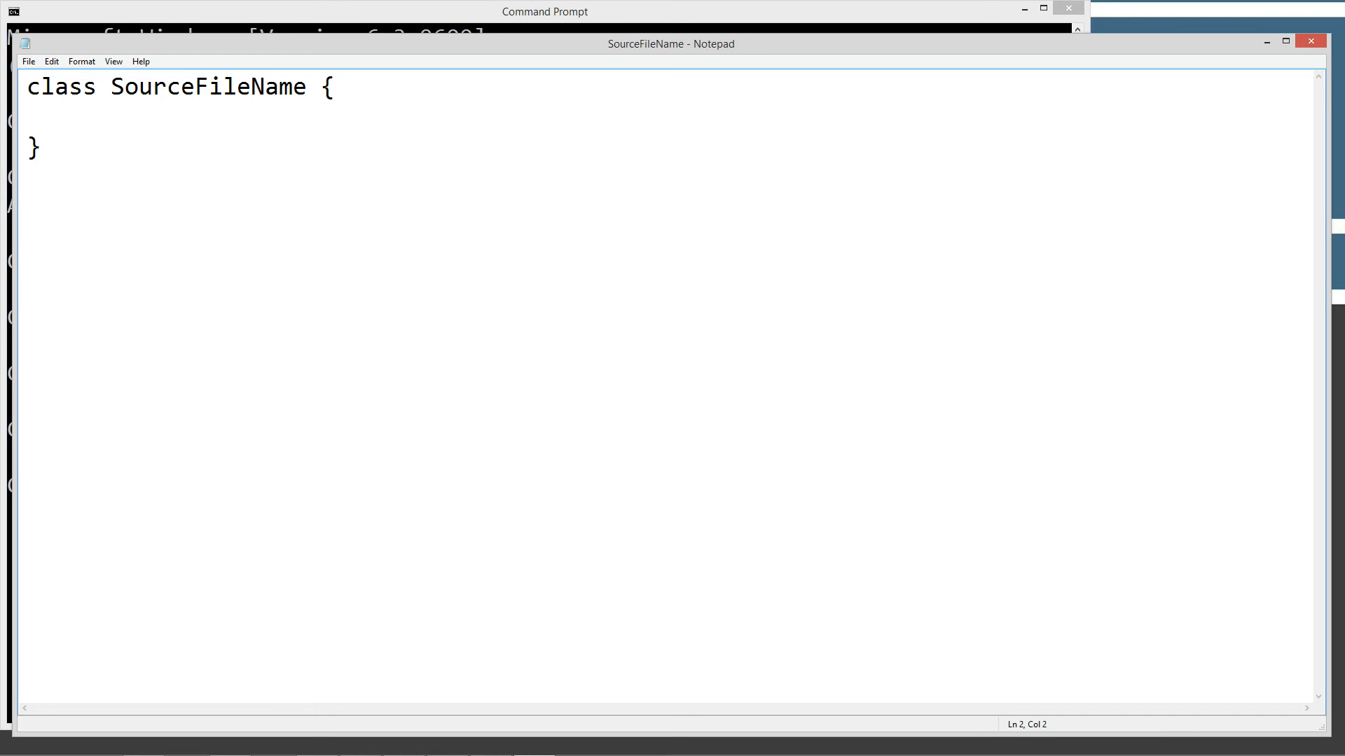
- Declare public static void main(String args[]) inside the class
text(public s)
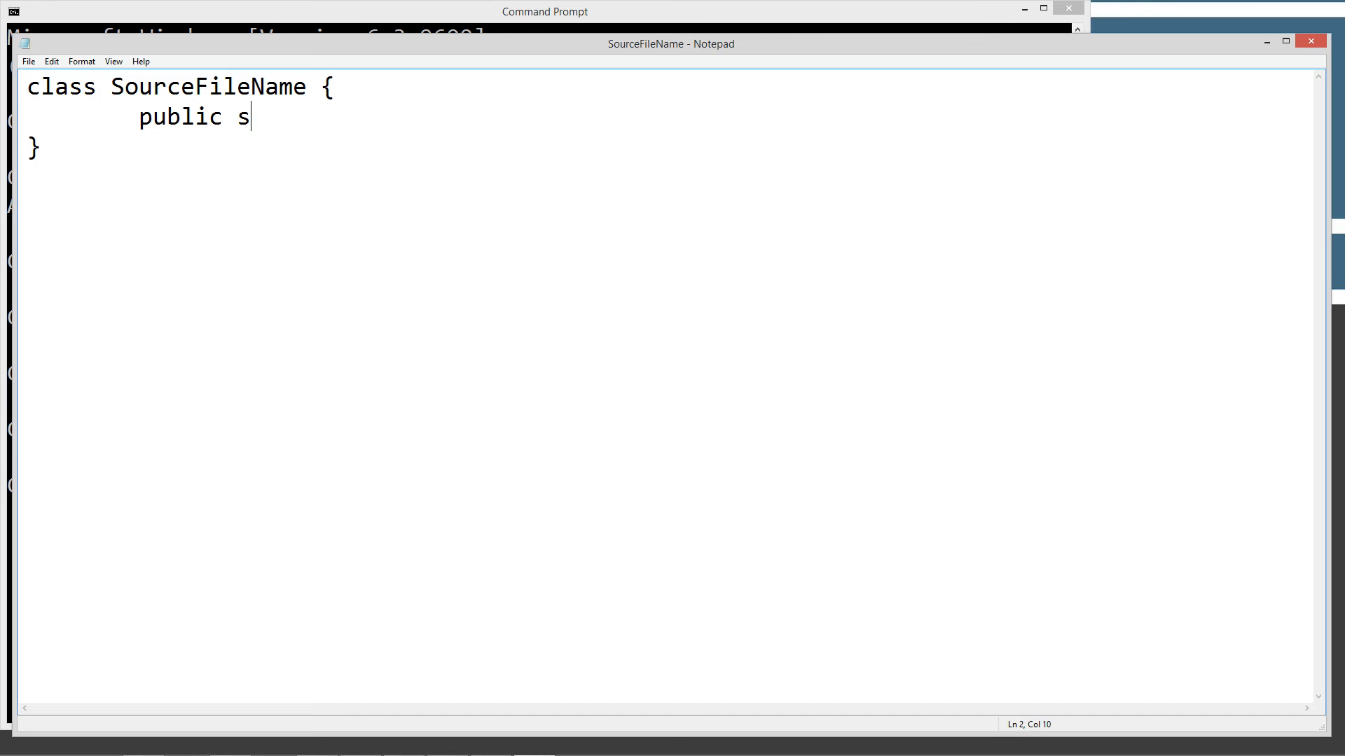
text(tatic)
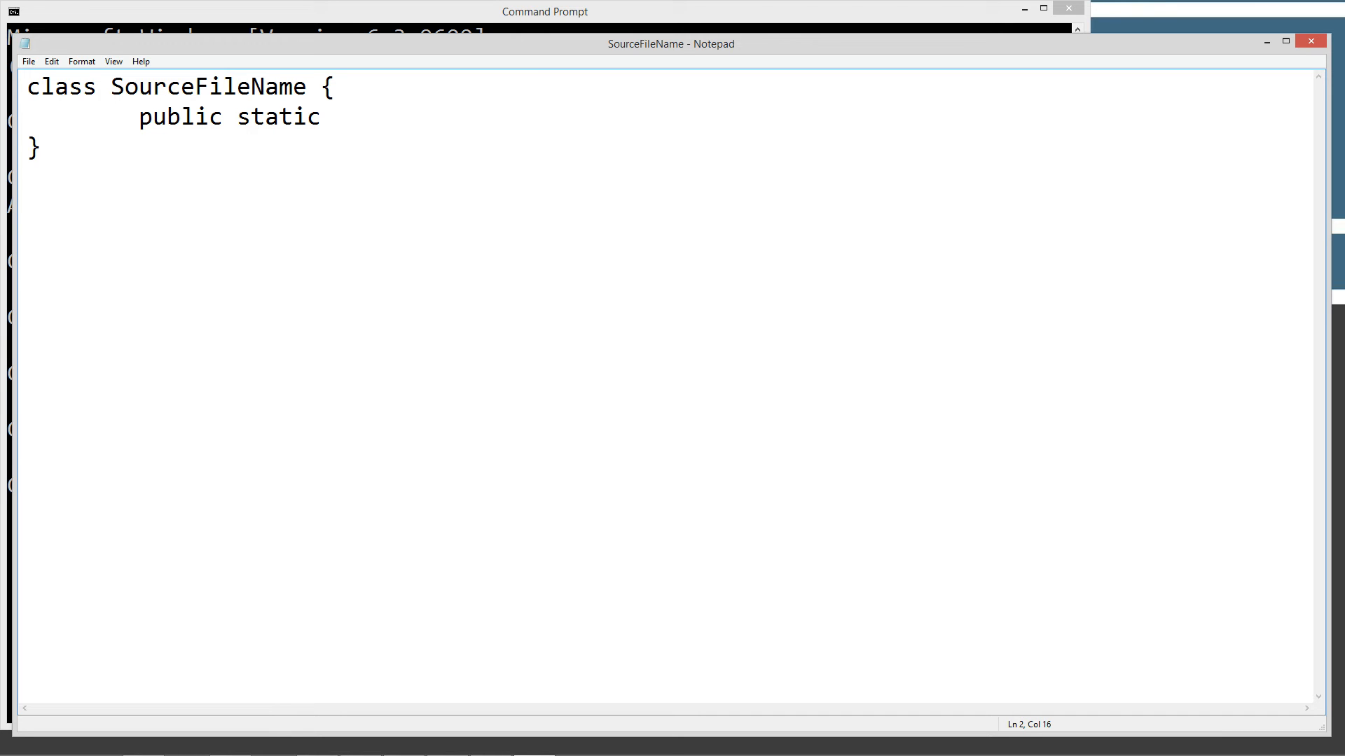
text(void mai)
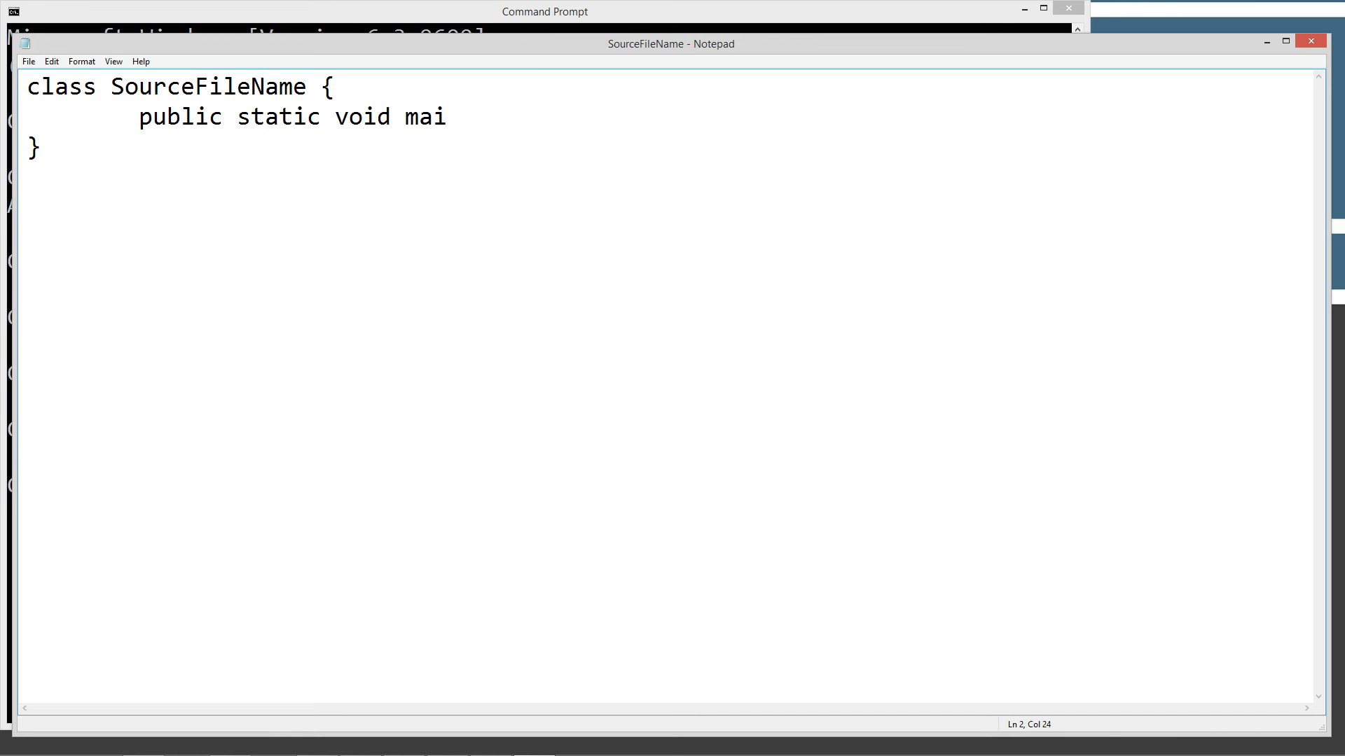
text(n(String)
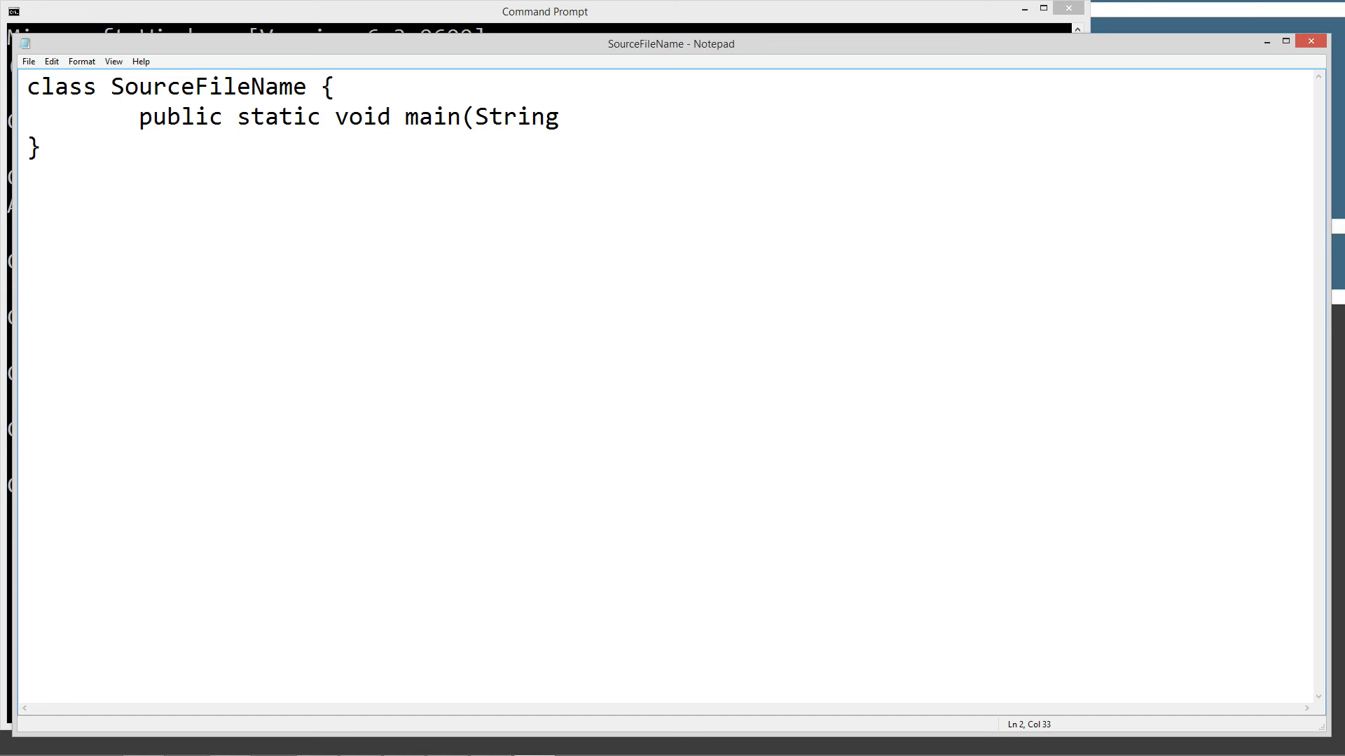
text(args[]) {)
text(})
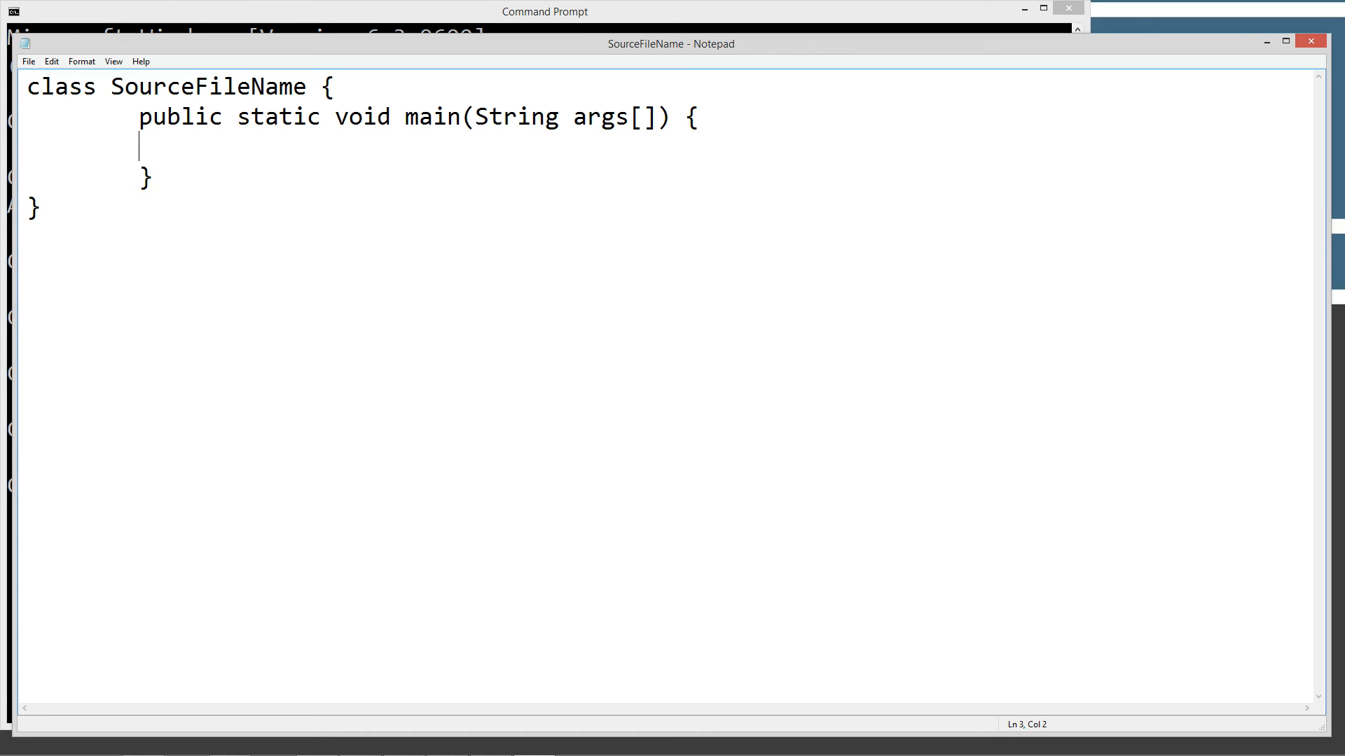
- Add System.out.println("Java source code names do matter!"); inside main
text(System)
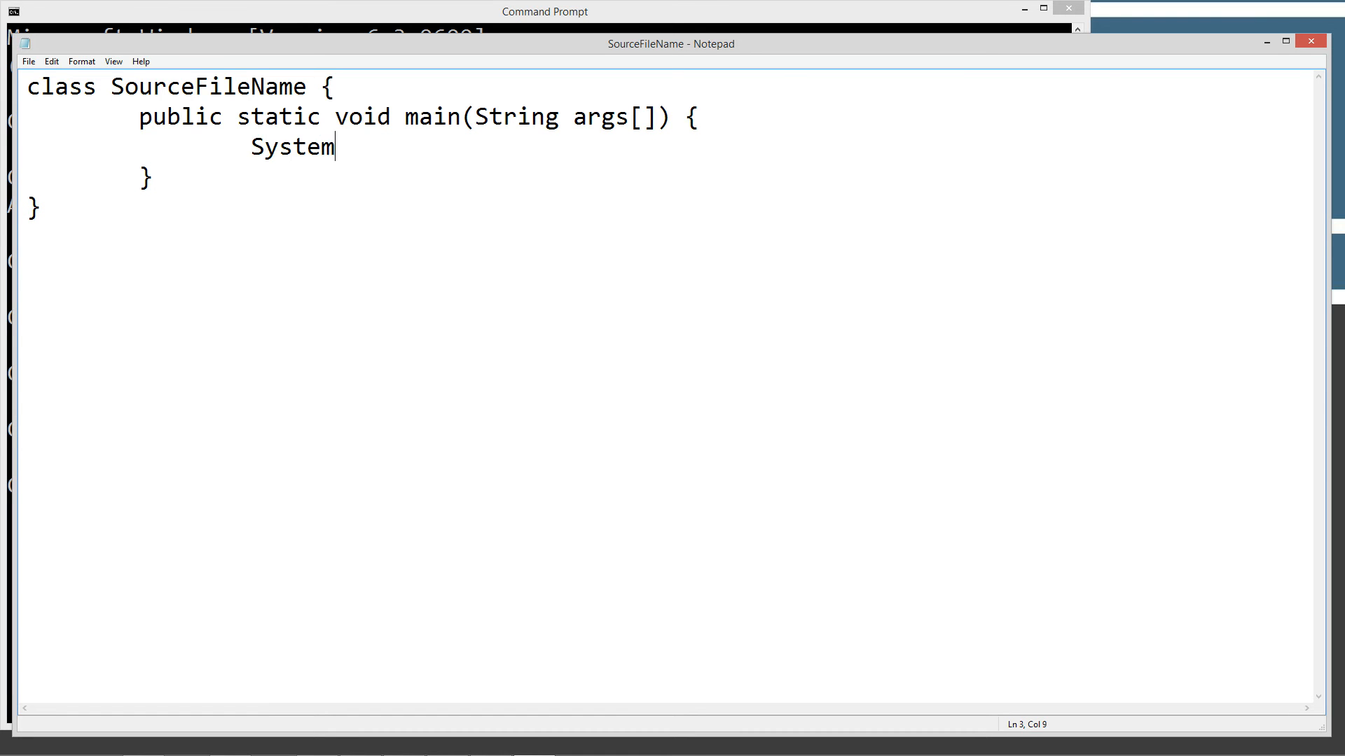
text(.out.print)
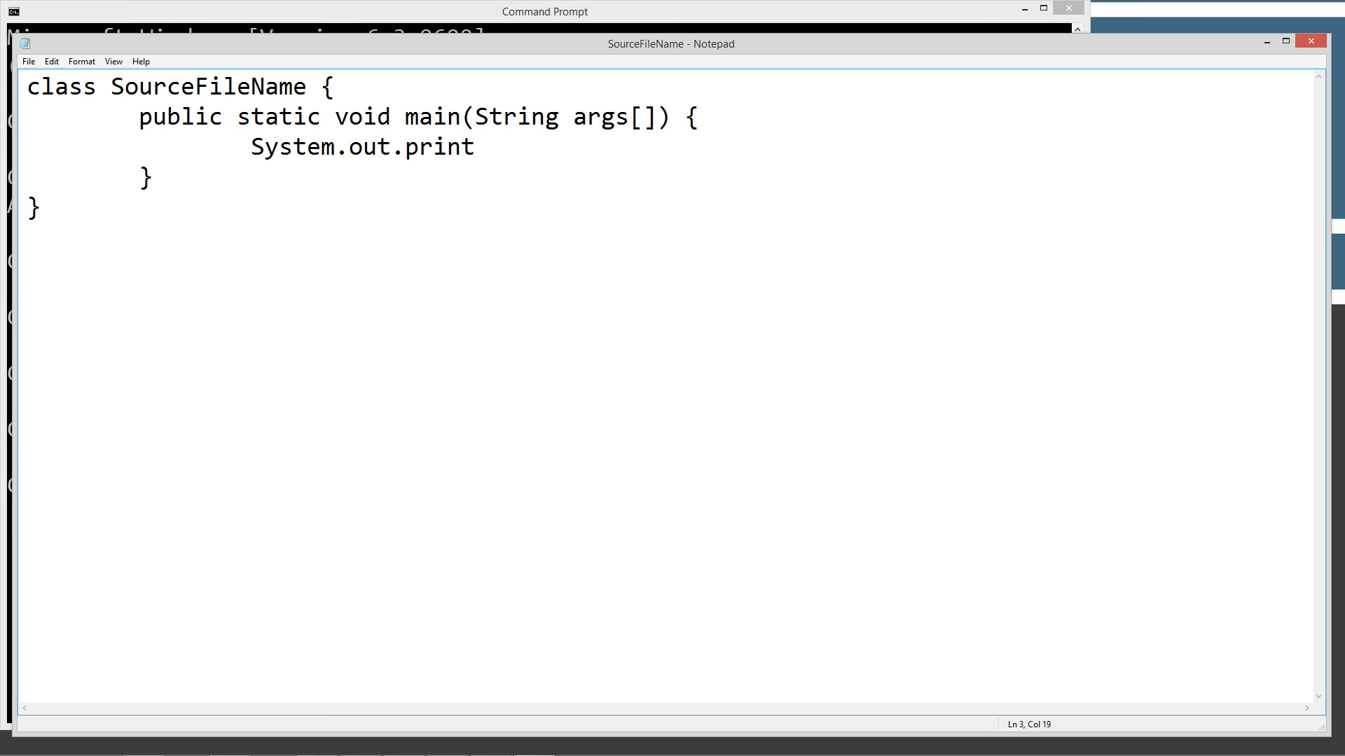
text(ln(")
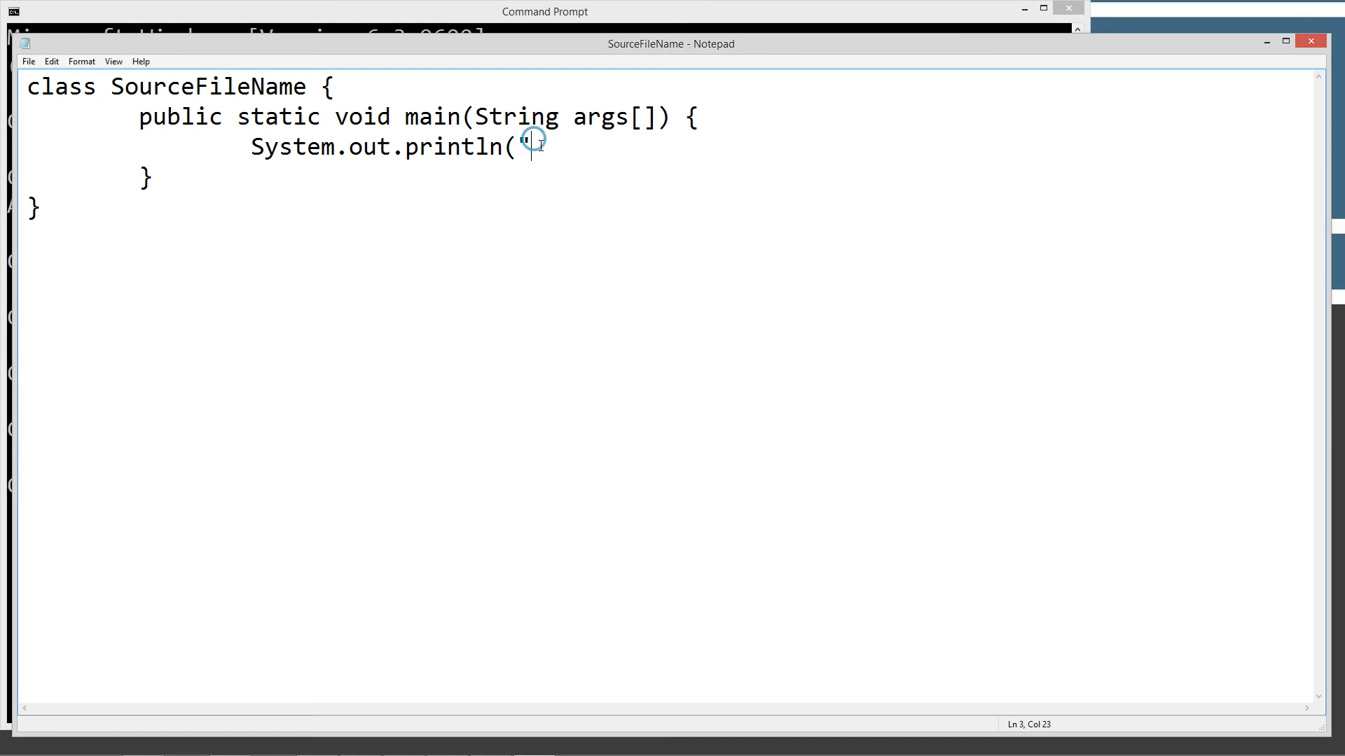
text("Java)
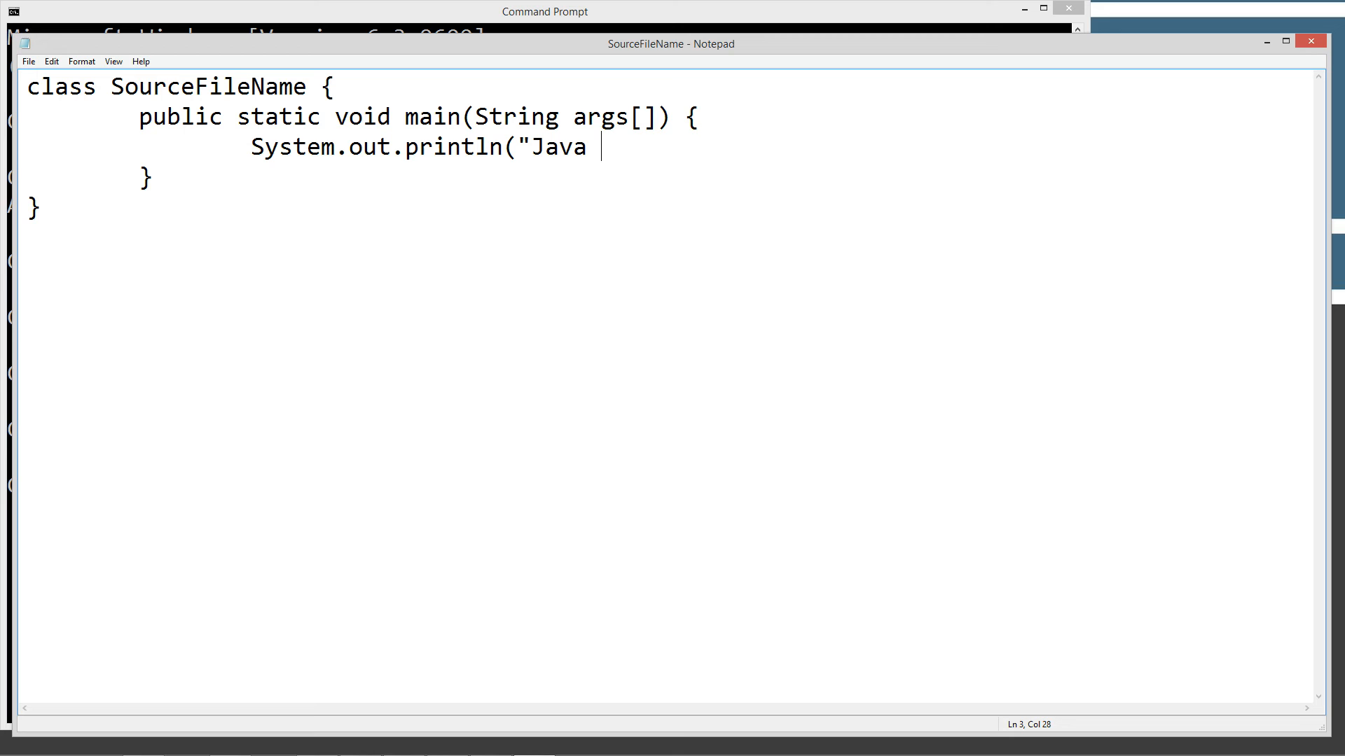
text(source co)
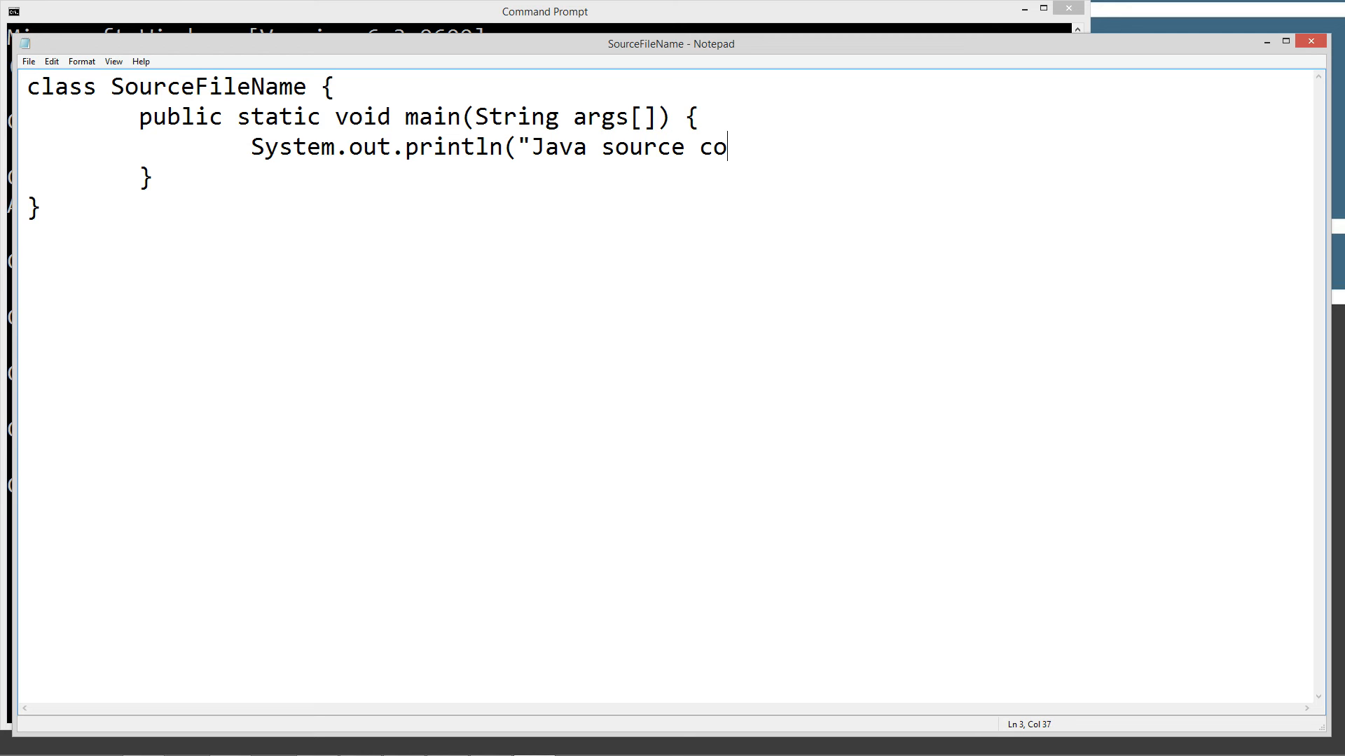
text(de names)
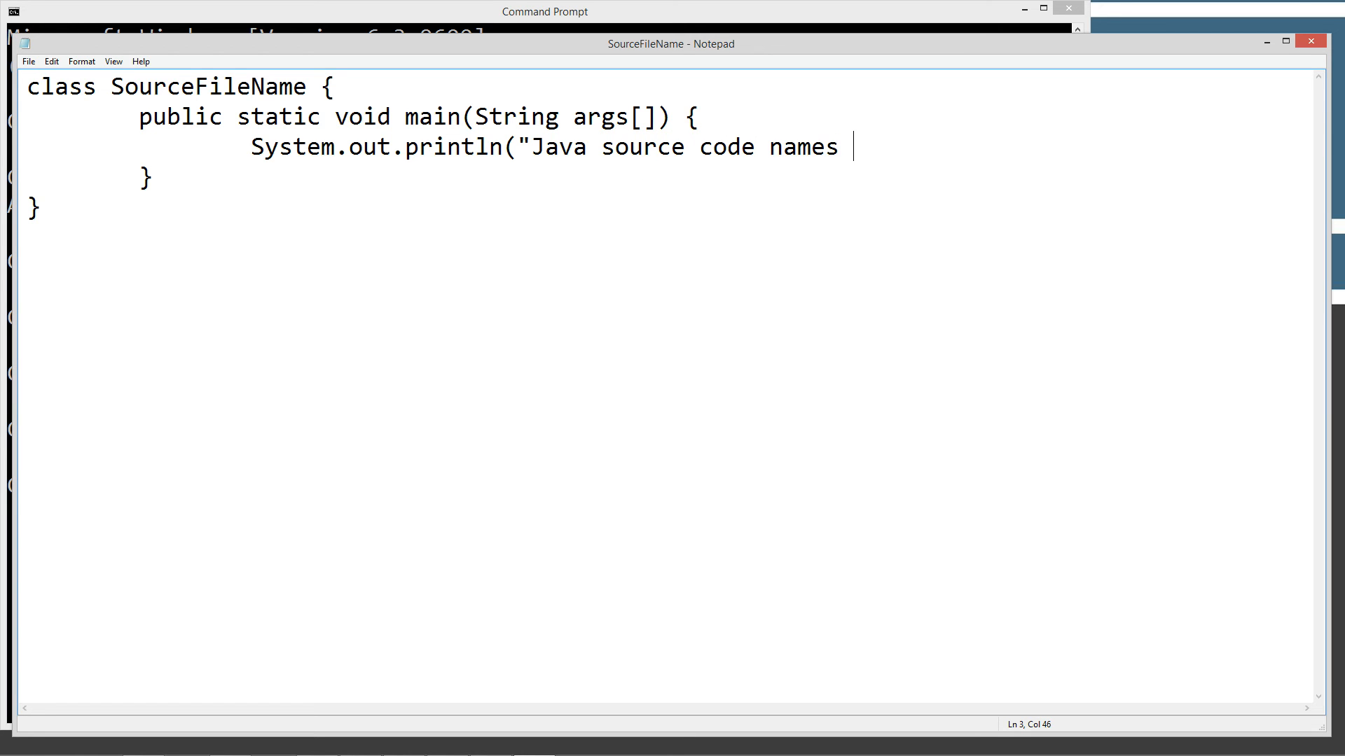
text(do matte)
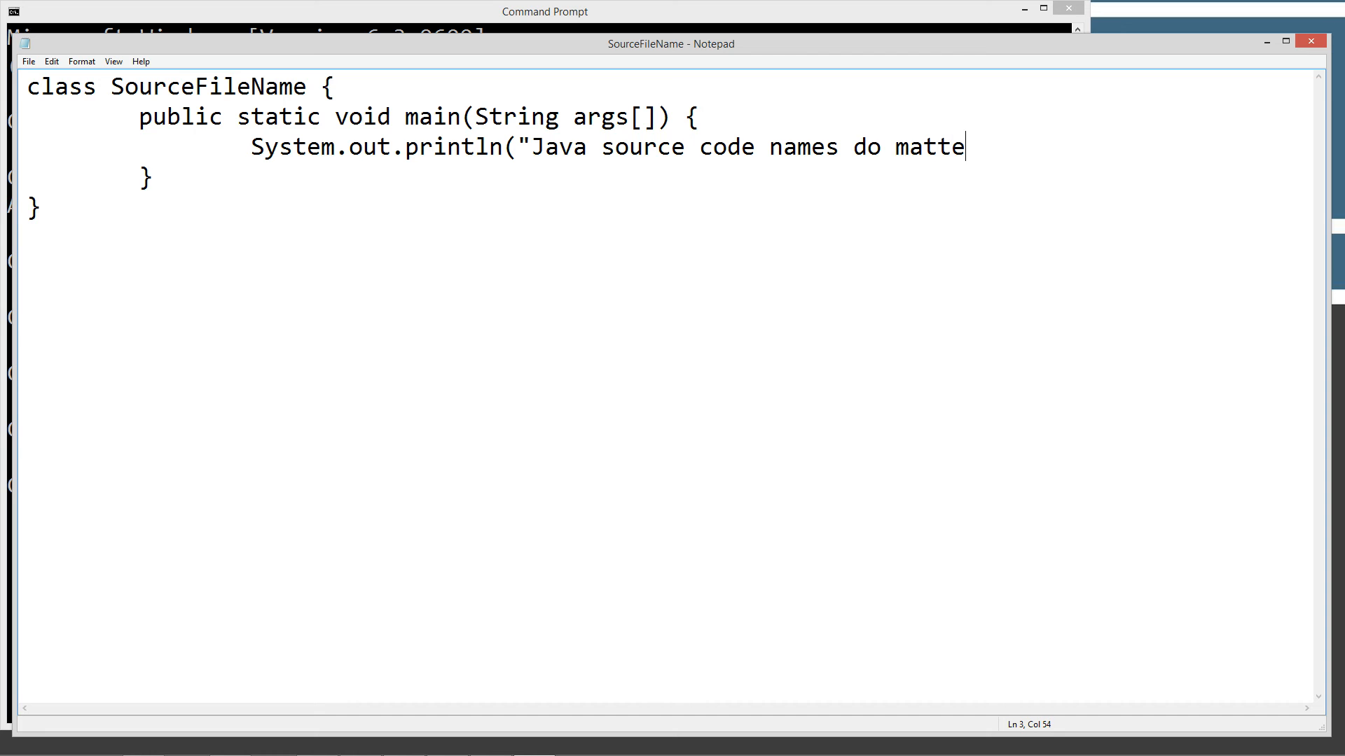
text(r!")
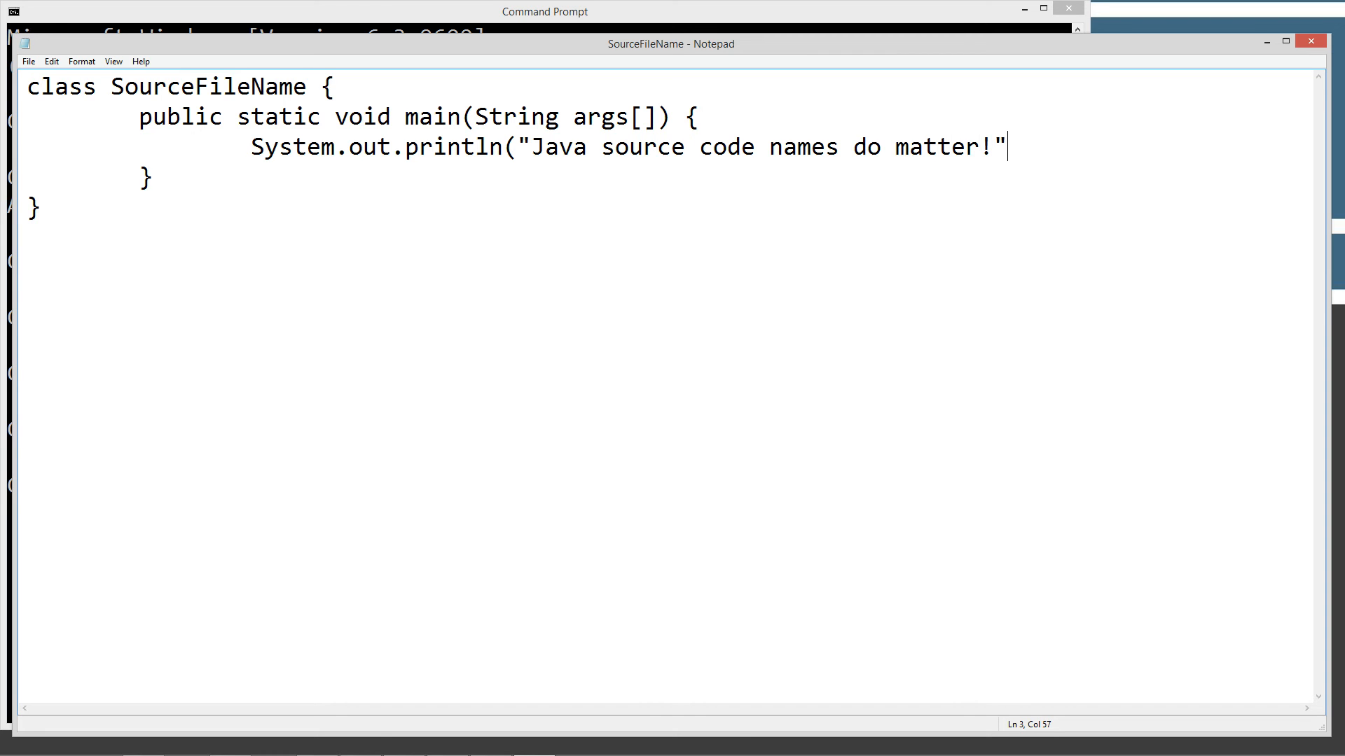
text();)
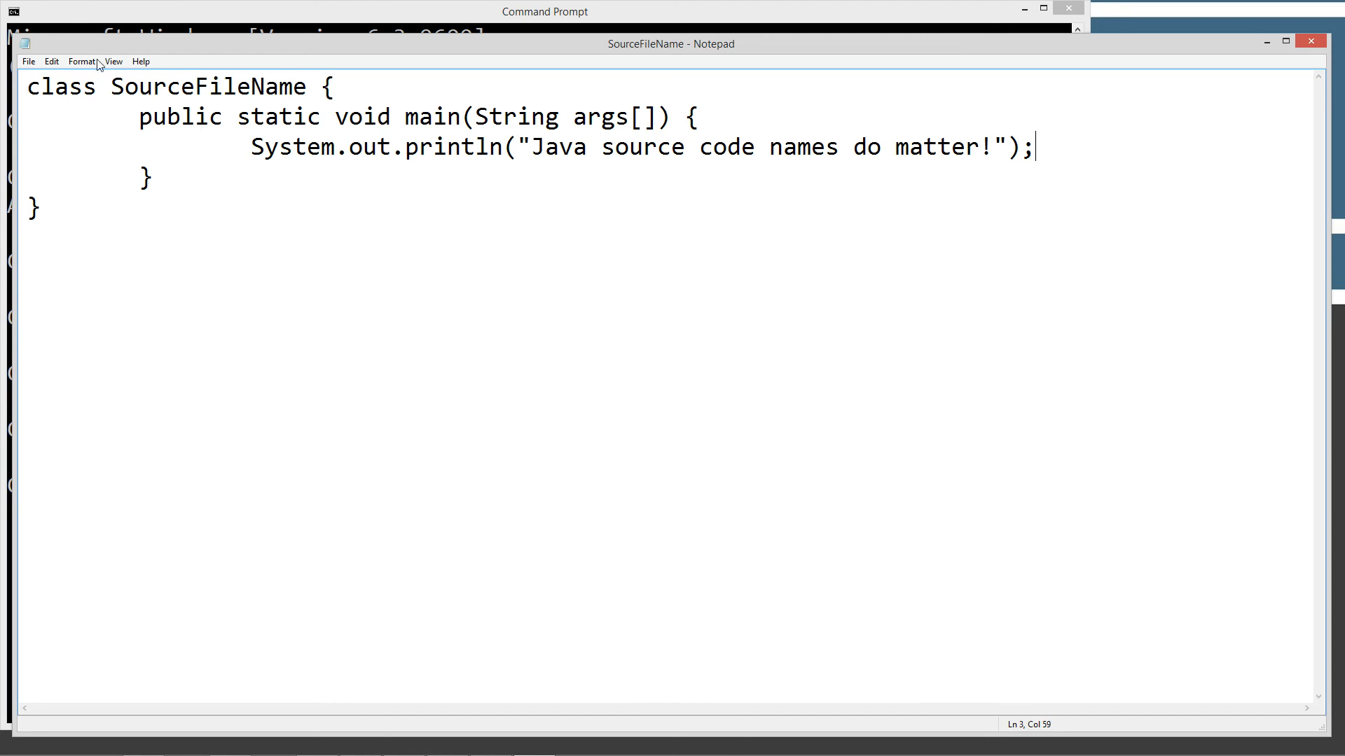
click(28, 61)
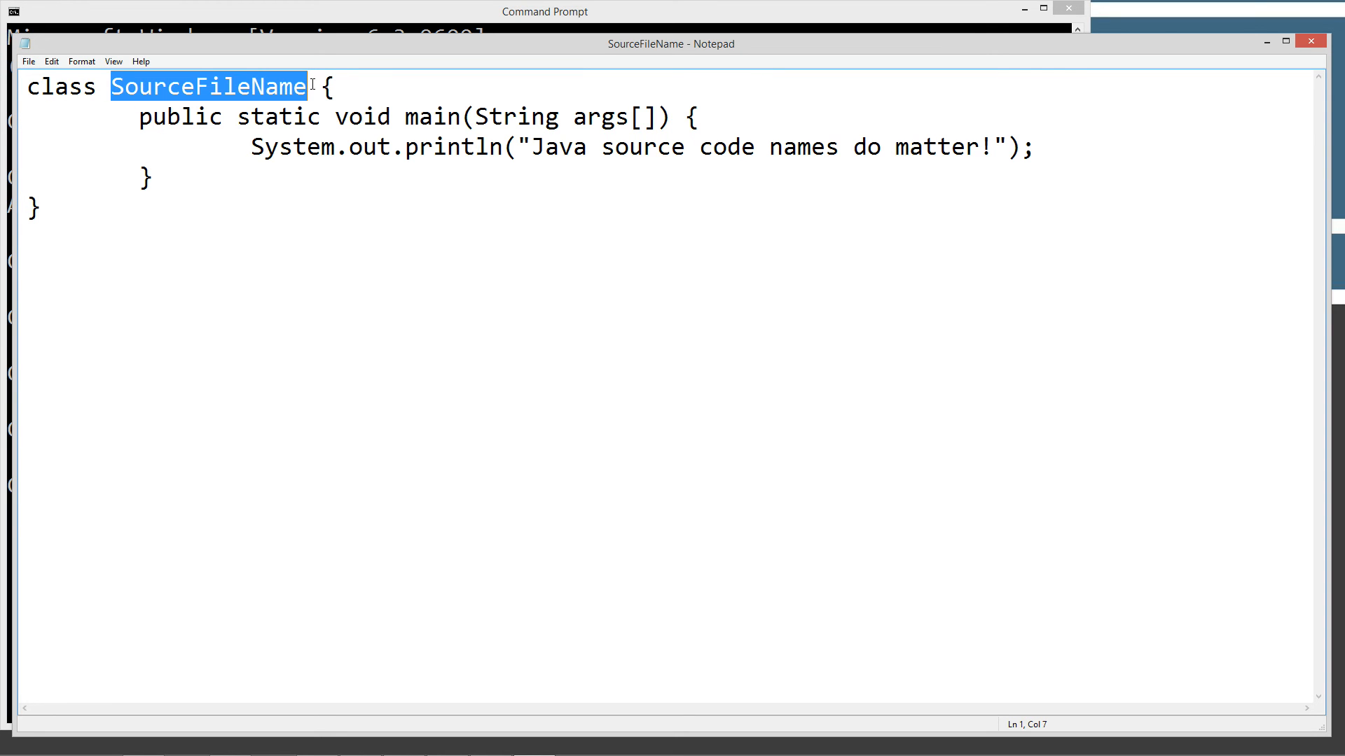
click(189, 85)
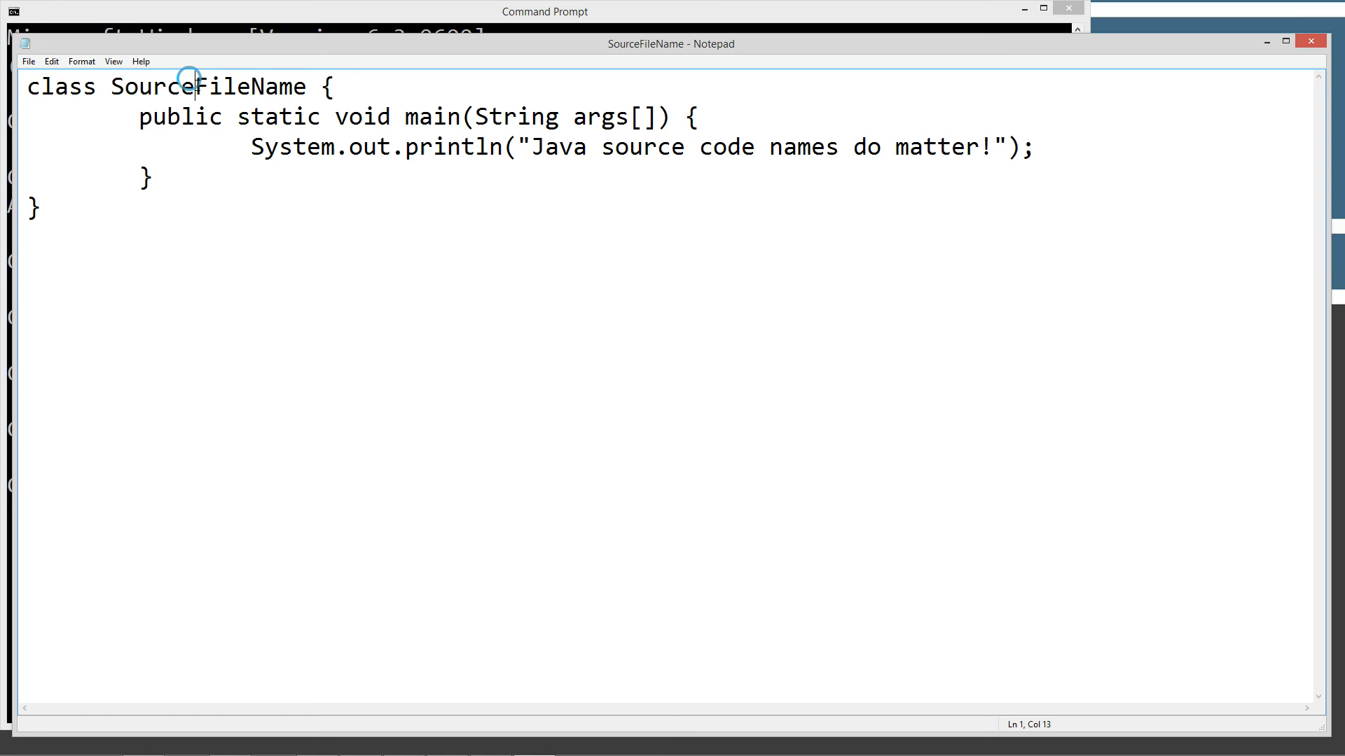
click(251, 85)
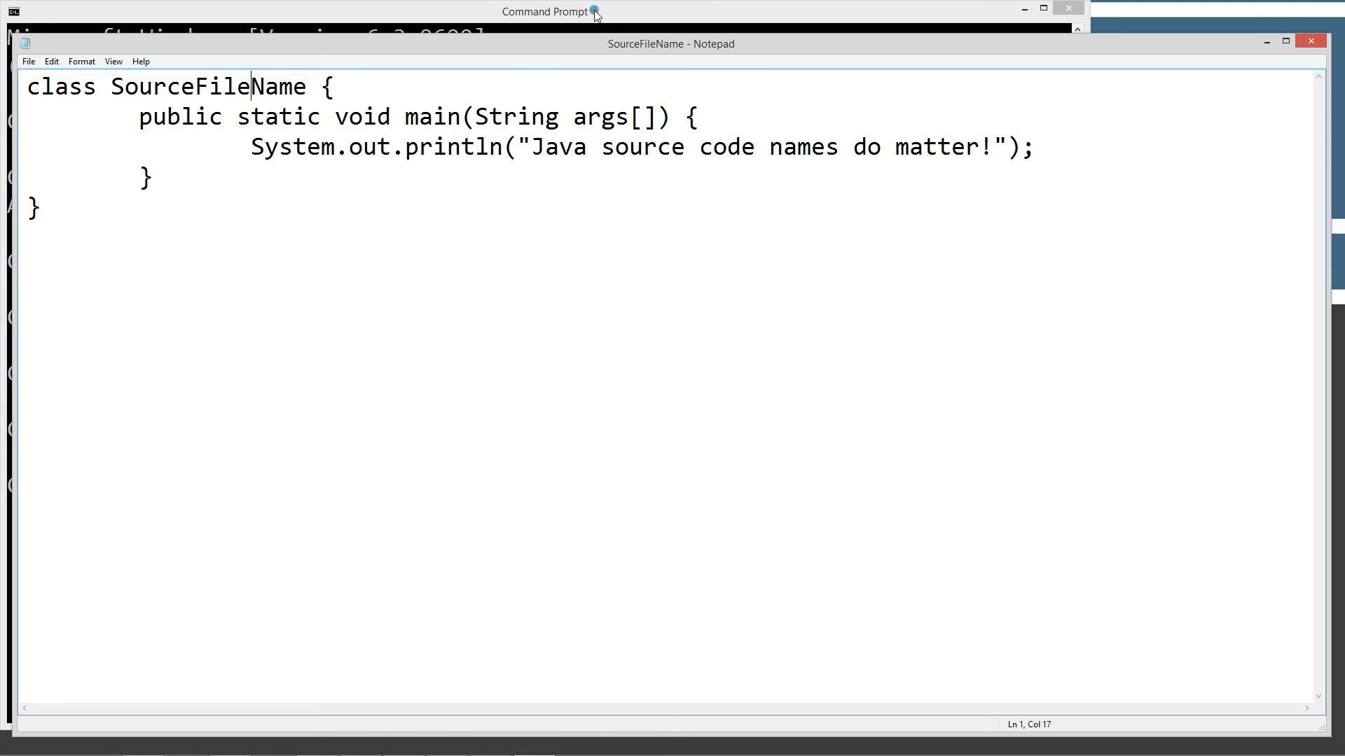
click(544, 11)
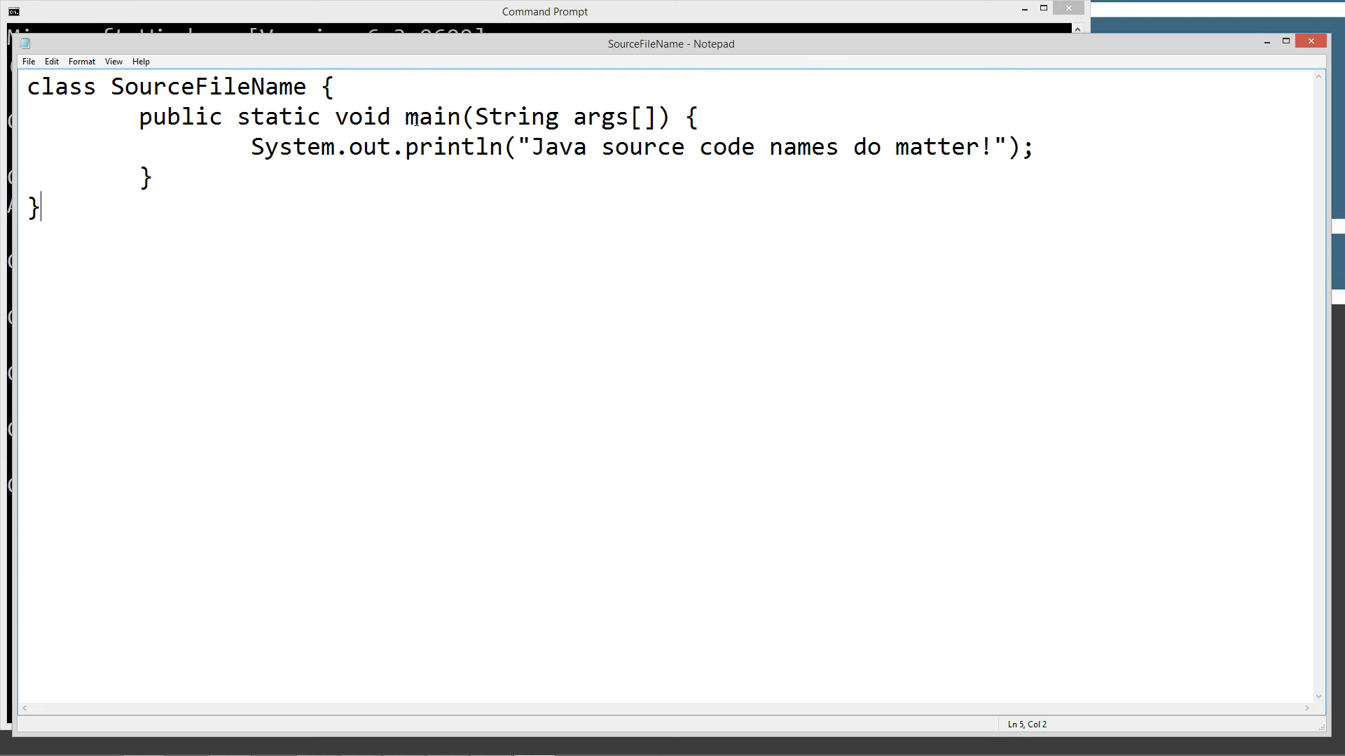
drag(140, 116, 459, 116)
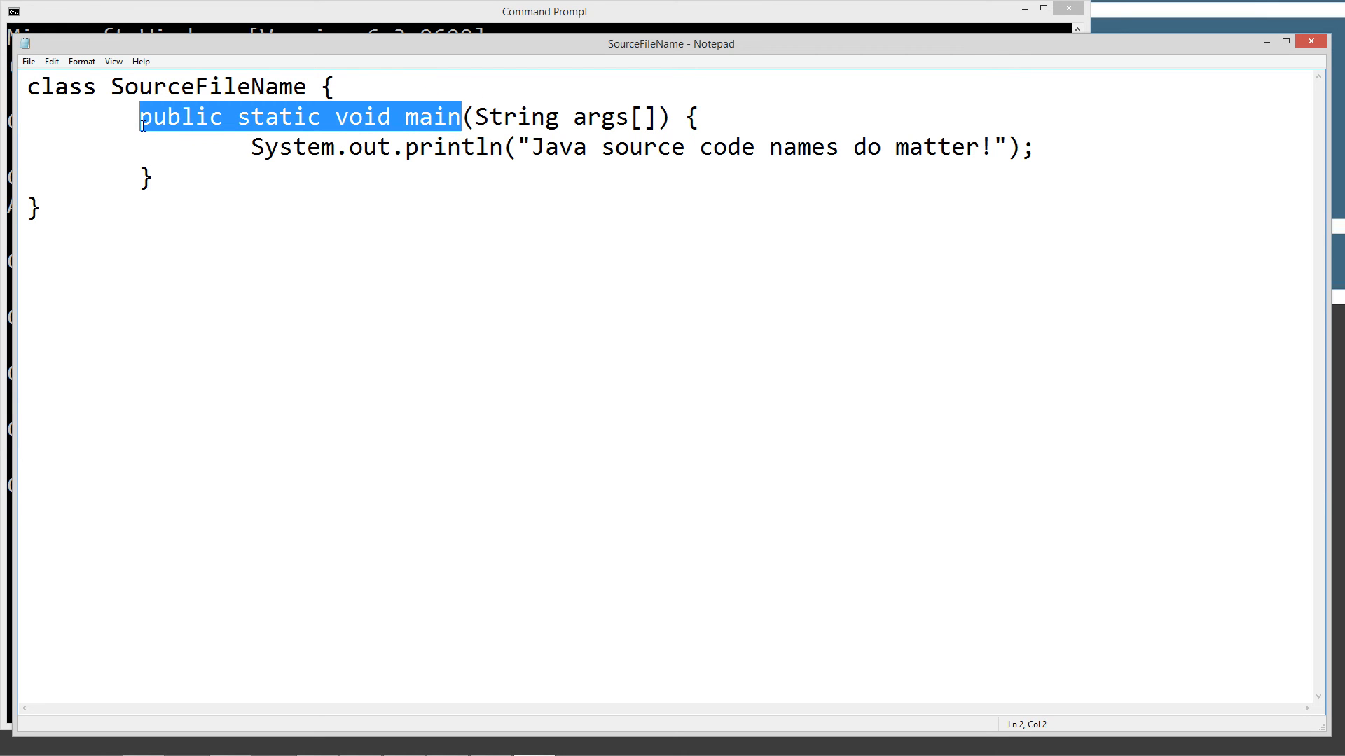
click(250, 147)
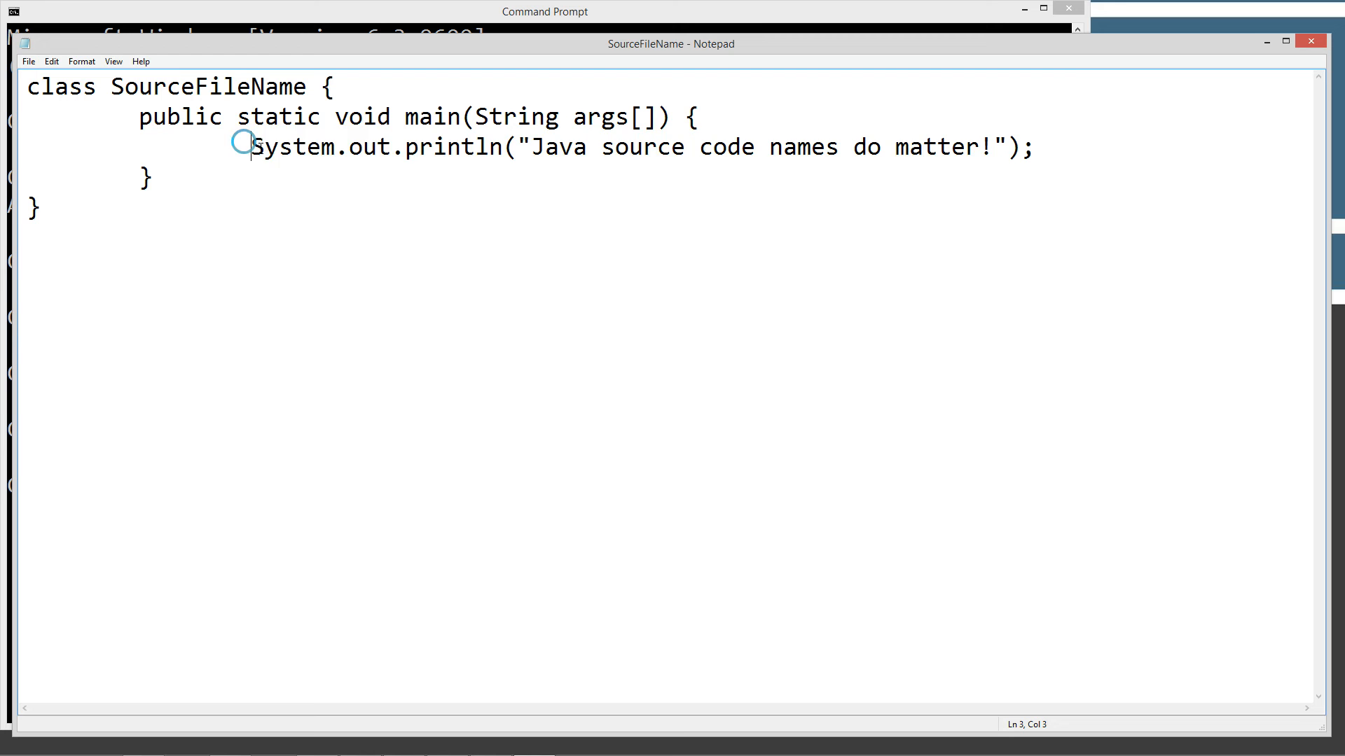
click(1036, 147)
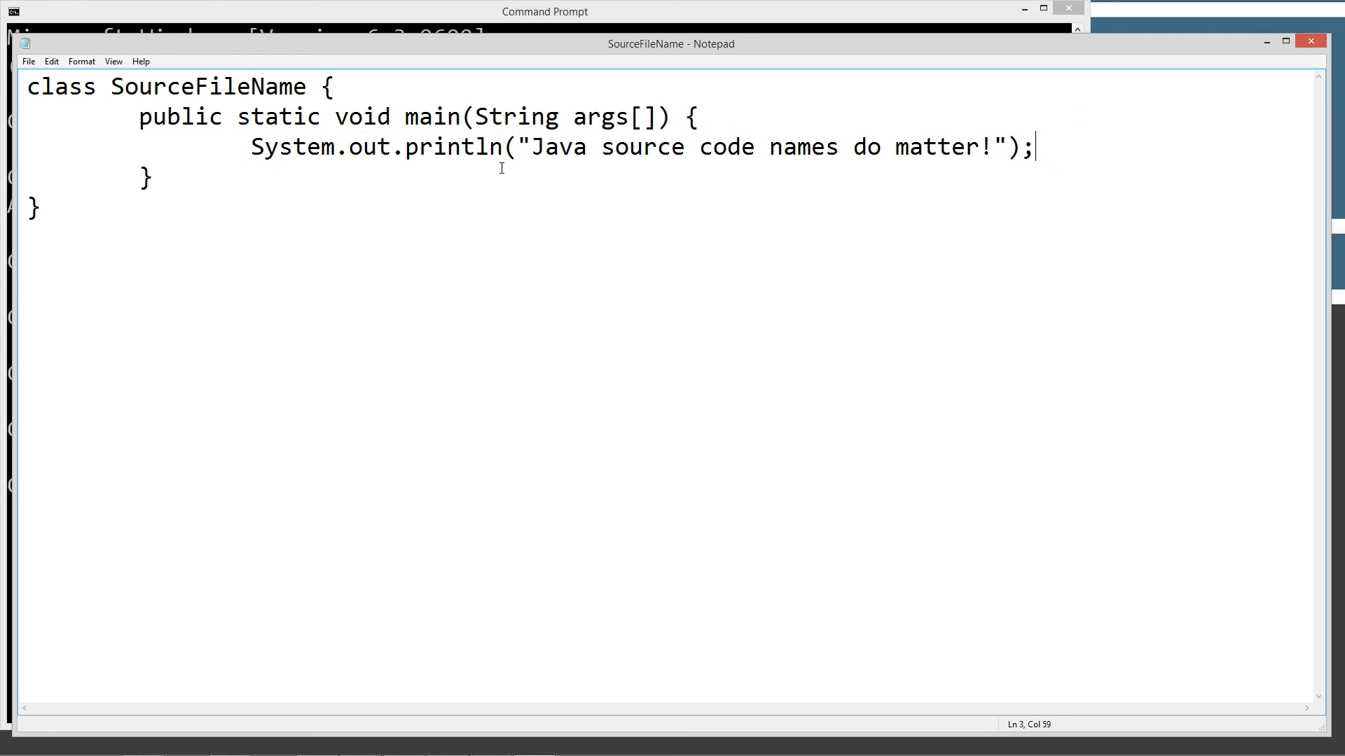
mouse_move(942, 159)
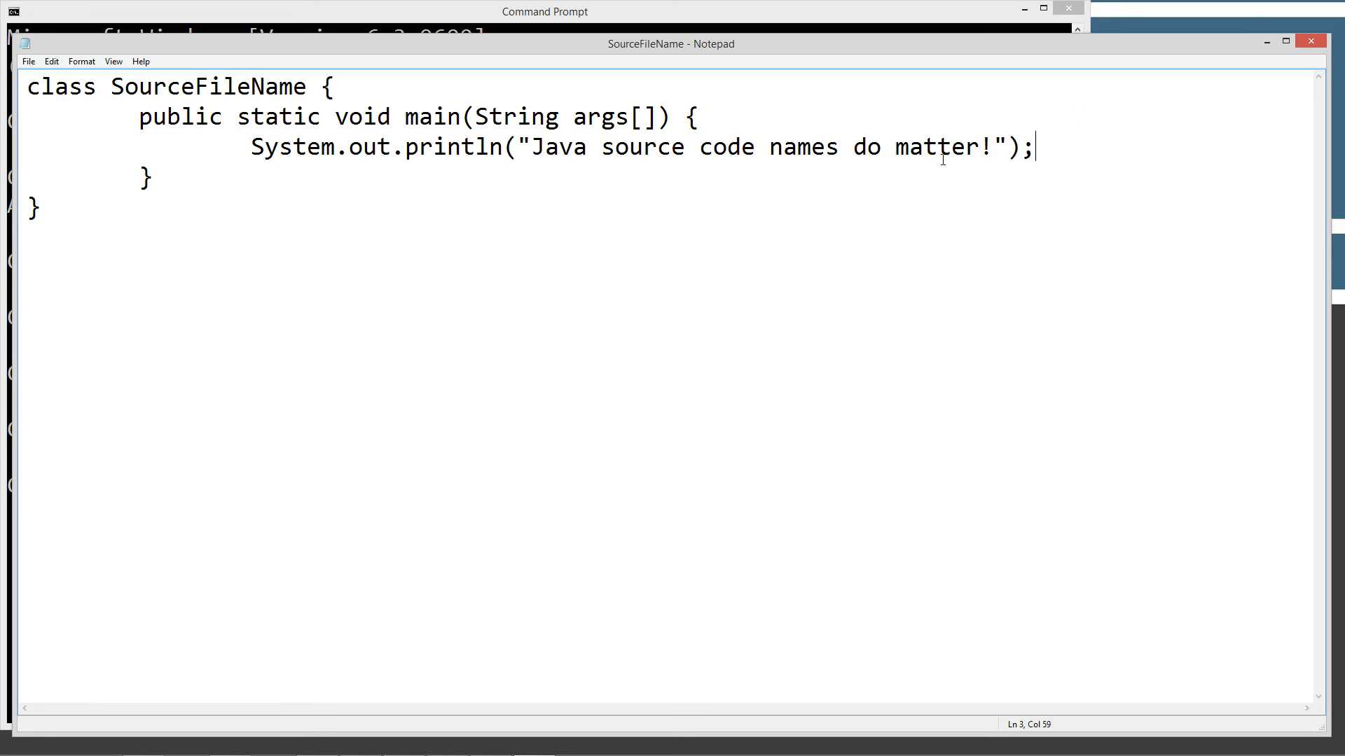
click(544, 11)
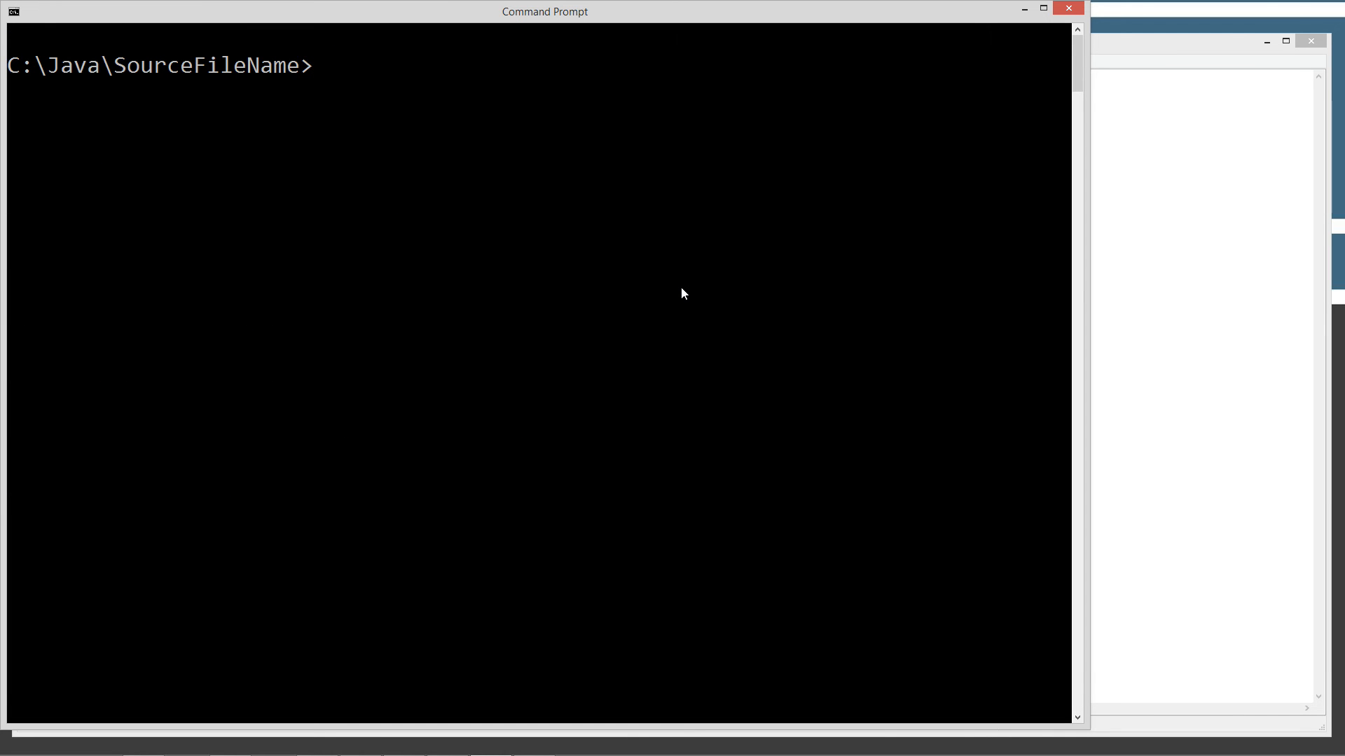
- Compile with javac SourceFileName.java and list the folder to confirm SourceFileName.class exists
text(javac)
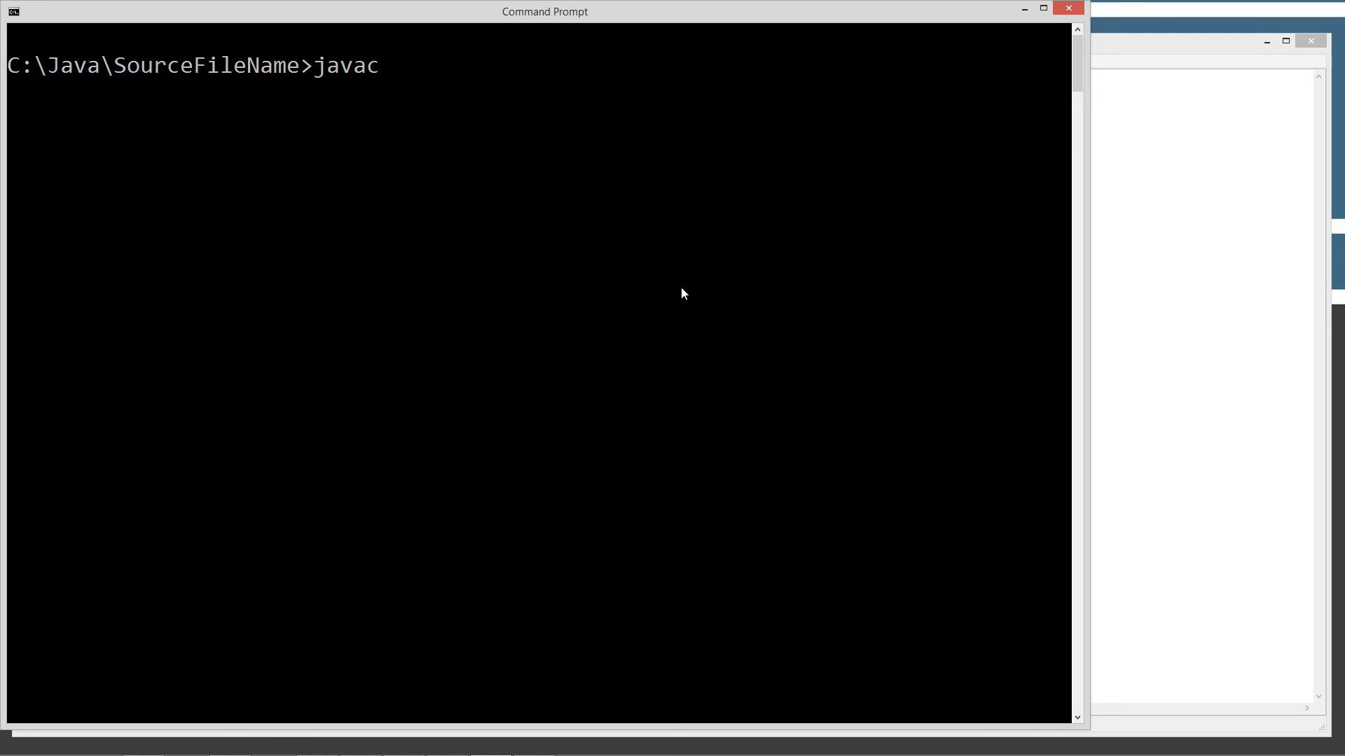
text(N)
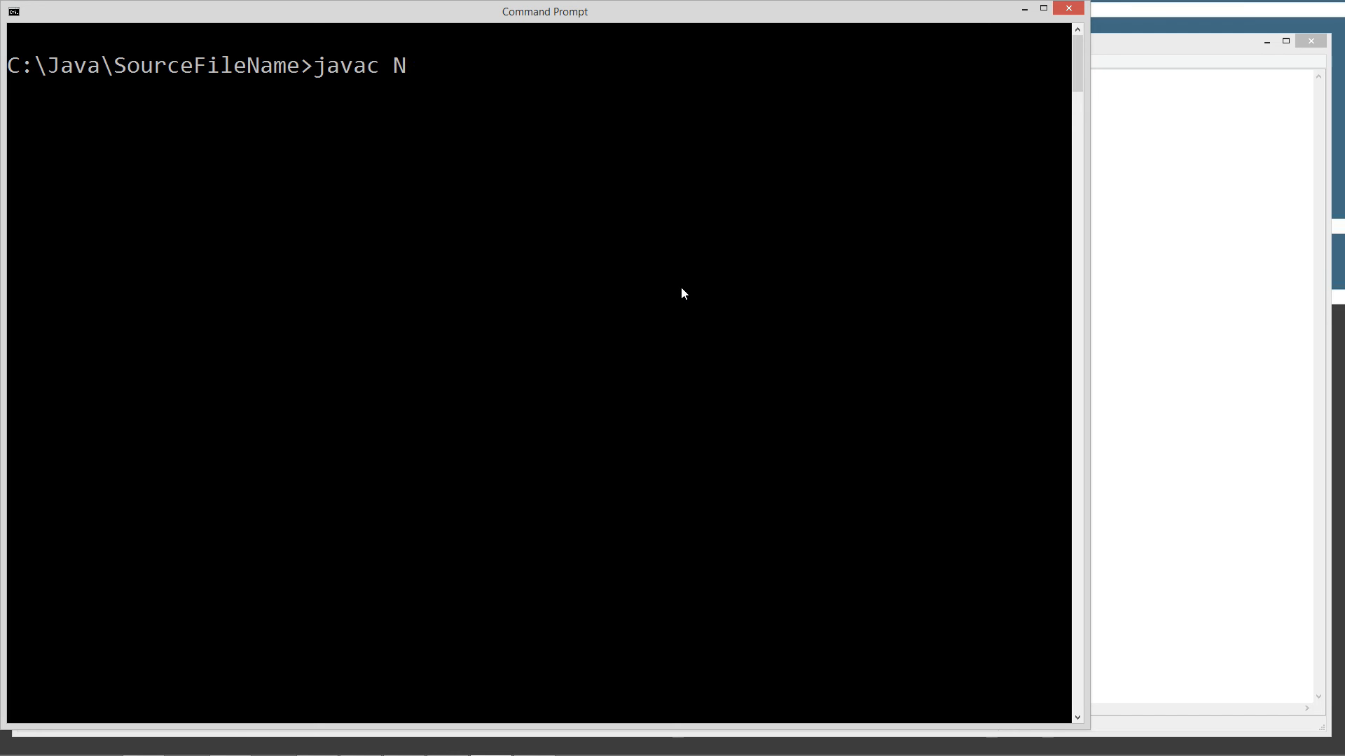
text(SourceFileName.java)
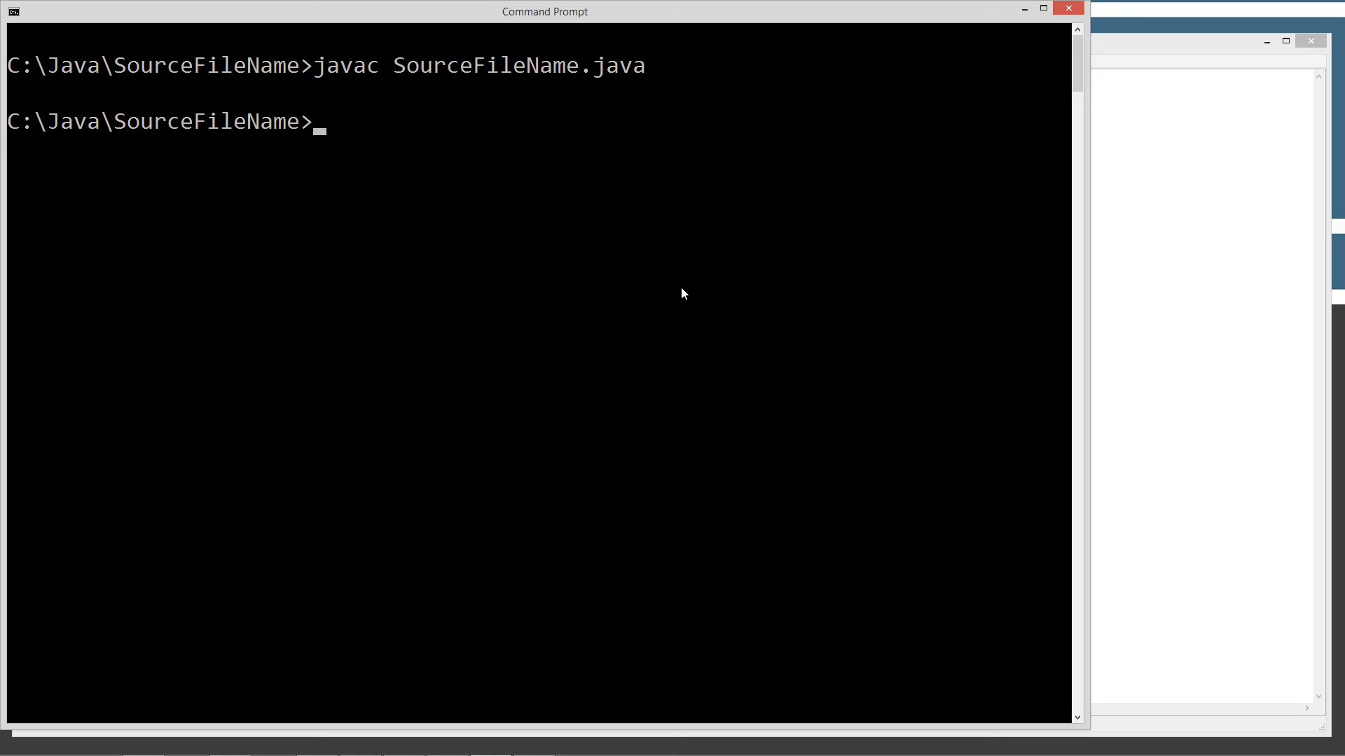
text(dir)
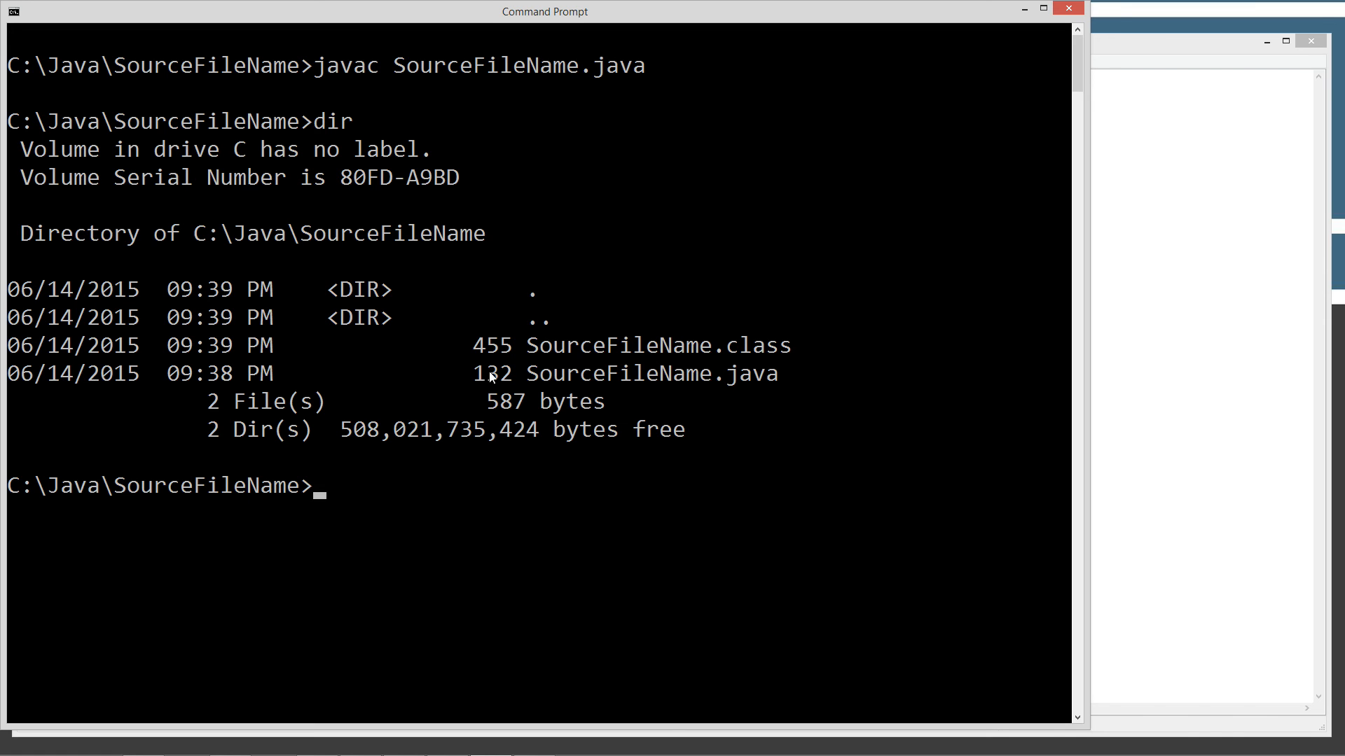
mouse_move(738, 379)
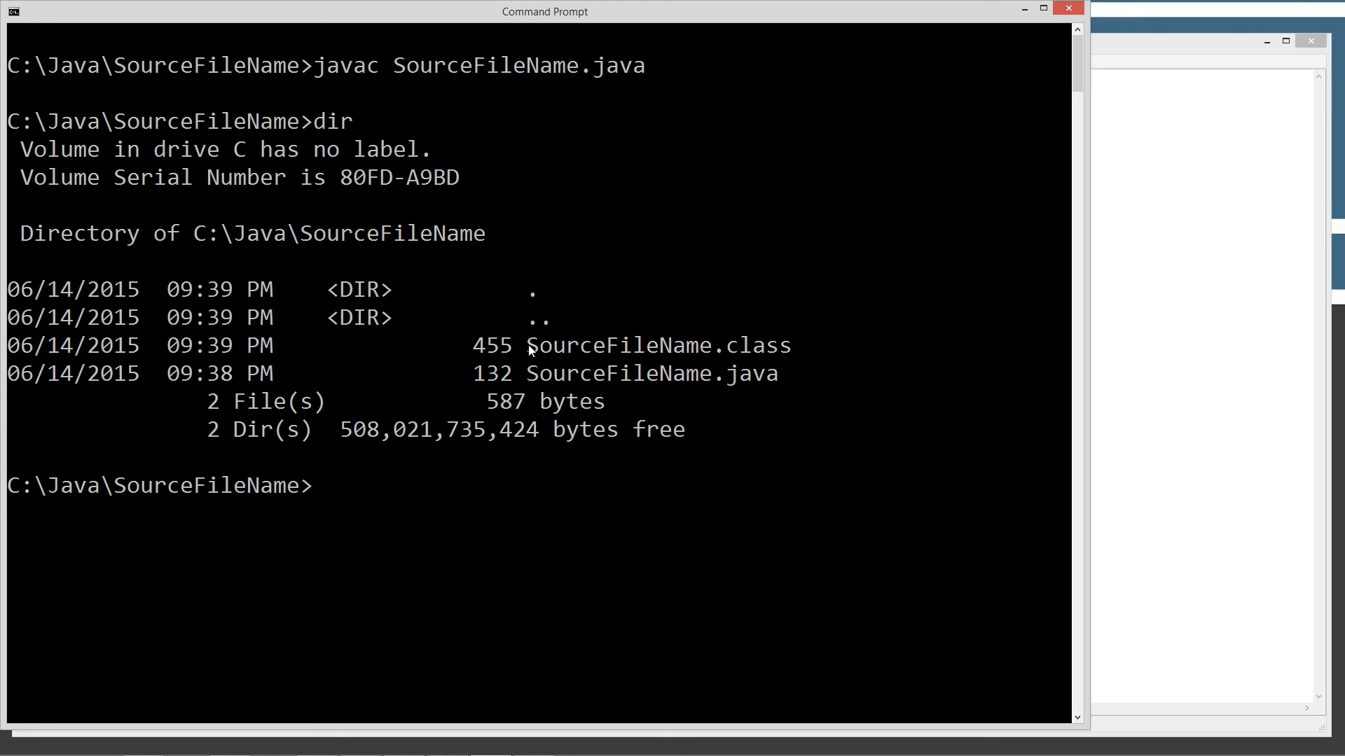
mouse_move(771, 358)
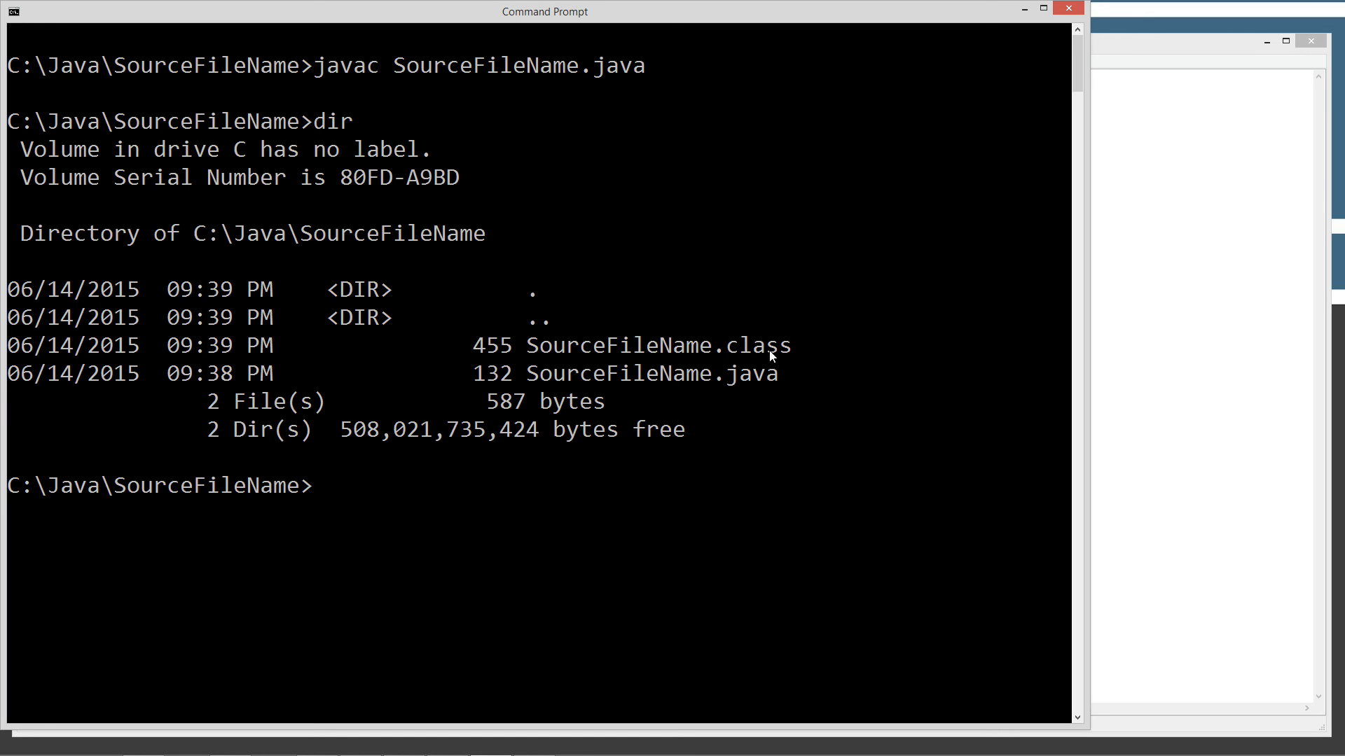
mouse_move(495, 517)
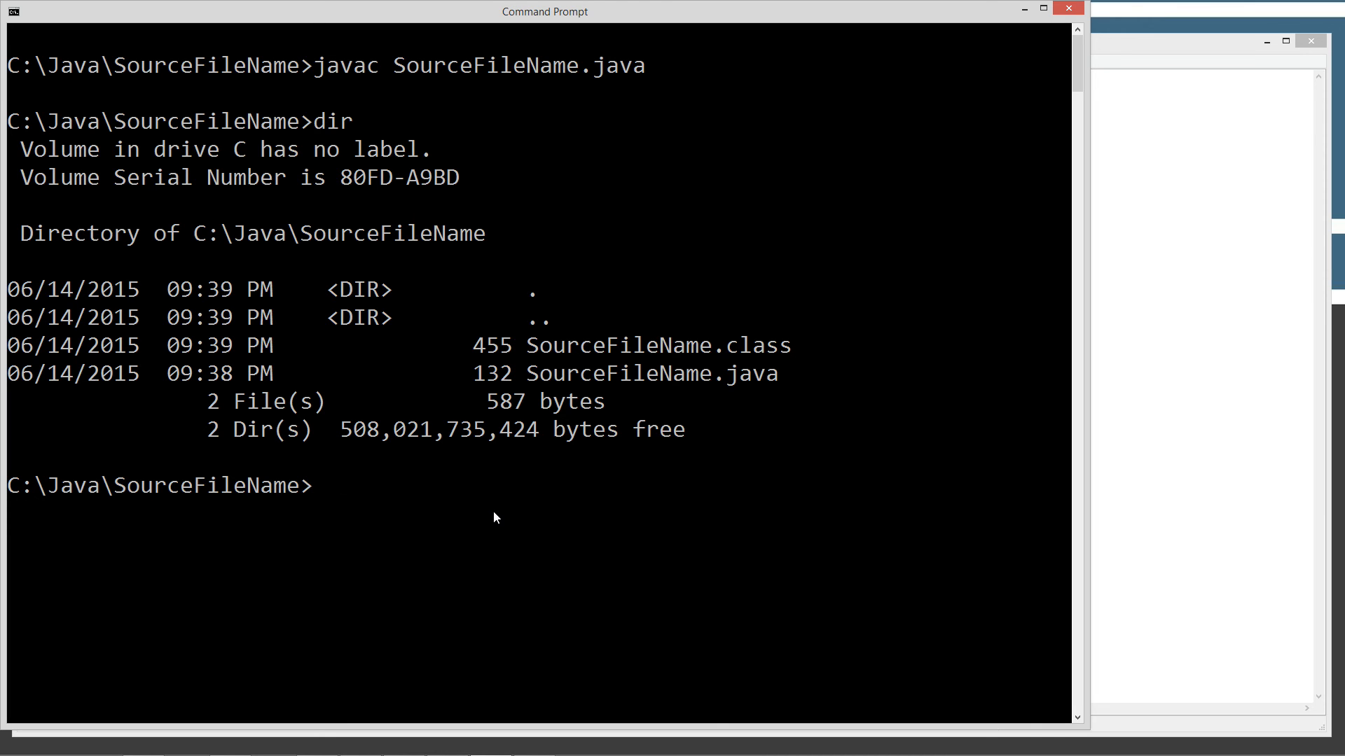
- Run java SourceFileName to print the message, then begin lowercasing the class name in Notepad
text(java)
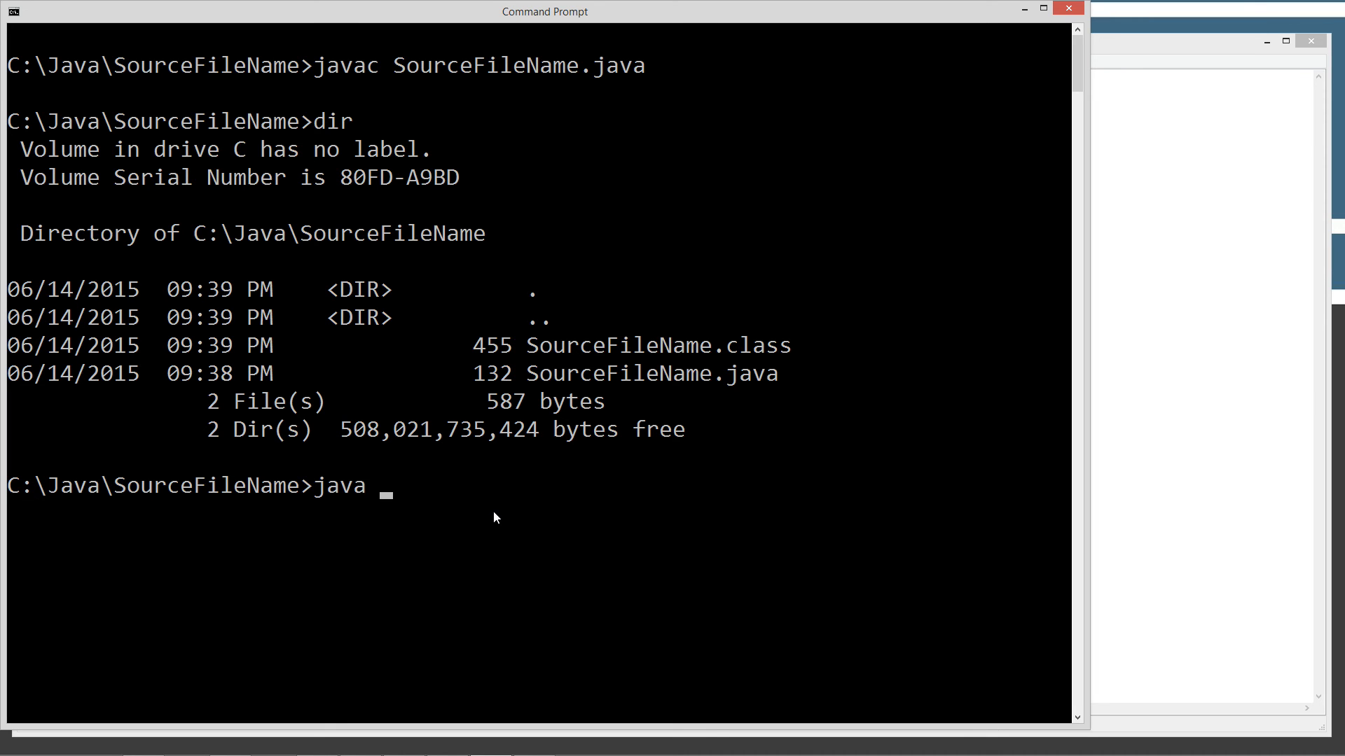
text(SourceFi)
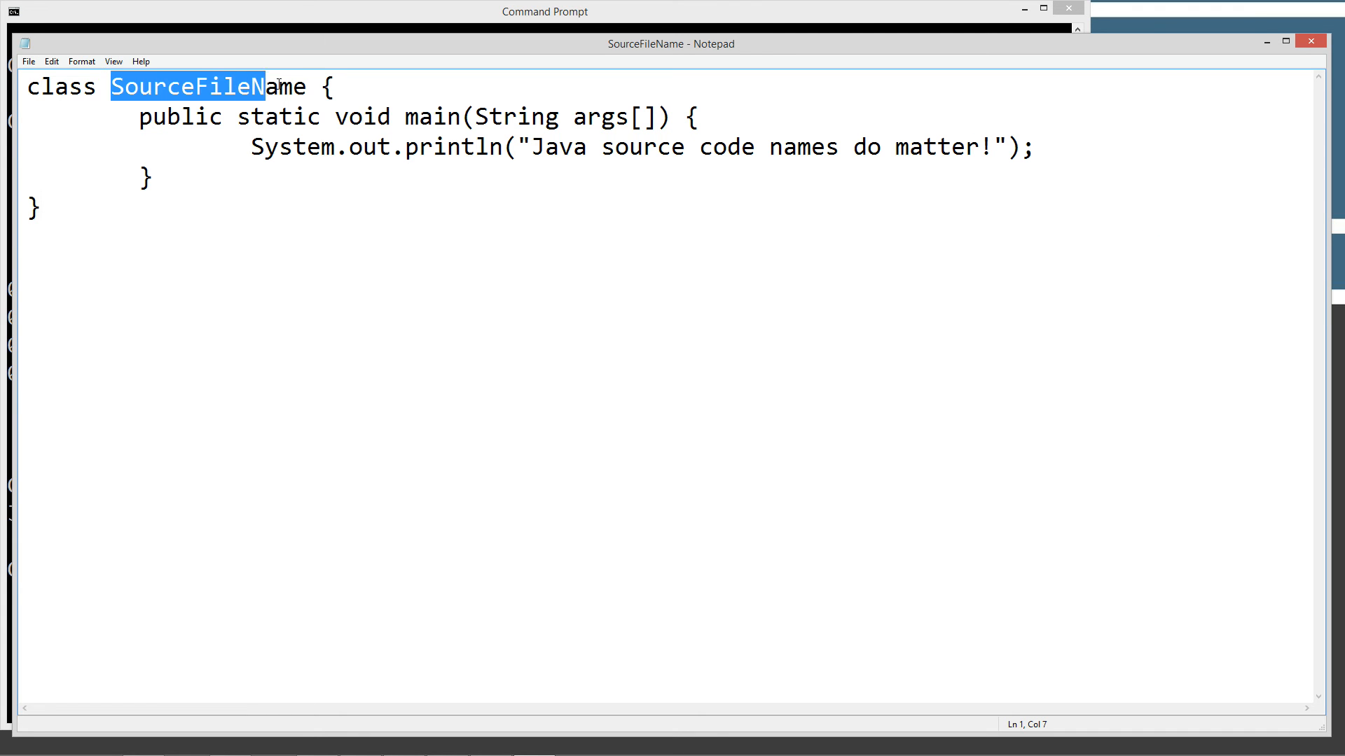
click(544, 12)
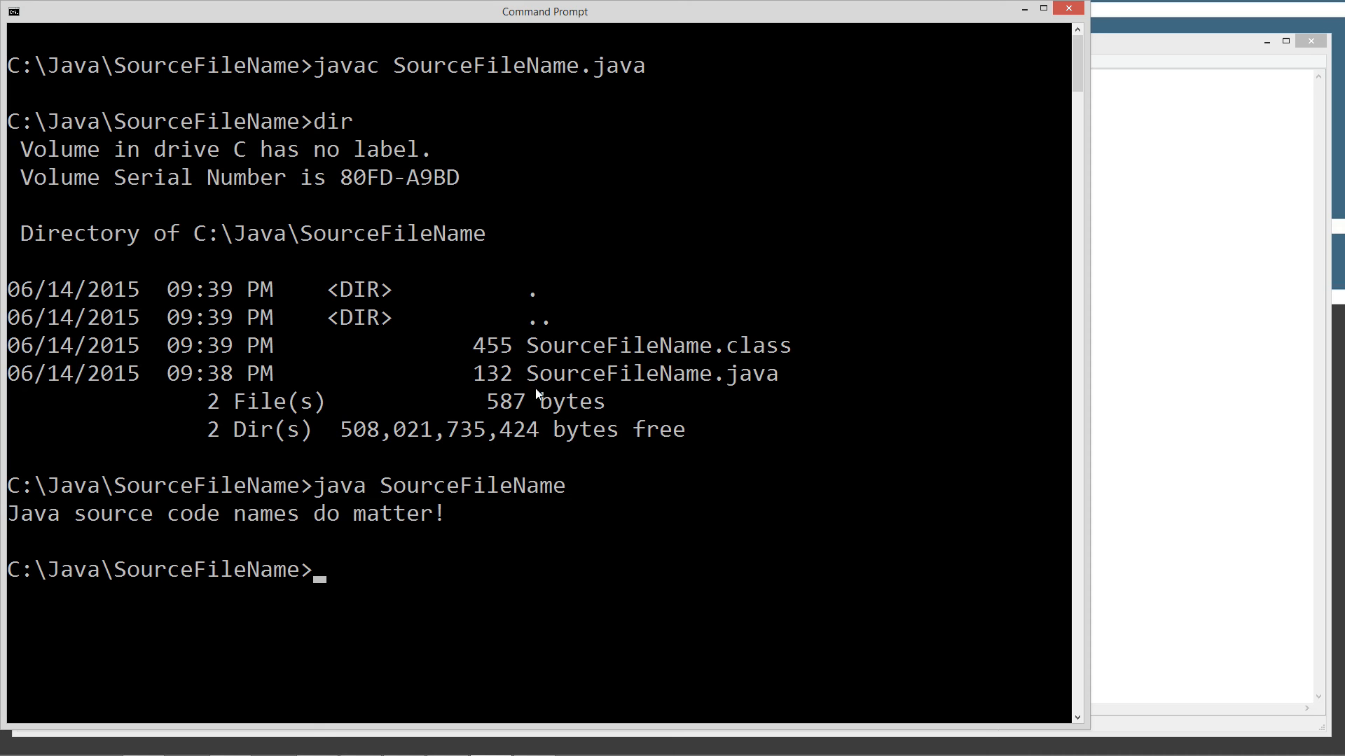
text(class sourcefileName {)
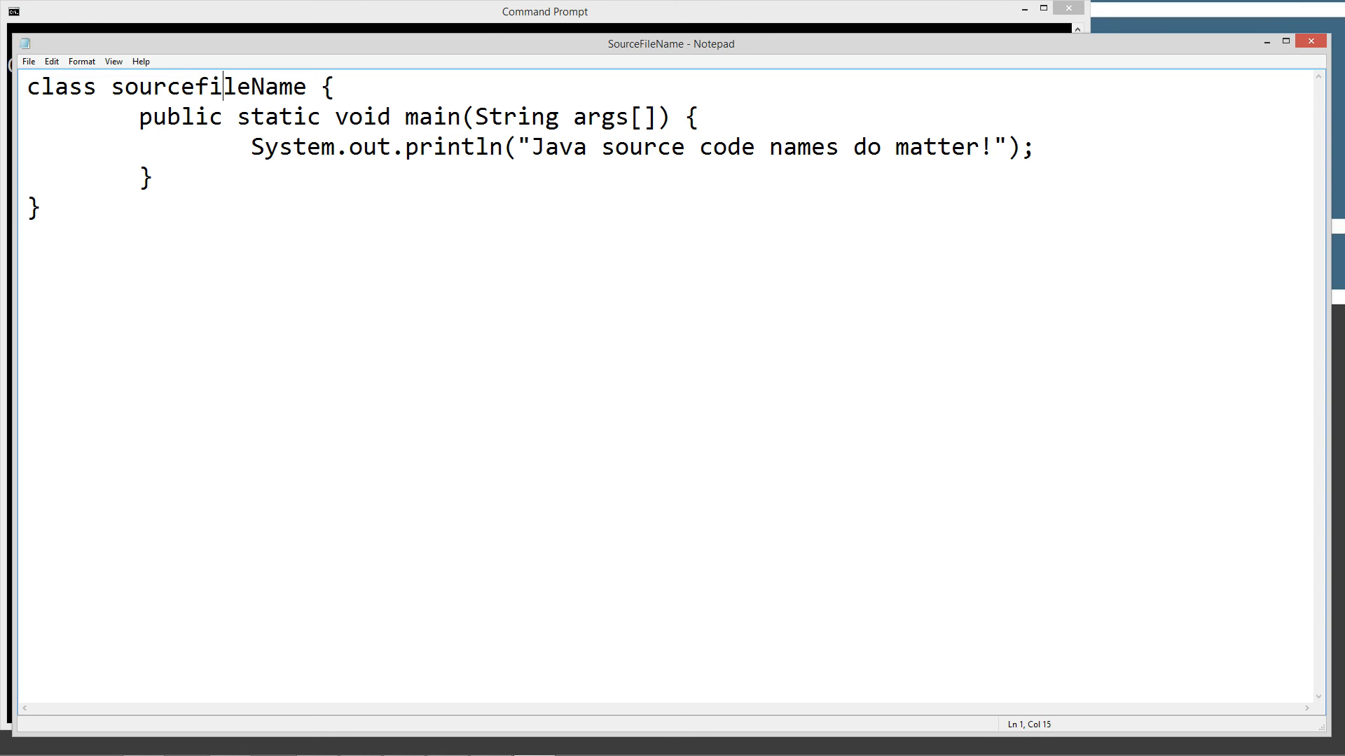
- Finish renaming the class to lowercase sourcefilename in the source
text(name)
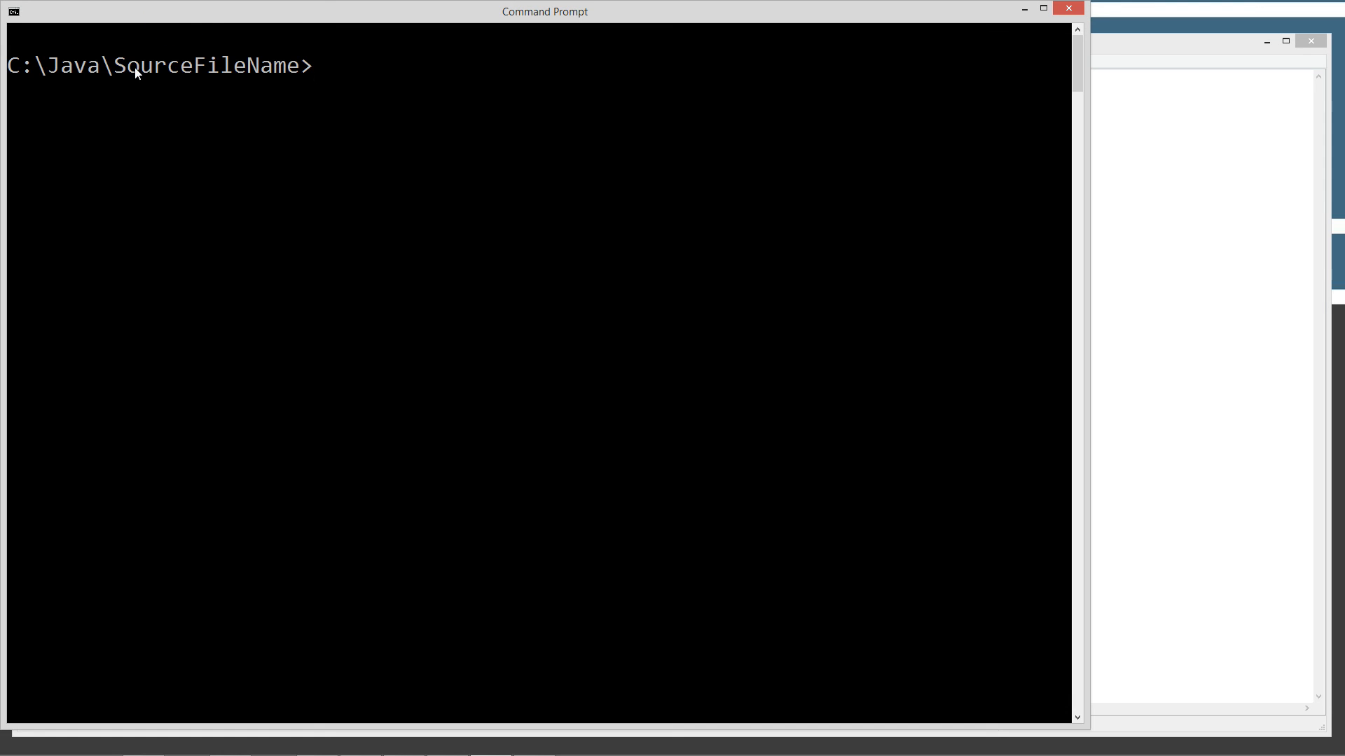
- Recompile the edited file with javac SourceFileName.java
text(jav)
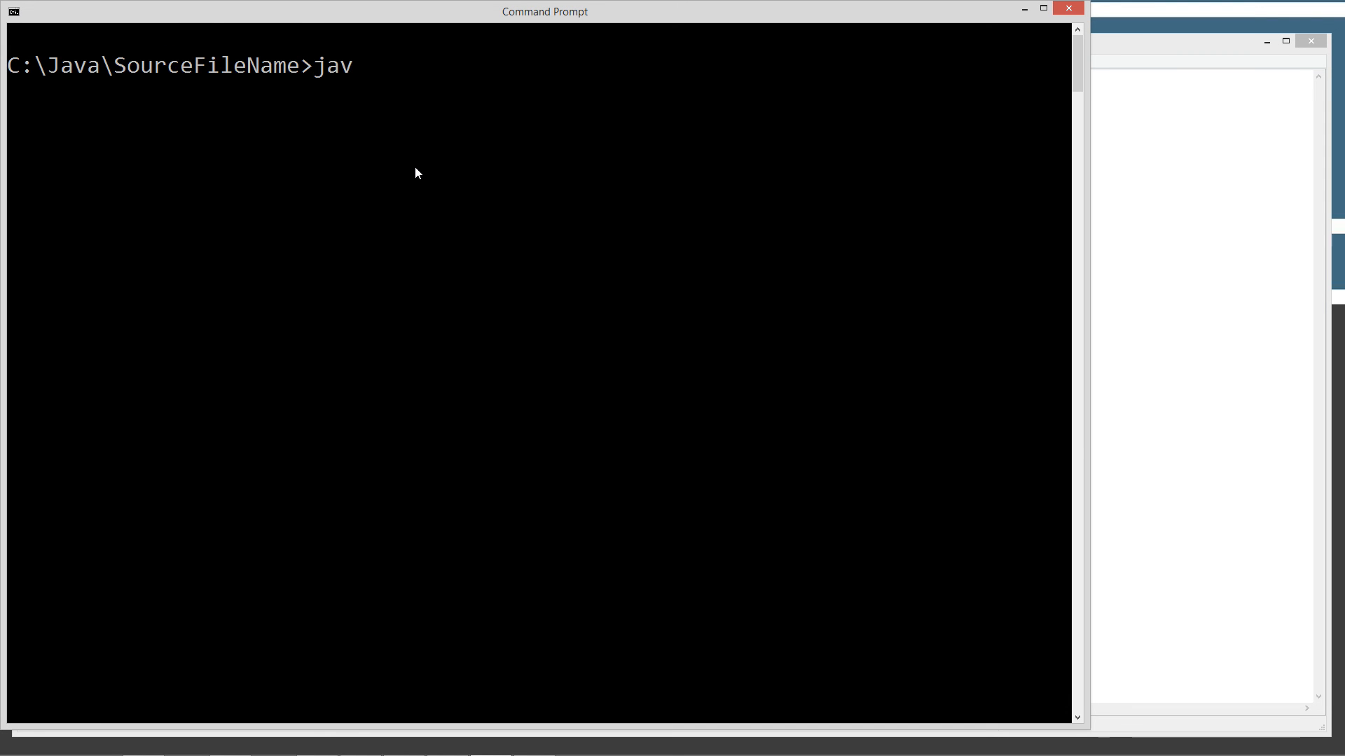
text(ac)
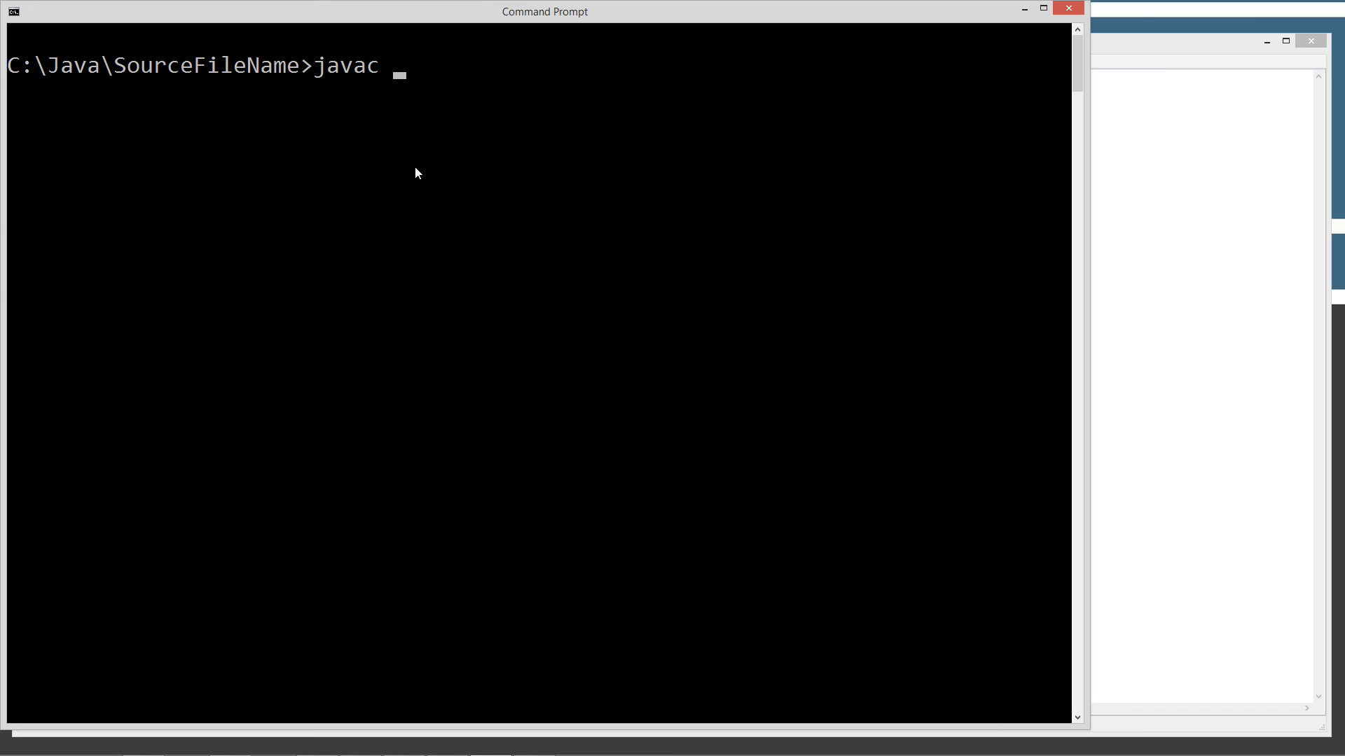
text(SourceFileName.java)
text(dir)
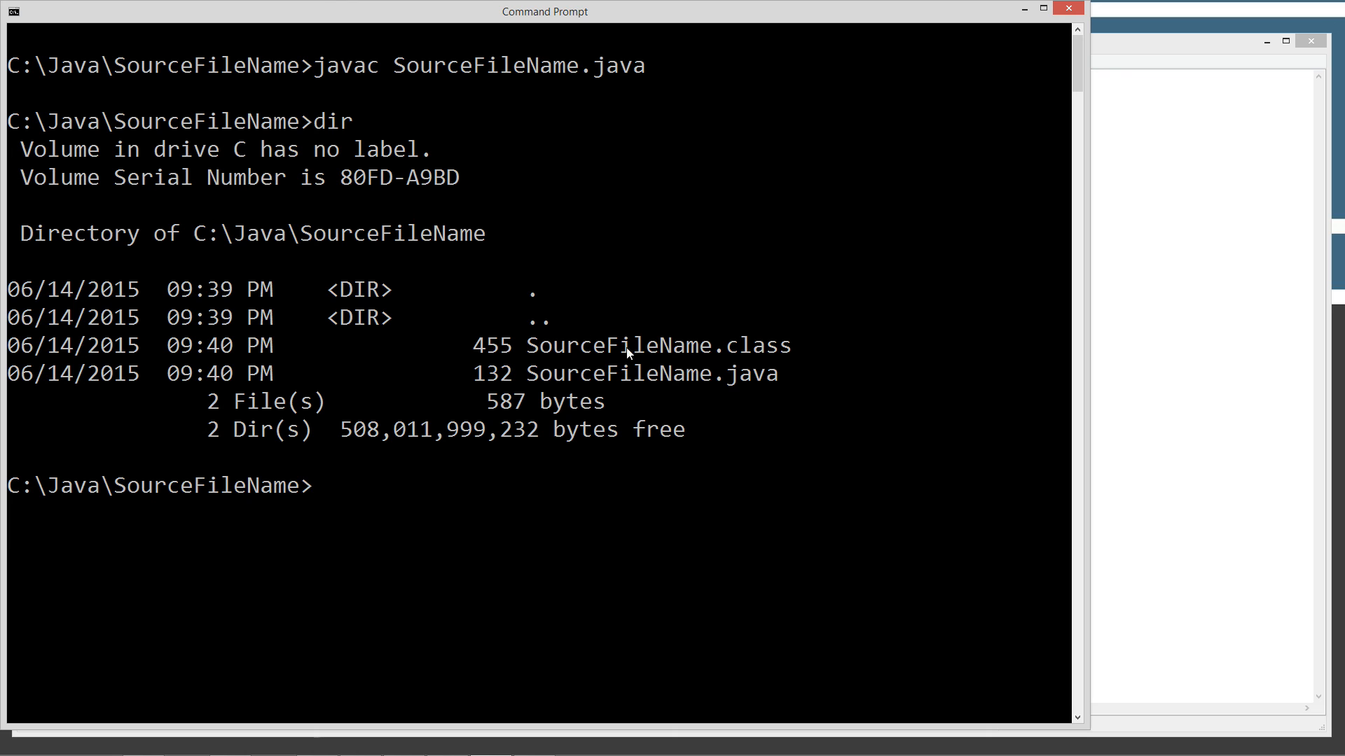
mouse_move(674, 360)
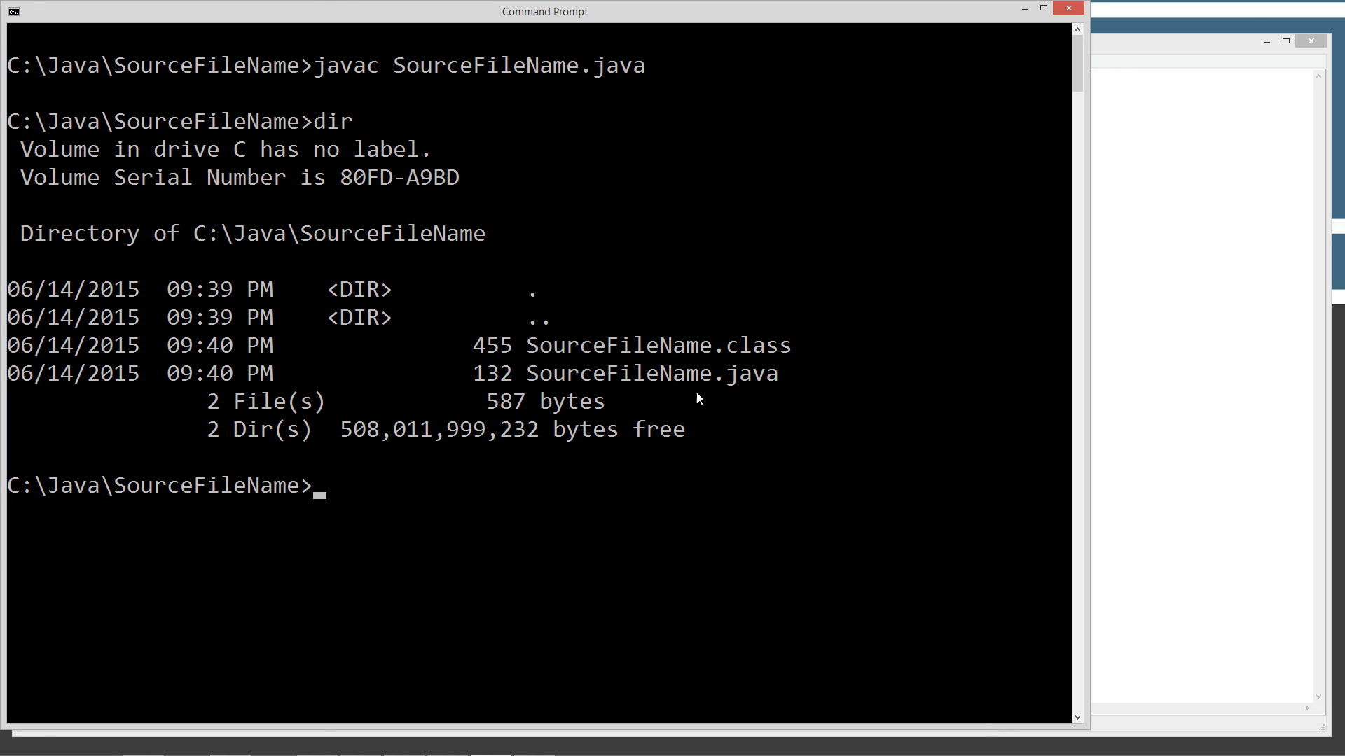
- Run java SourceFileName, which fails with 'Could not find or load main class'
text(ja)
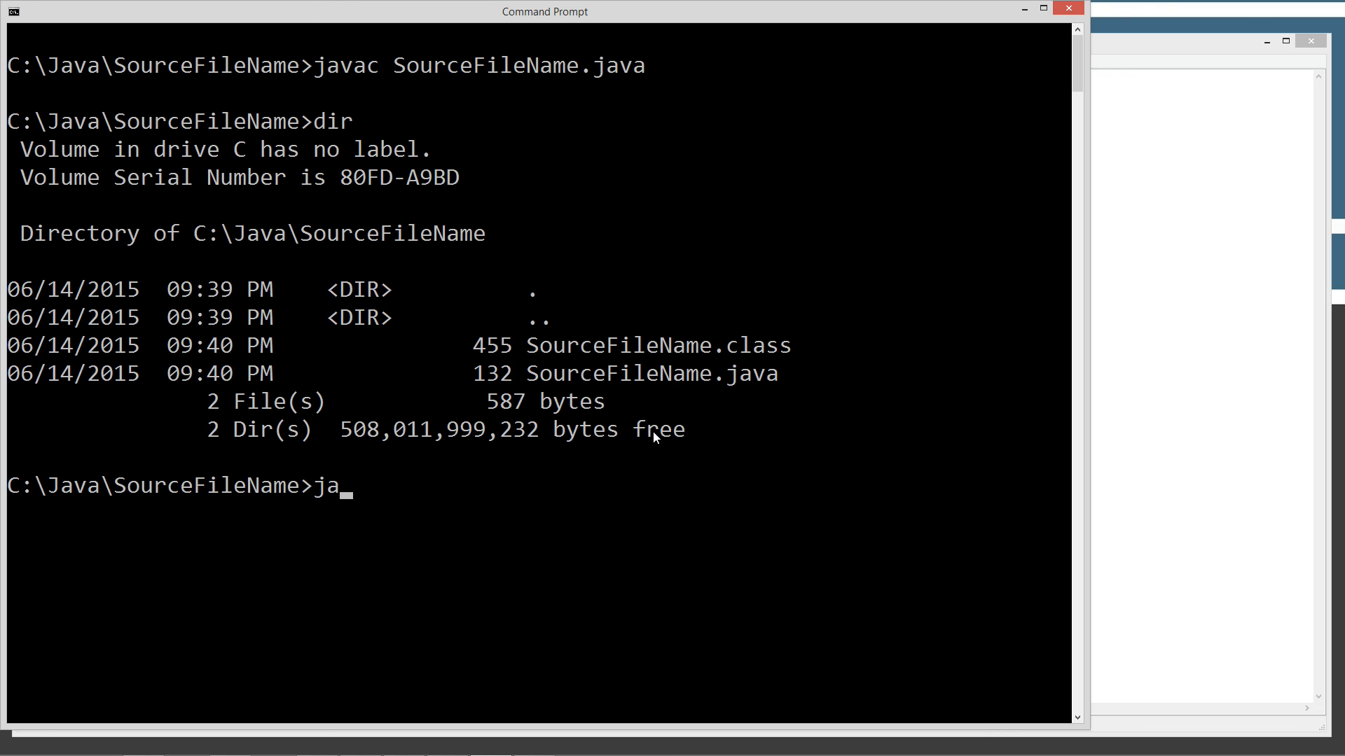
text(va Sour)
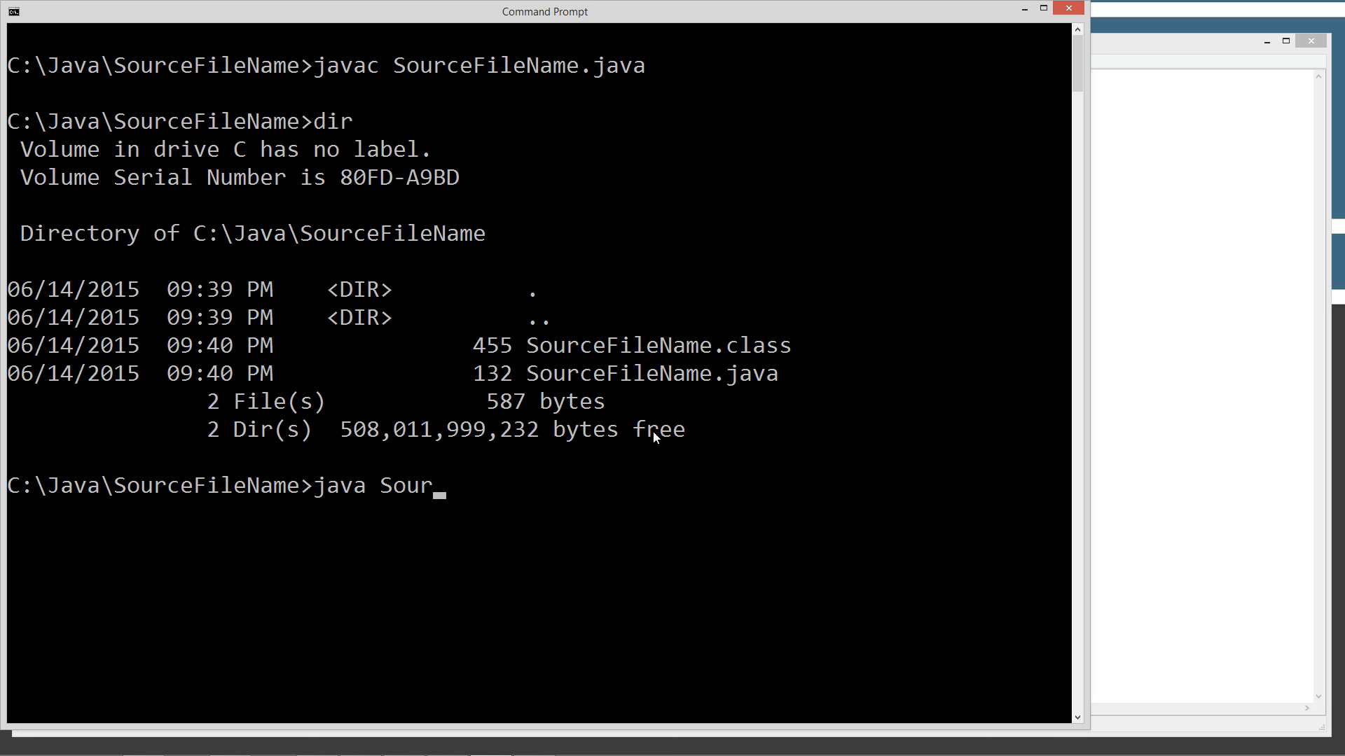
text(ceFie)
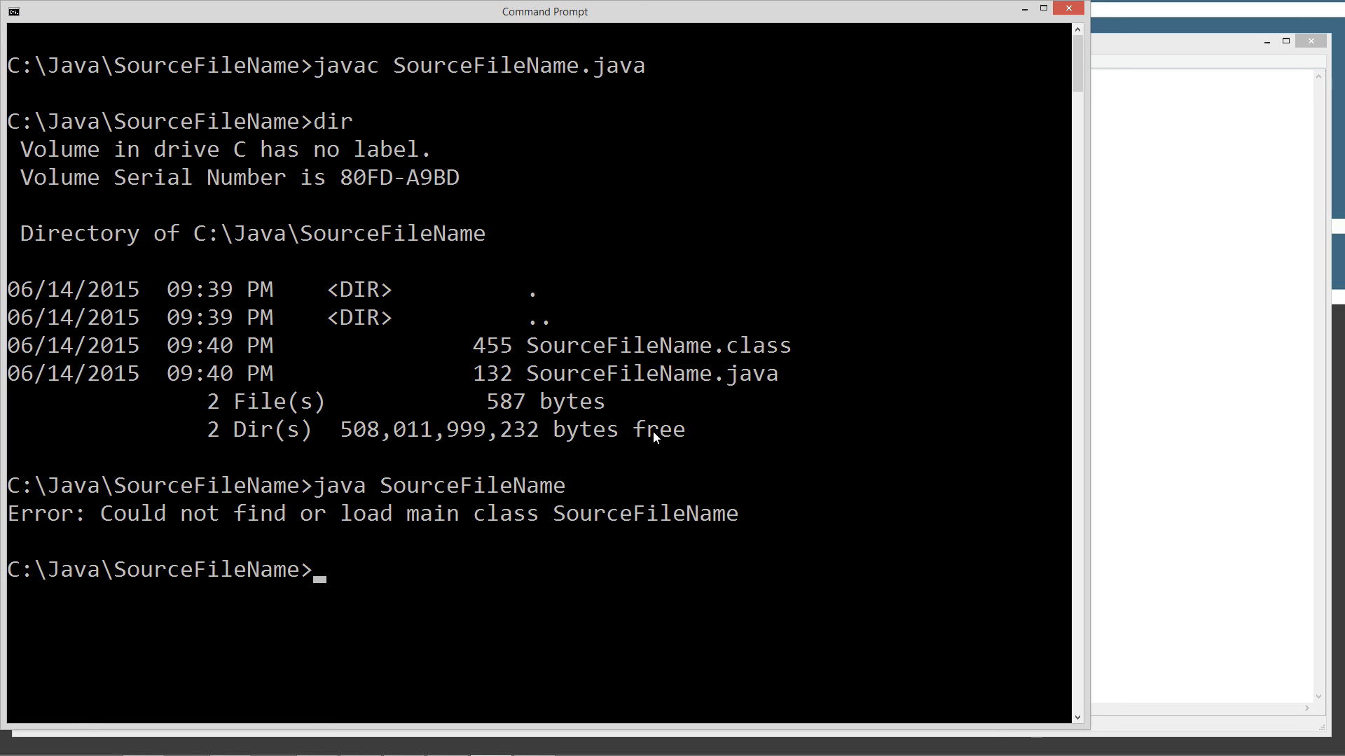
text(java source)
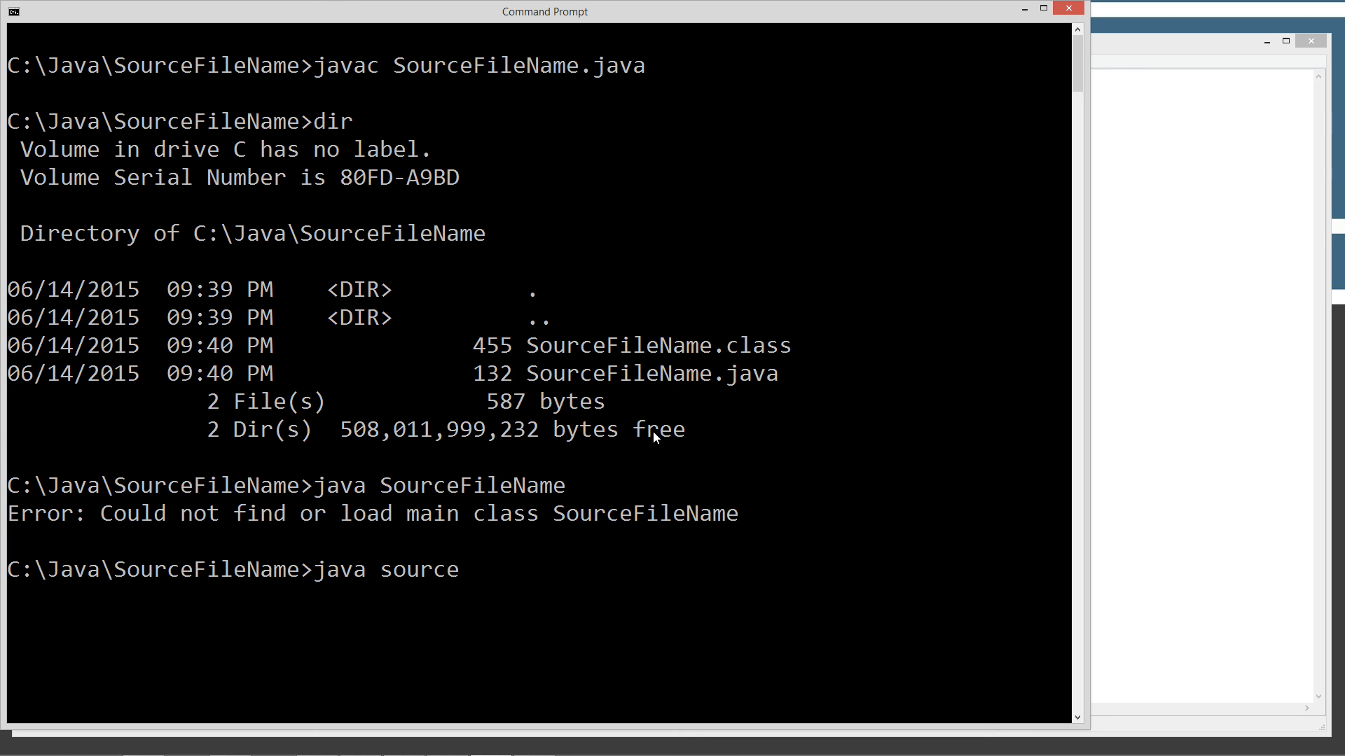
- Run java sourcefilename to print "Java source code names do matter!" again
text(filename)
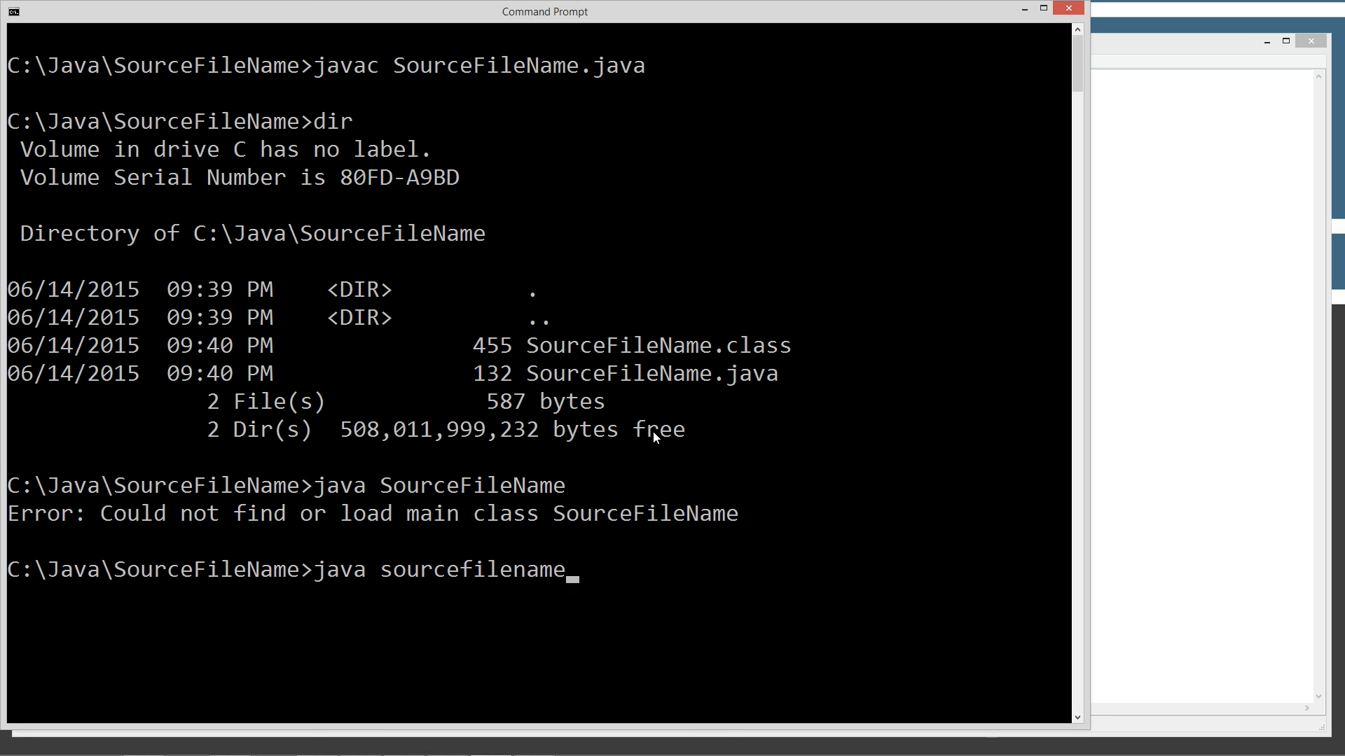
key(enter)
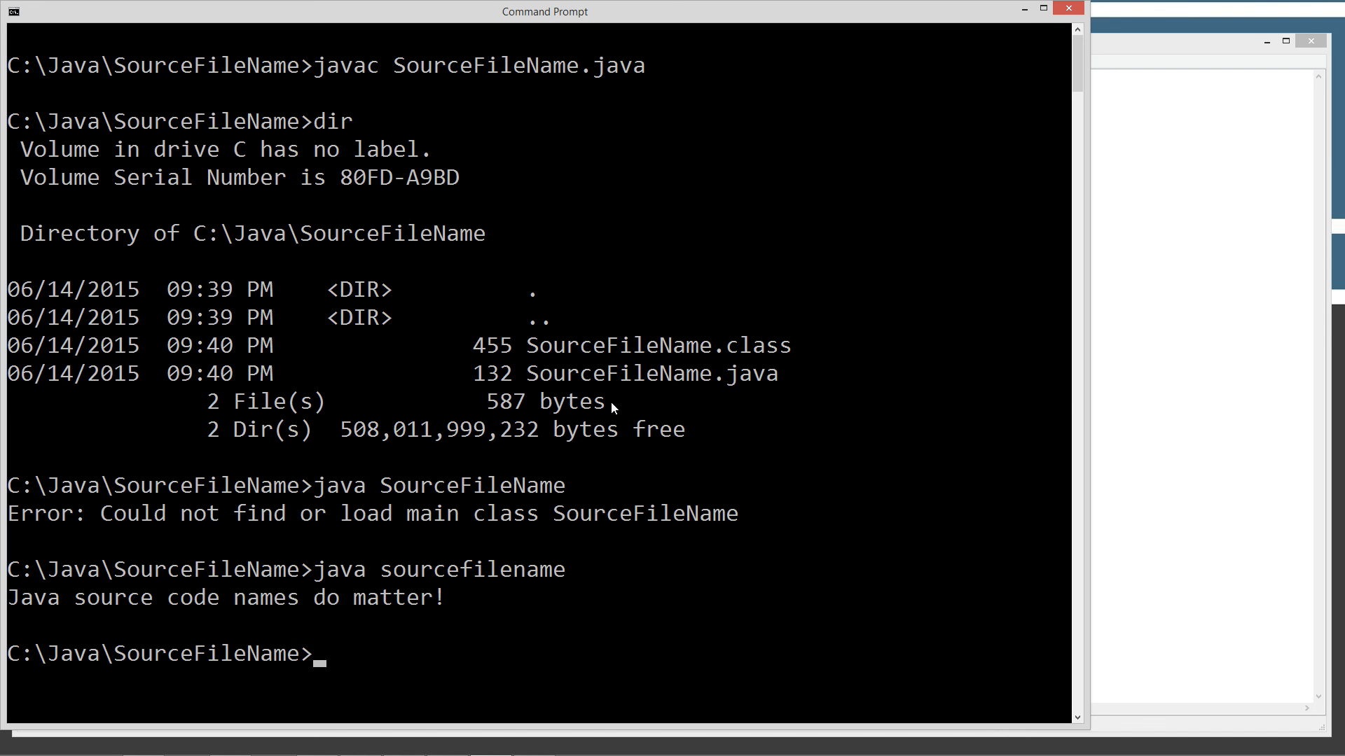
mouse_move(521, 392)
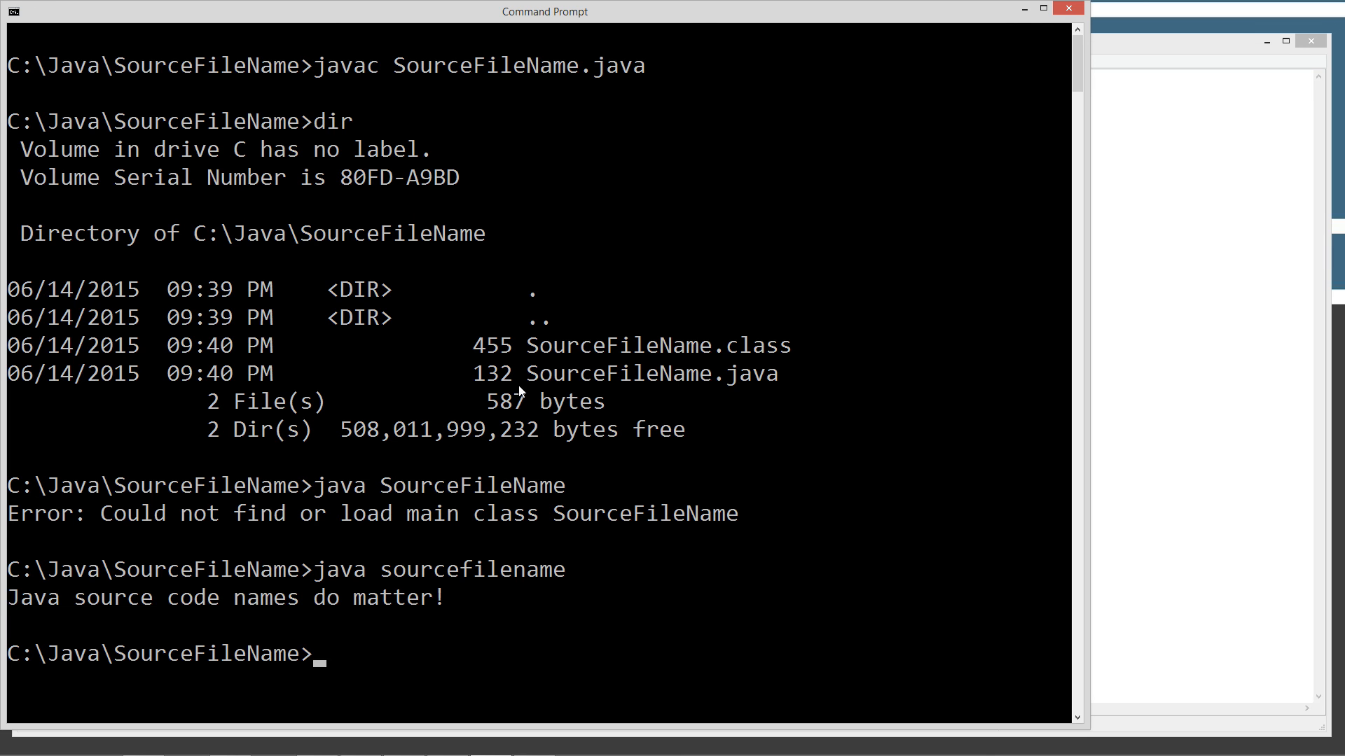
mouse_move(530, 388)
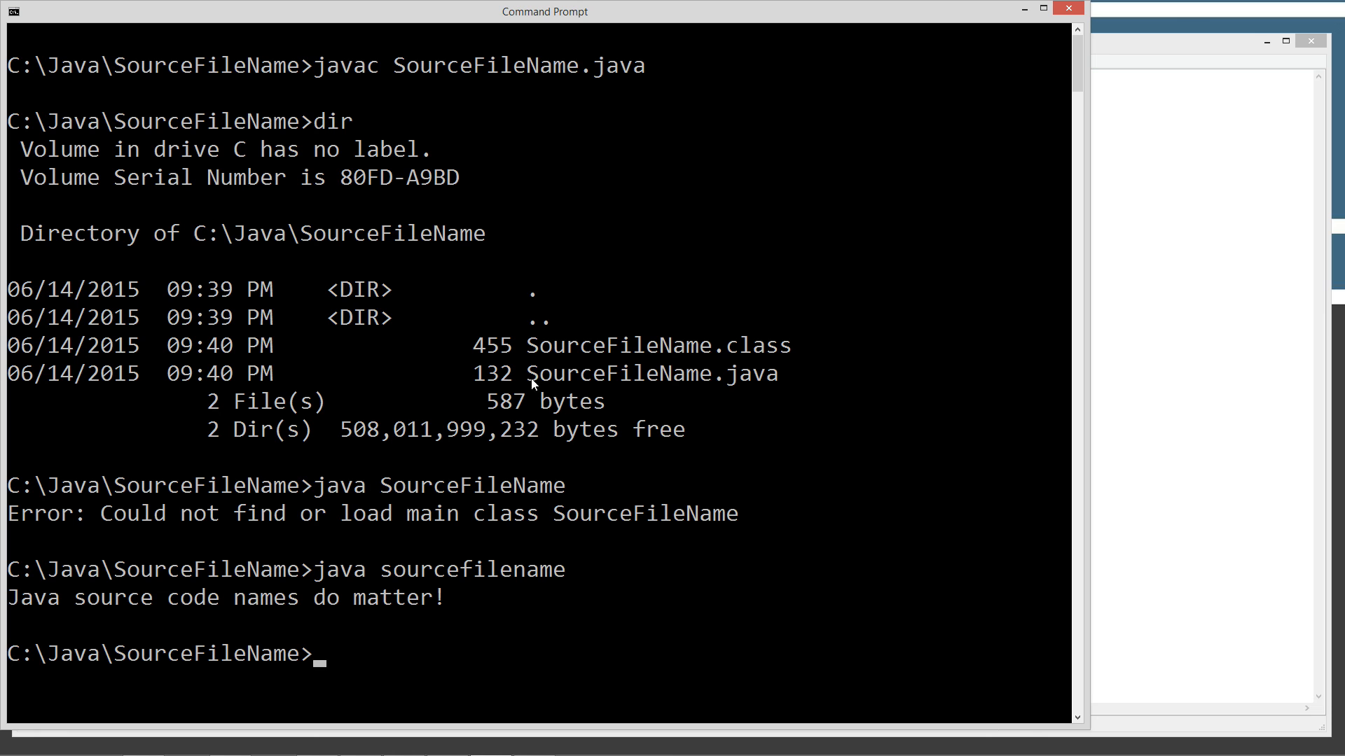
mouse_move(659, 378)
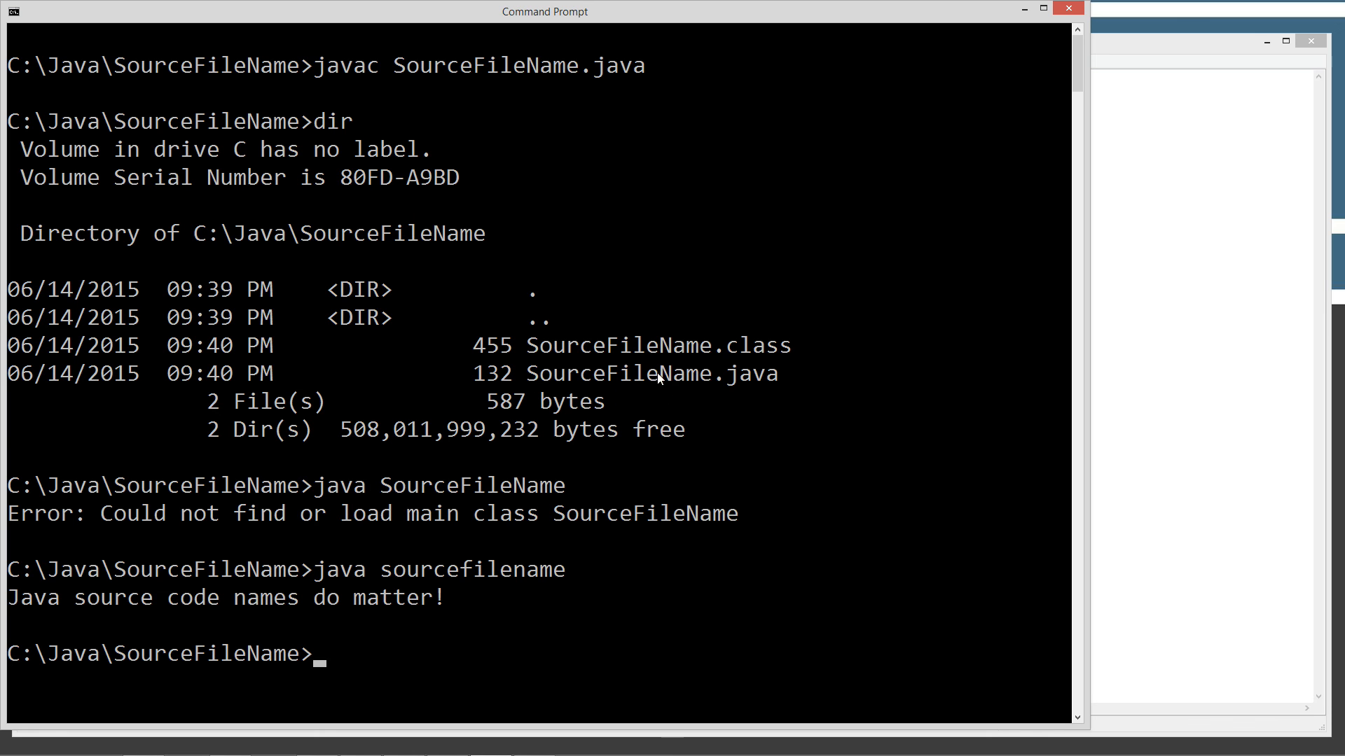
mouse_move(678, 384)
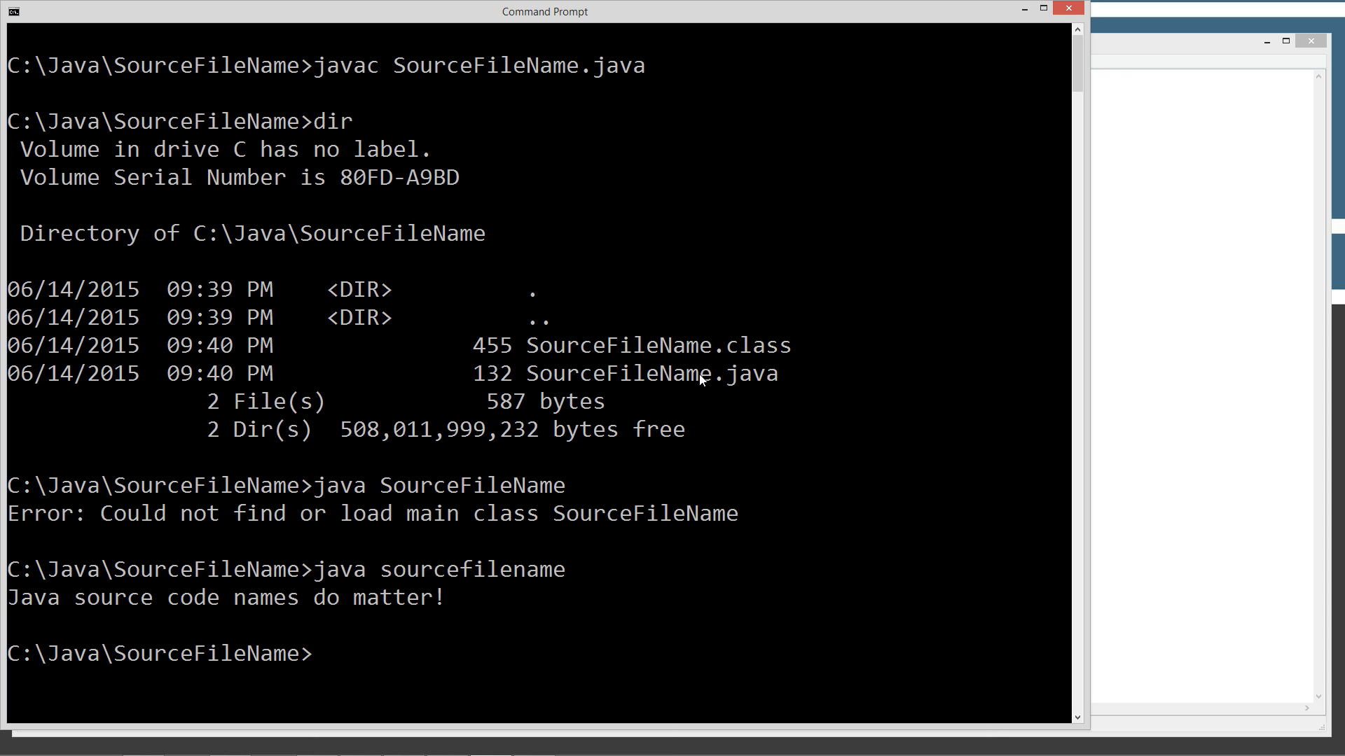
mouse_move(536, 388)
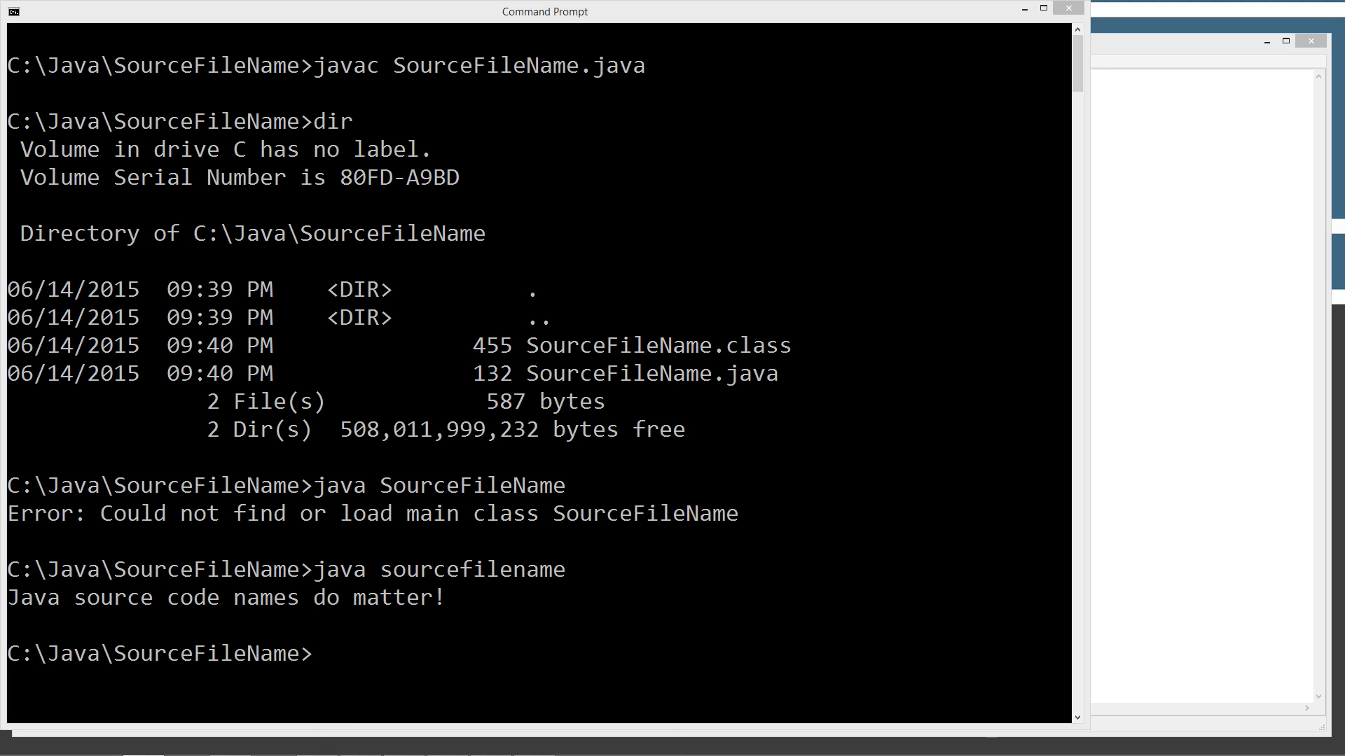
mouse_move(502, 605)
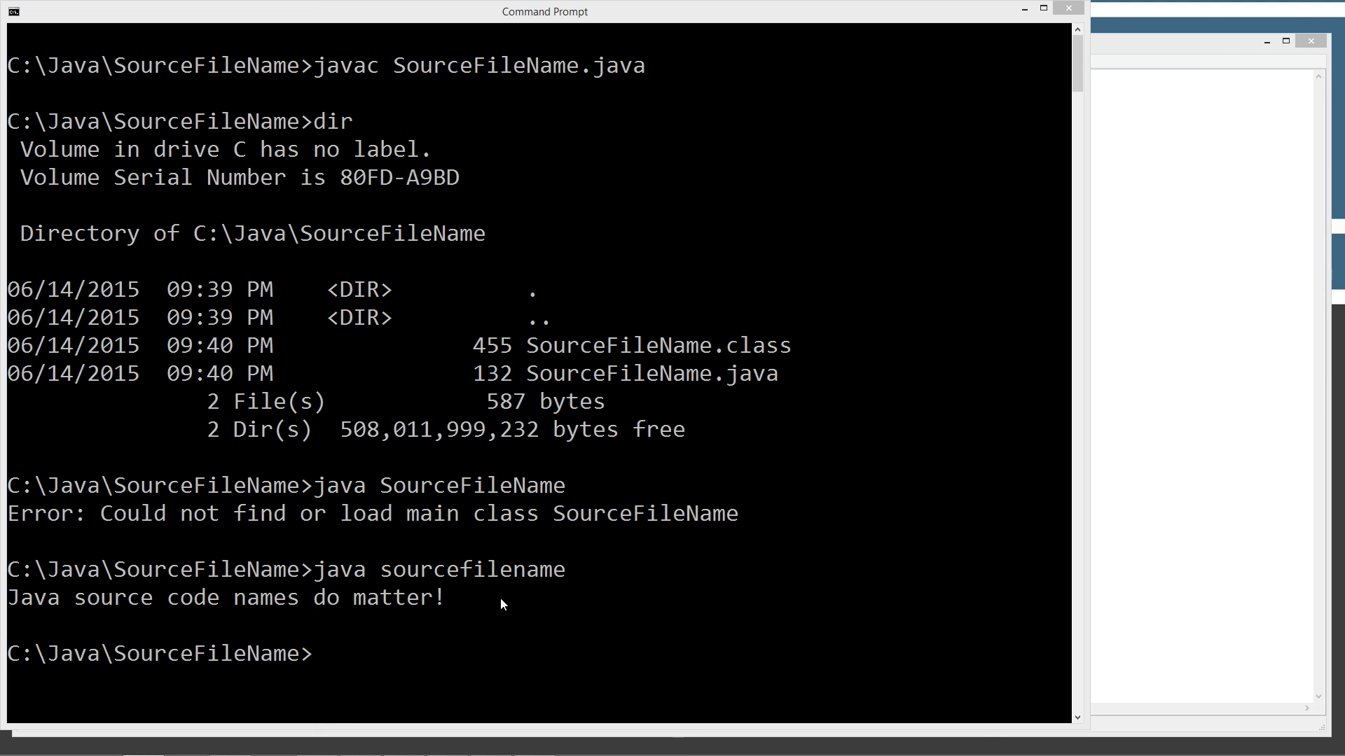